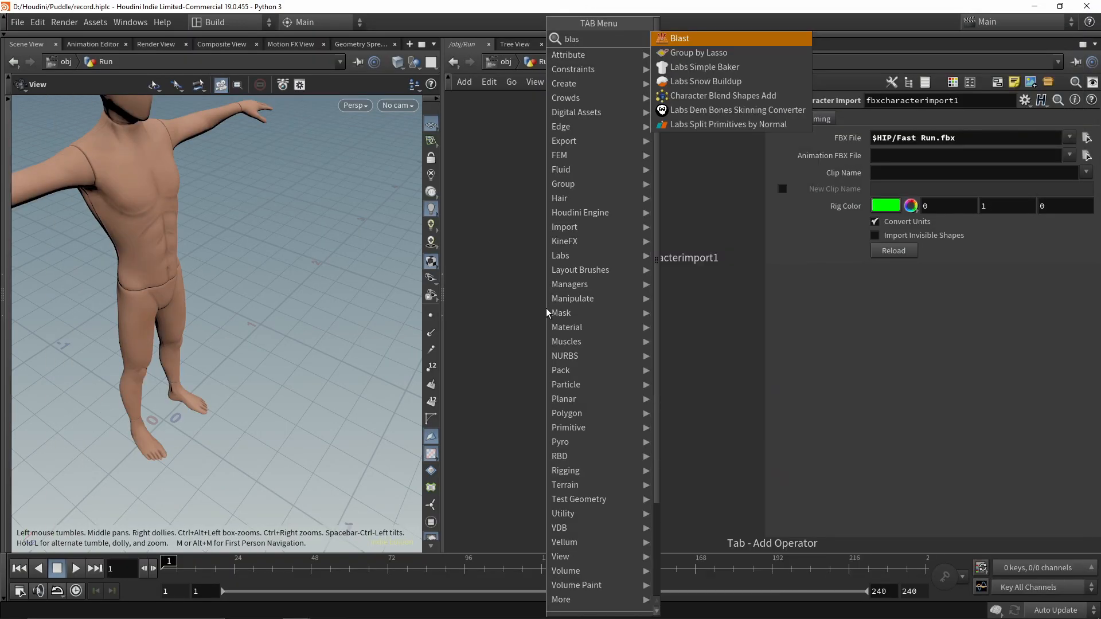
Step: Blast the character to its legs (@P.y>.7), then cap, re-normal, bone-deform and add MotionClip
{"action": "left_click", "coordinate": [679, 37]}
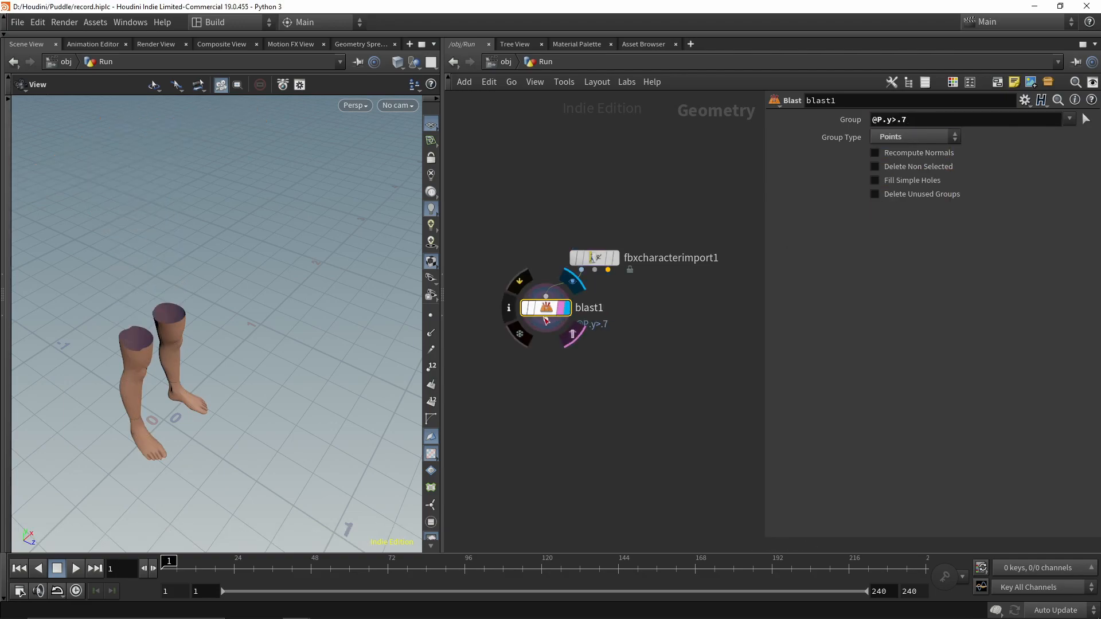
{"action": "left_click", "coordinate": [546, 308]}
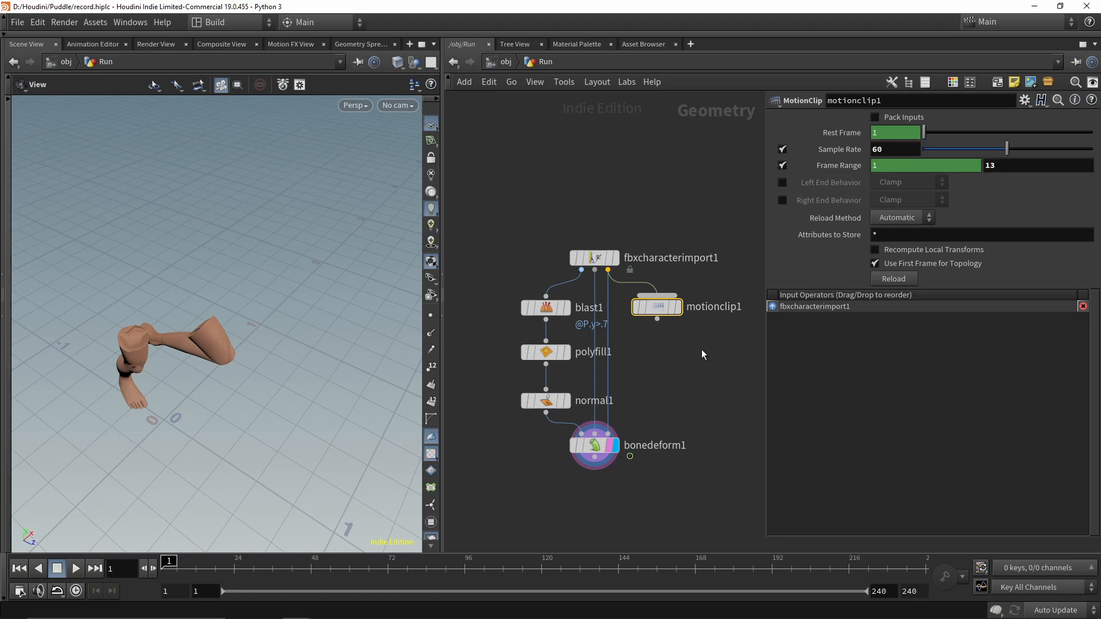
Step: Add MotionClip Retime and Cycle, with Compute Locomotion and adjusted Match Translation
{"action": "left_click", "coordinate": [657, 307]}
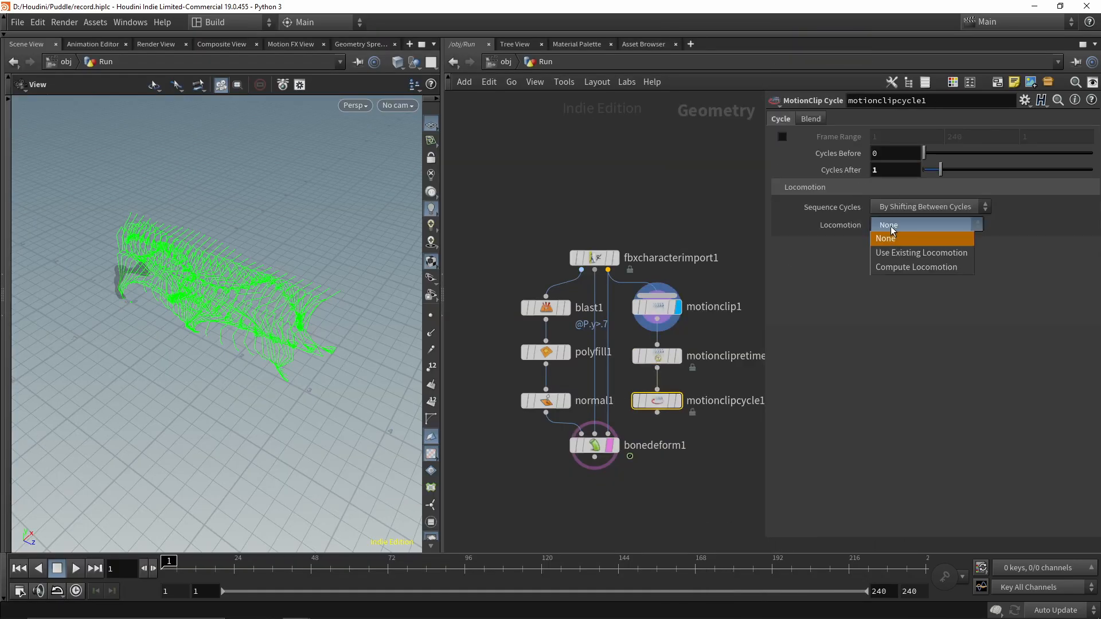
{"action": "left_click", "coordinate": [917, 266]}
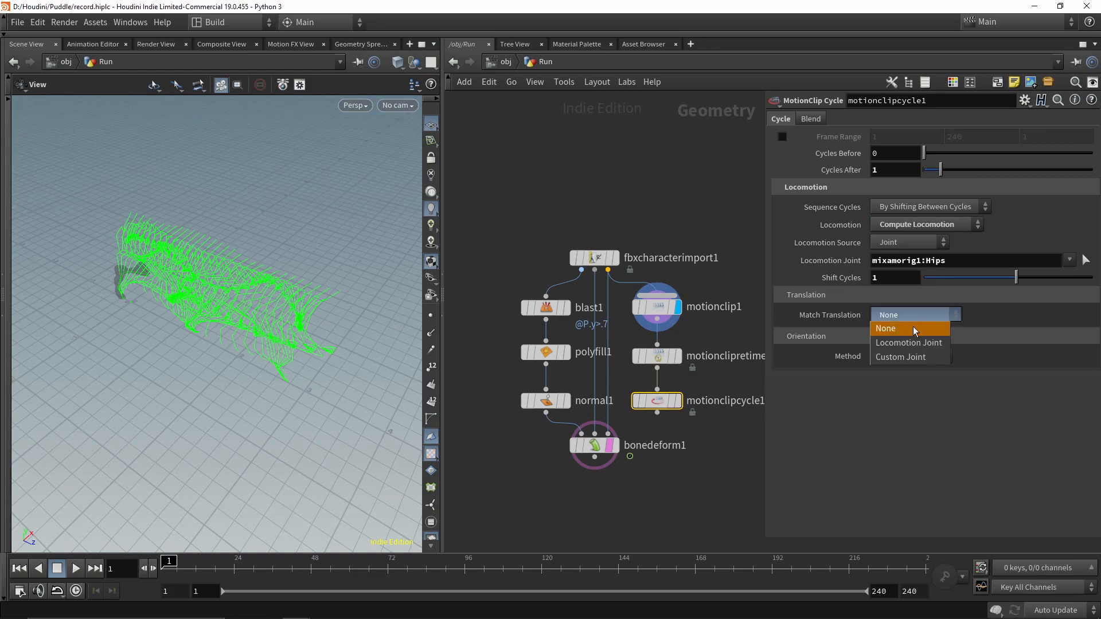
{"action": "left_click", "coordinate": [909, 343]}
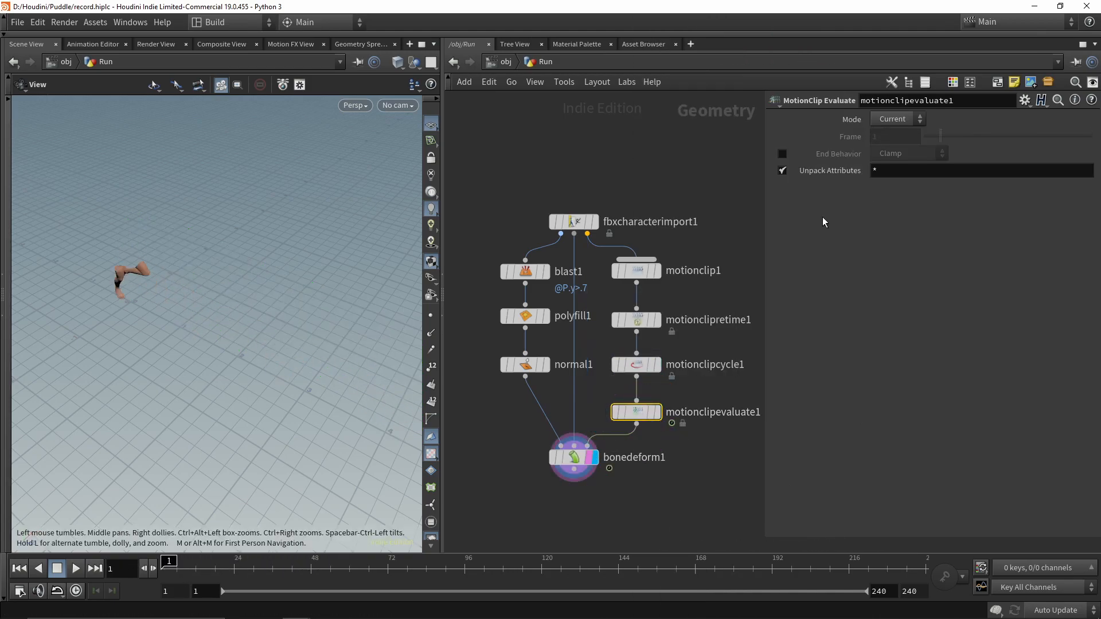
Step: Offset the evaluated run with a -3 Transform, then add Point Velocity and Output
{"action": "left_click", "coordinate": [892, 119]}
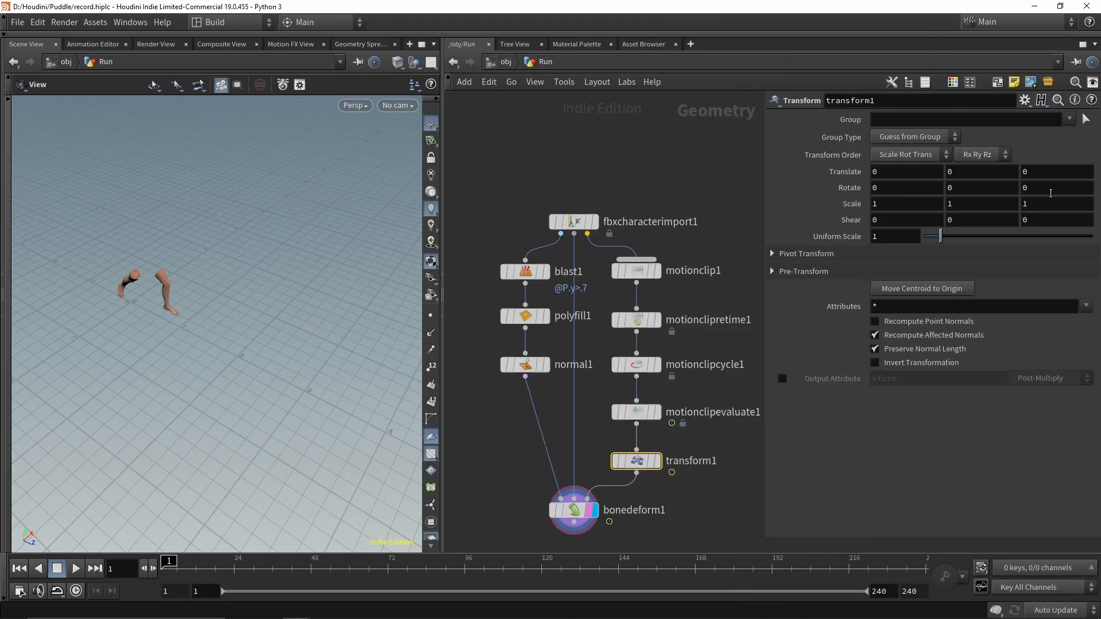
{"action": "type", "text": "-3."}
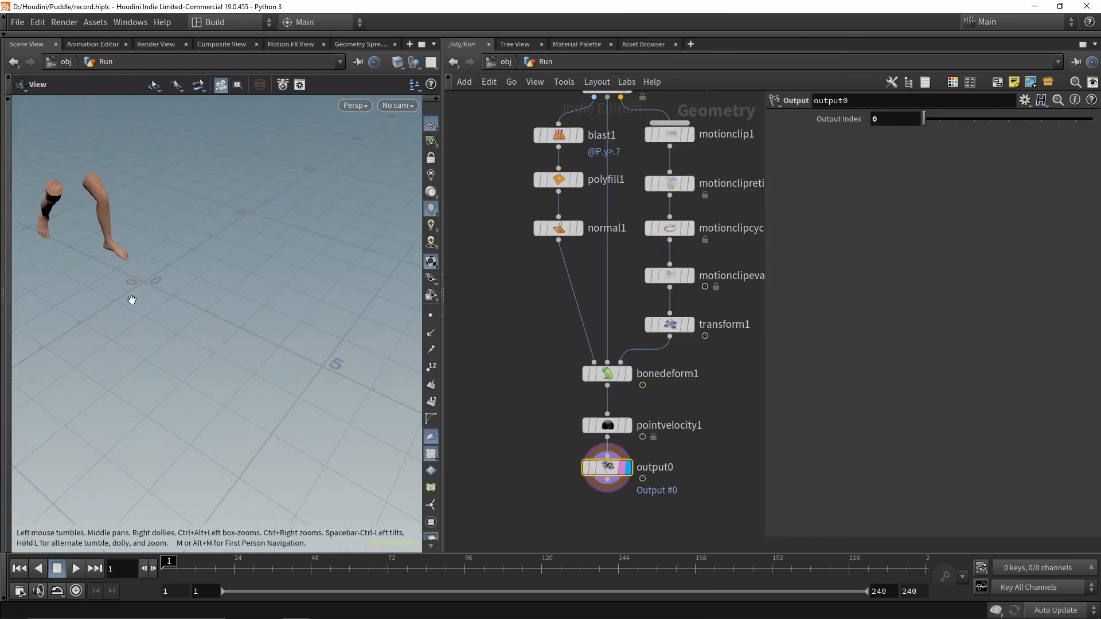
{"action": "left_click", "coordinate": [94, 569]}
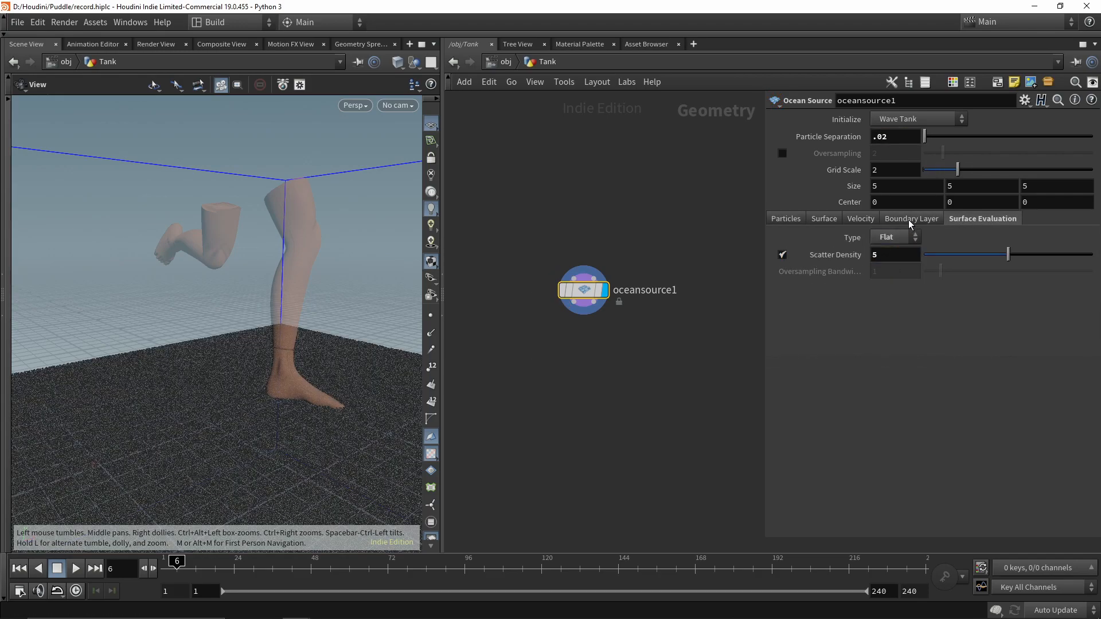
Step: Add a Wave Tank ocean source (separation .02, scatter density 5) and enter flat_tank_initial
{"action": "left_click", "coordinate": [911, 219]}
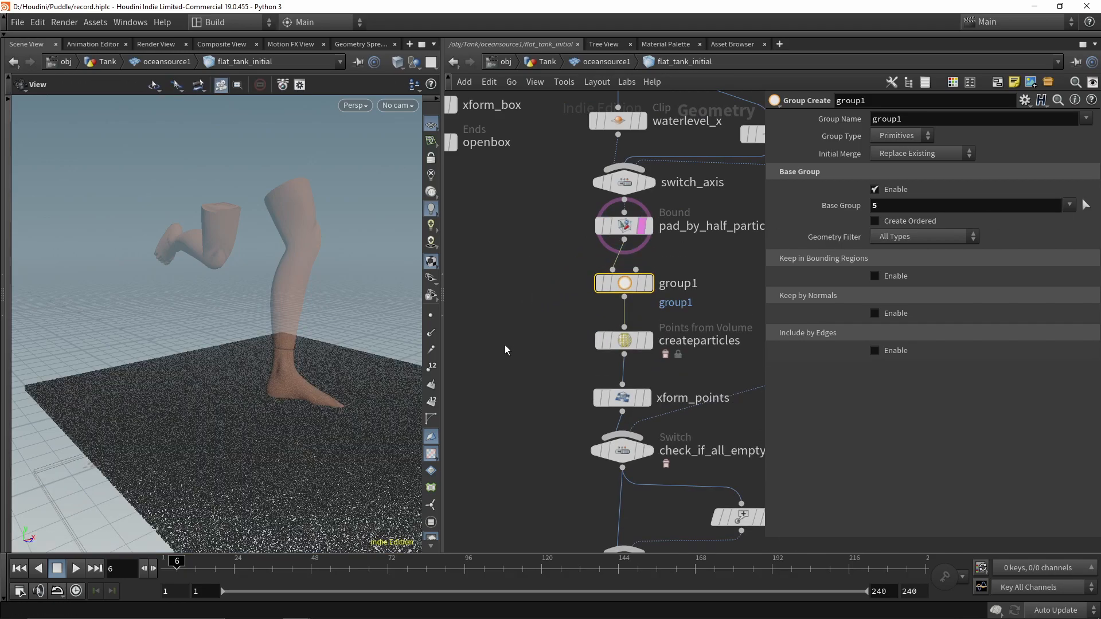
{"action": "double_click", "coordinate": [624, 340]}
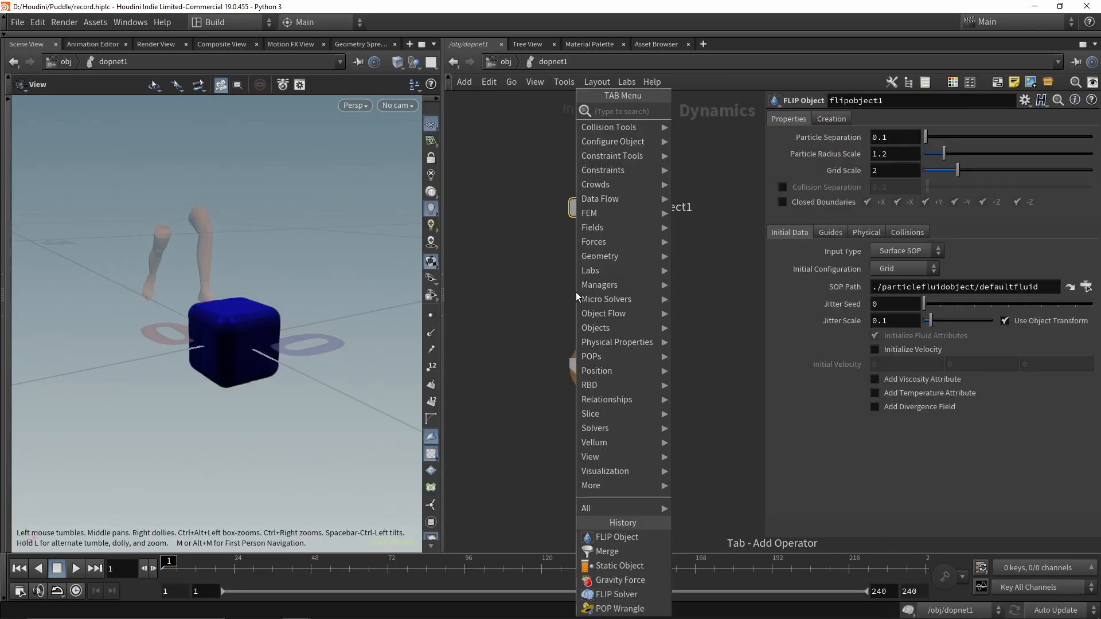
Step: Add gravity and a static collider, merge to output, and set FLIP separation .02 with particle guides
{"action": "type", "text": "gra"}
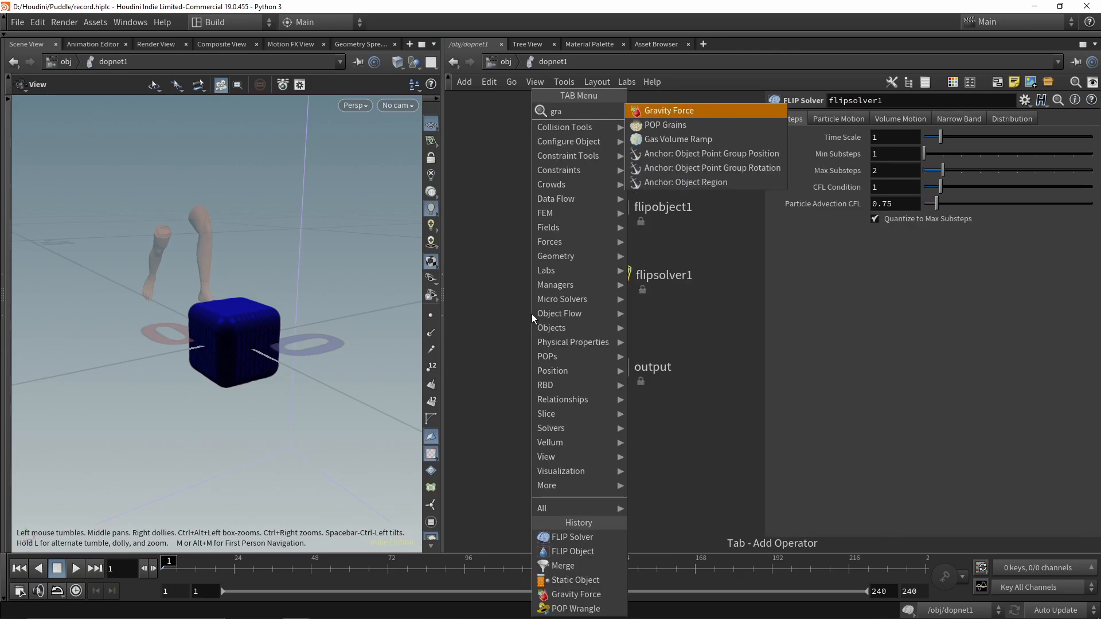
{"action": "left_click", "coordinate": [668, 111]}
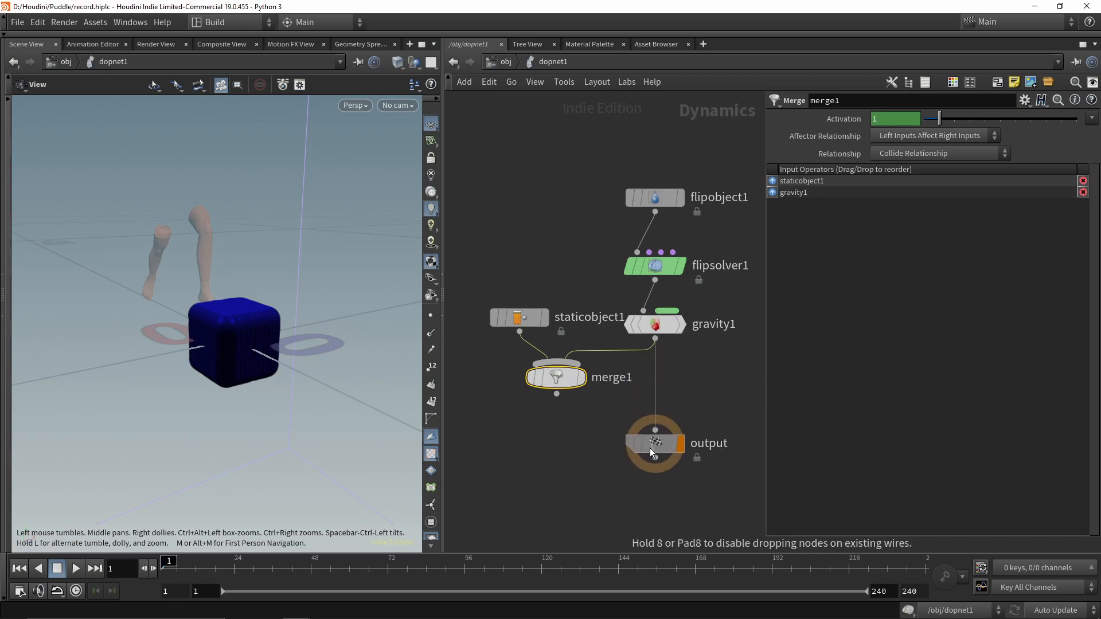
{"action": "left_click", "coordinate": [654, 197]}
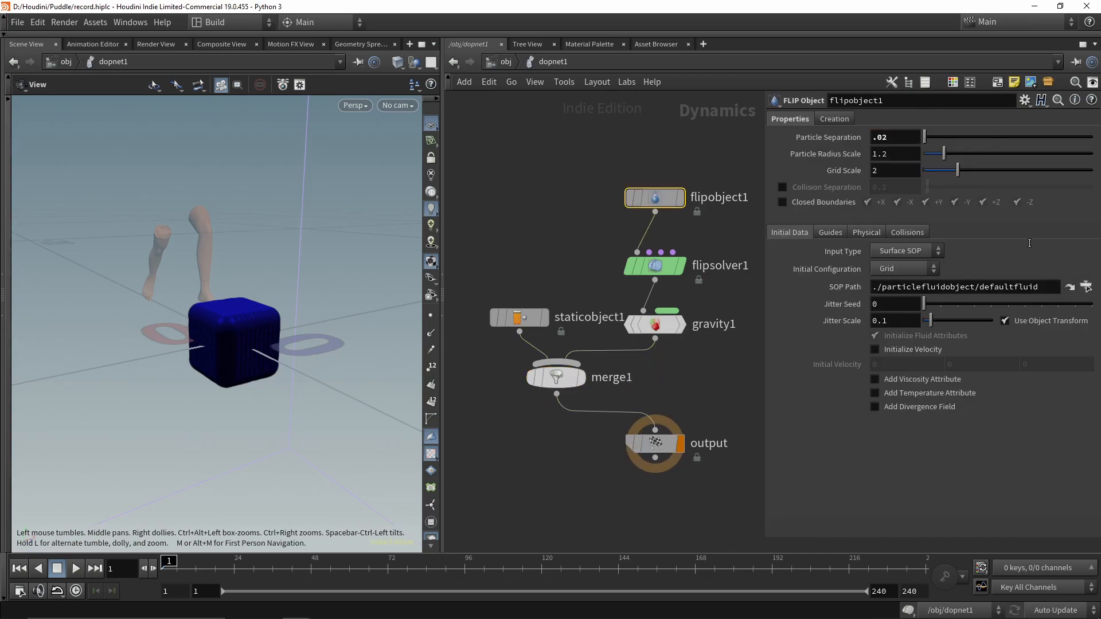
{"action": "left_click", "coordinate": [906, 250]}
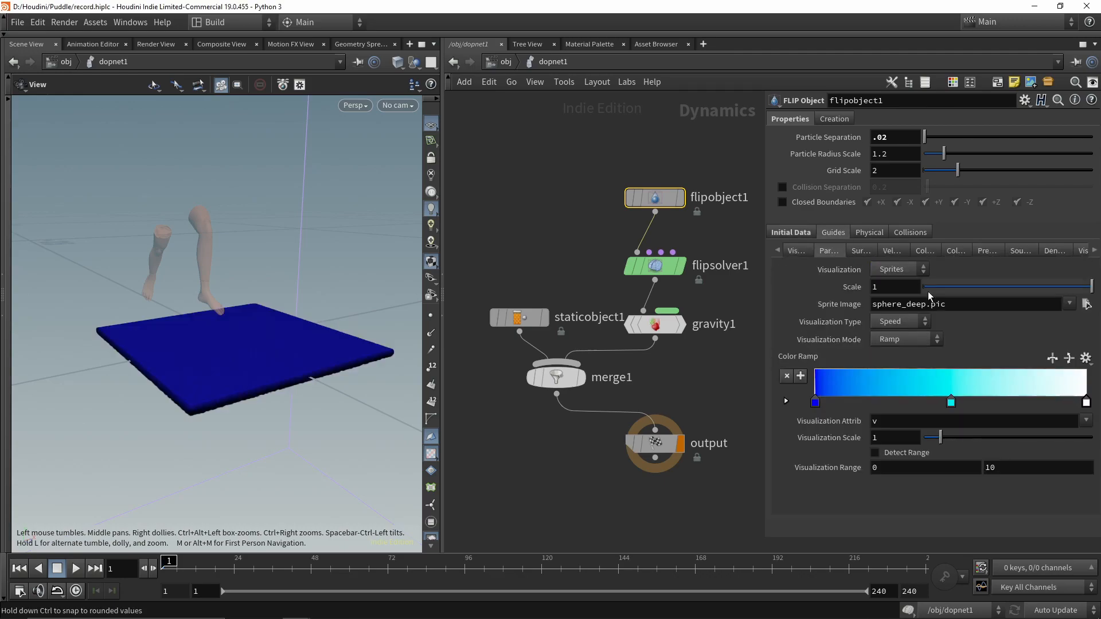
{"action": "left_click", "coordinate": [654, 265]}
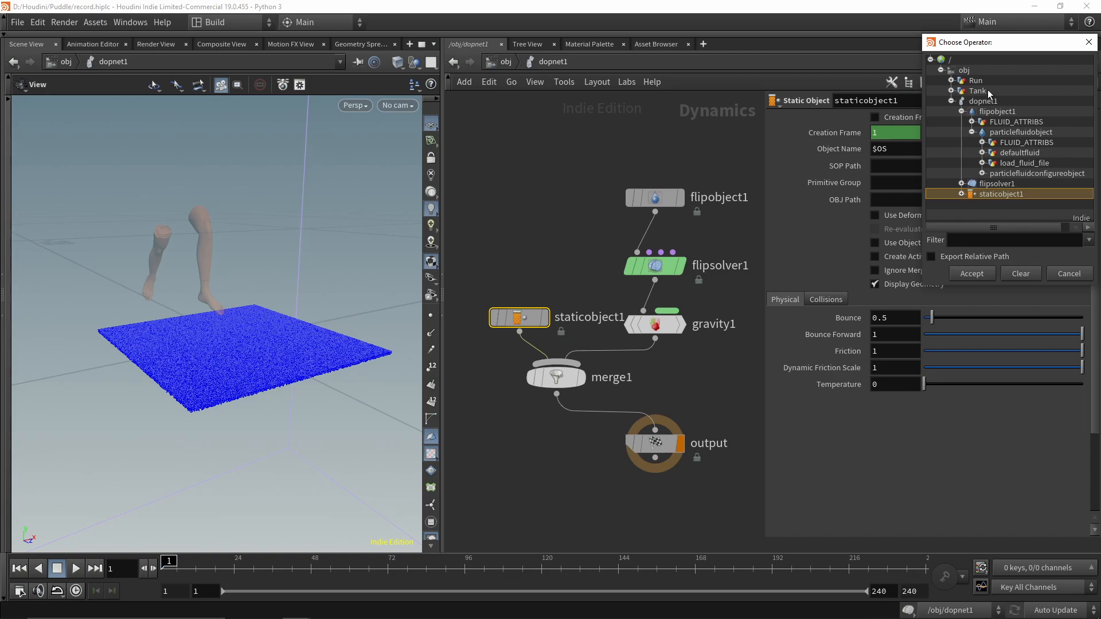
{"action": "left_click", "coordinate": [653, 198]}
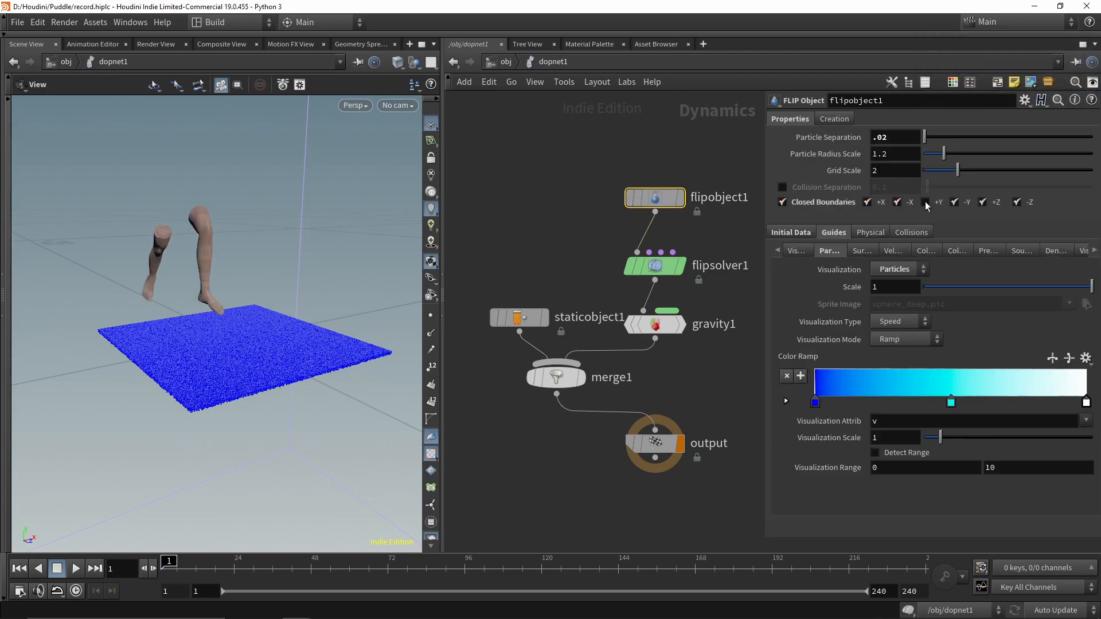
Step: Close the boundaries, set gravity Y to -5, enable Detect Droplets (density .7), and play
{"action": "left_click", "coordinate": [655, 266]}
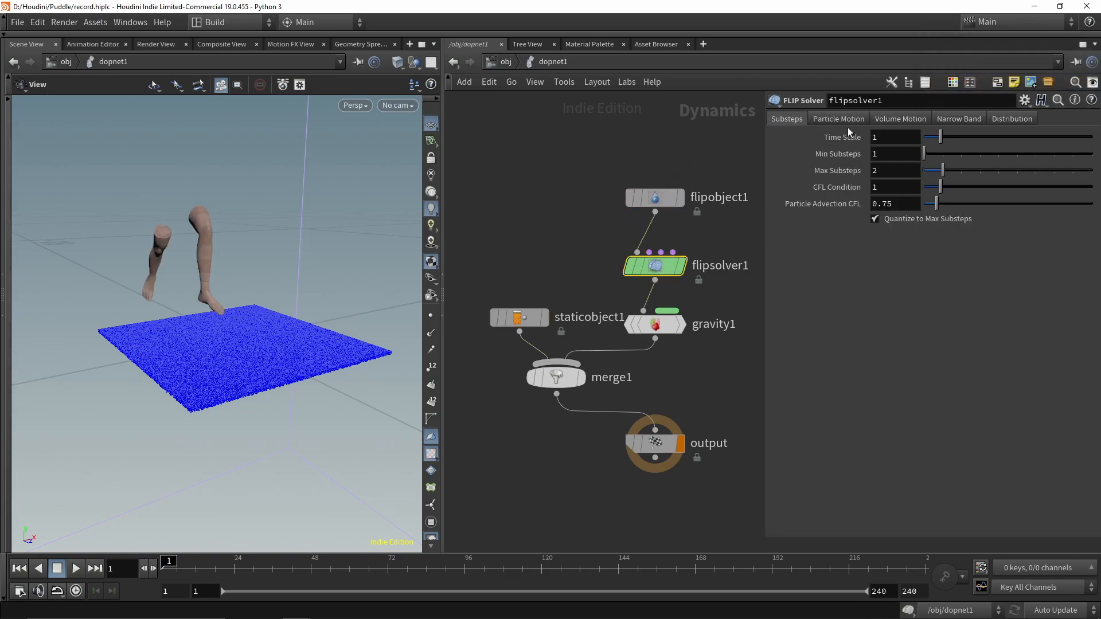
{"action": "left_click", "coordinate": [653, 324]}
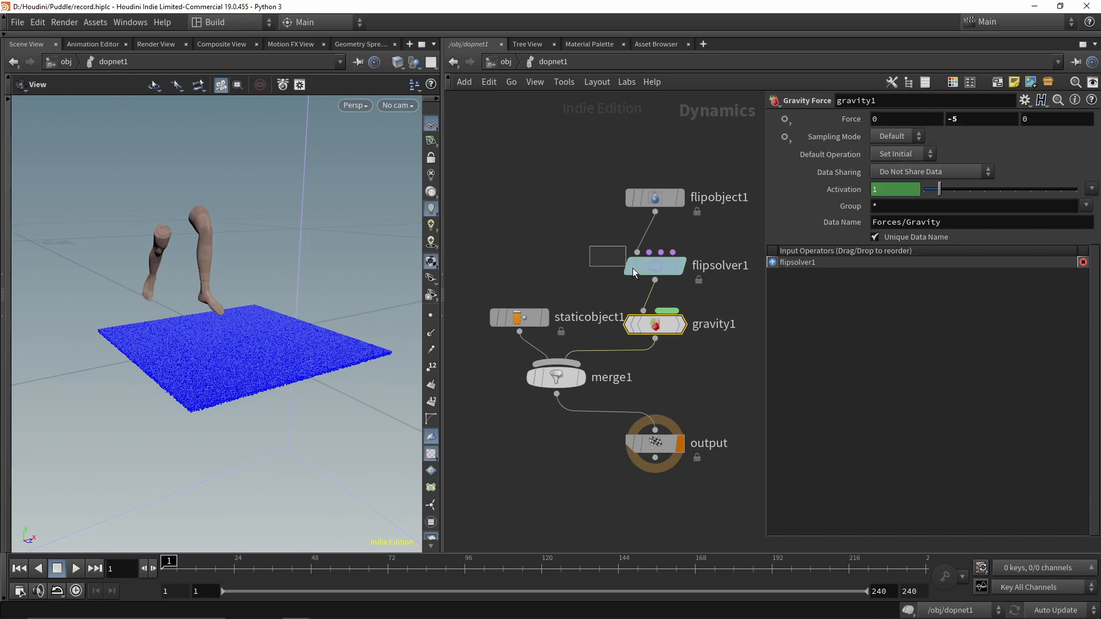
{"action": "left_click", "coordinate": [653, 265]}
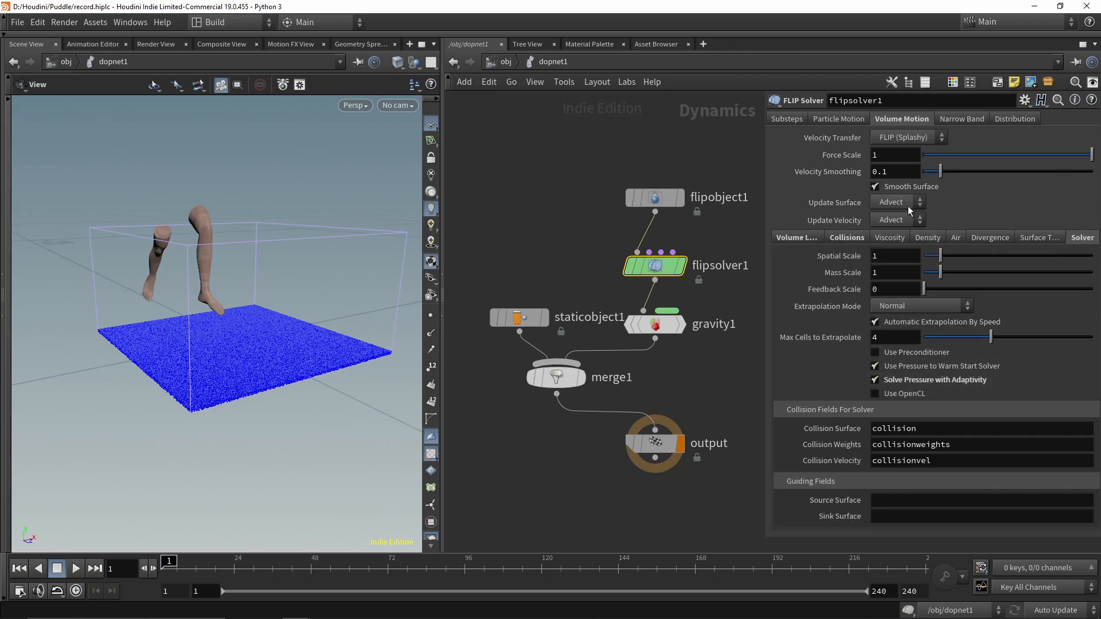
{"action": "left_click", "coordinate": [838, 119]}
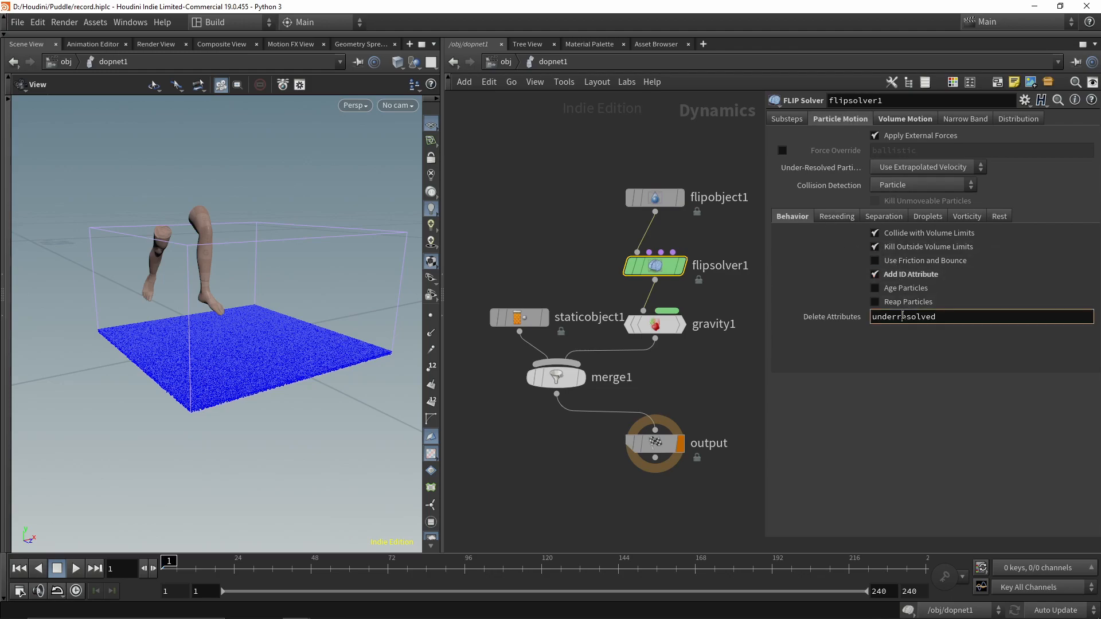
{"action": "left_click", "coordinate": [929, 216]}
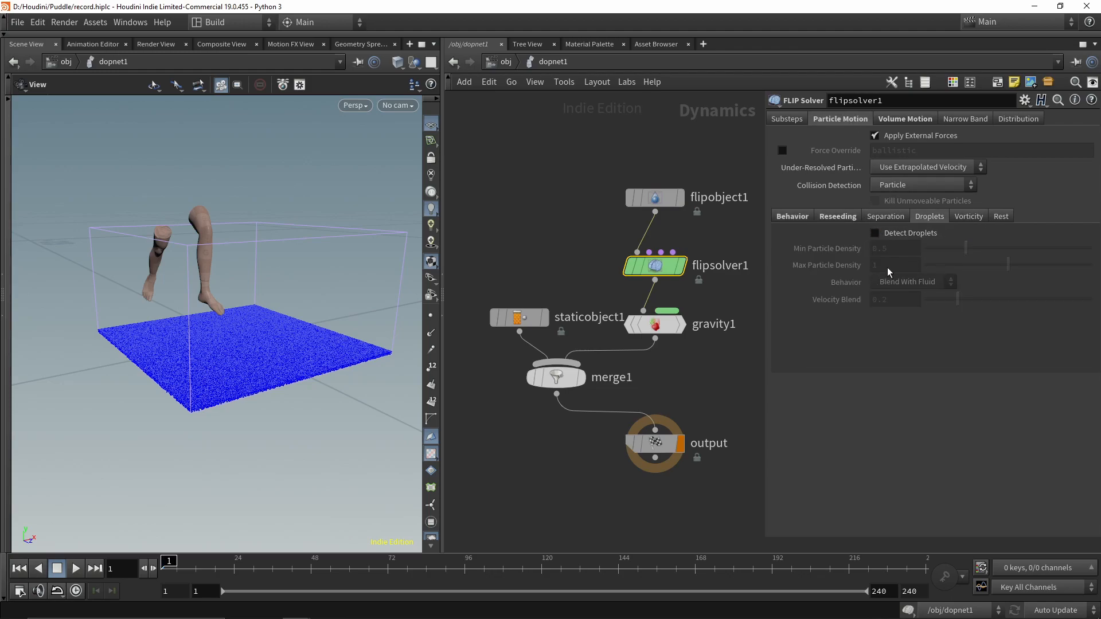
{"action": "left_click", "coordinate": [74, 568]}
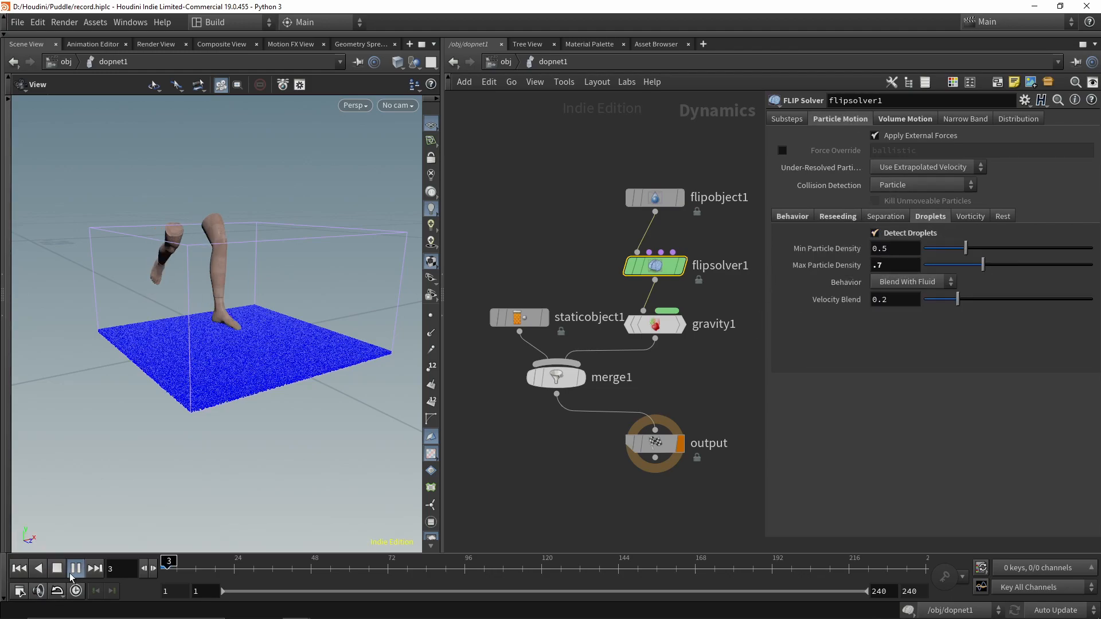
{"action": "left_click", "coordinate": [94, 568]}
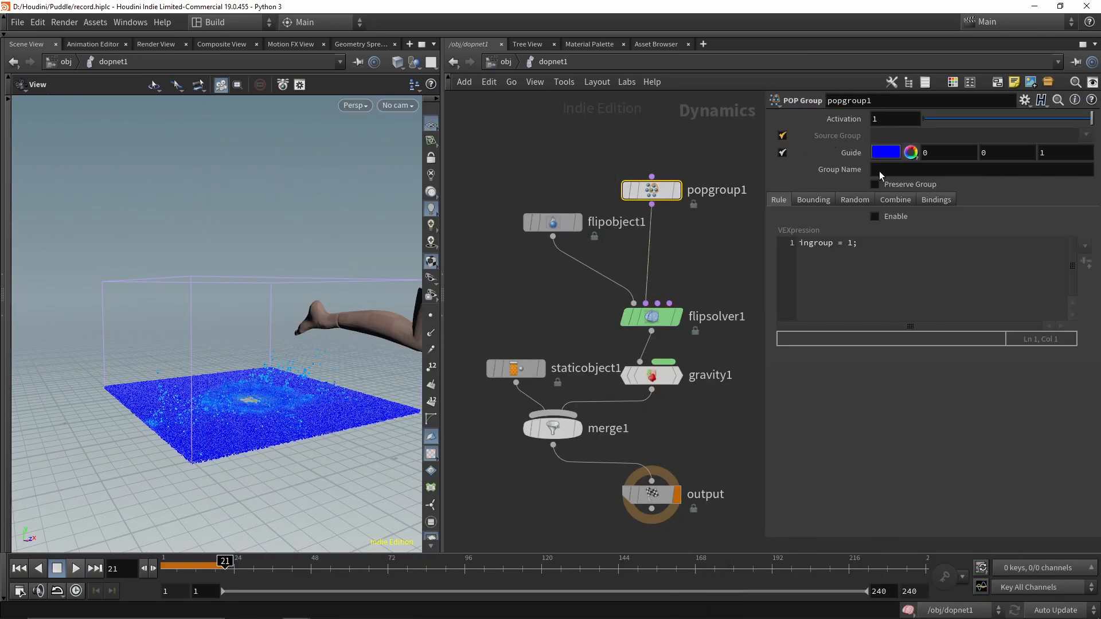
{"action": "type", "text": "@droplet>.9"}
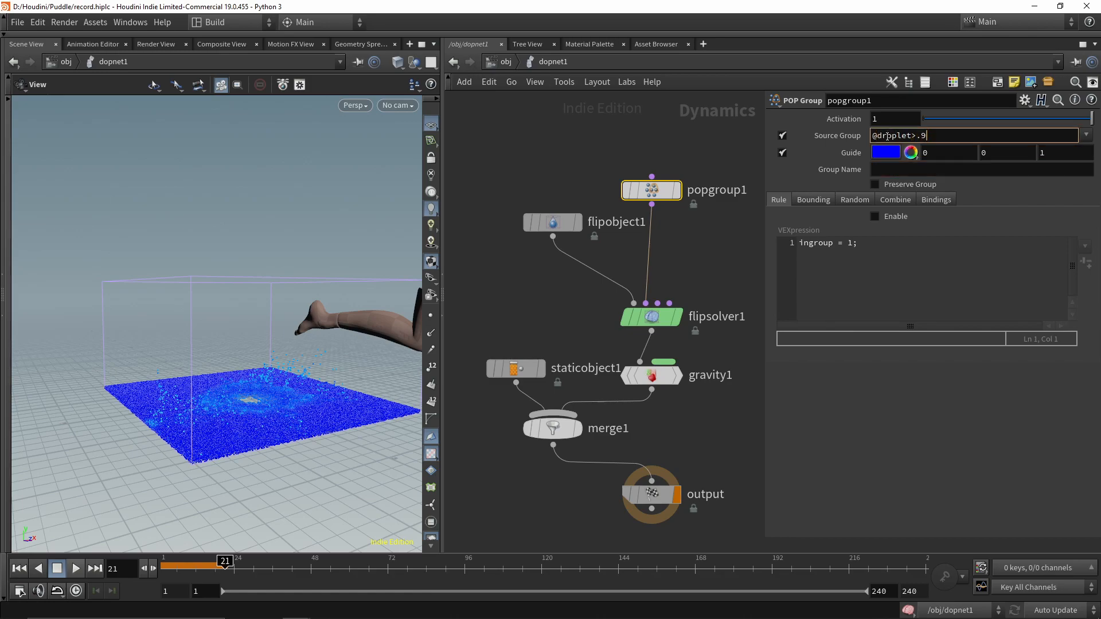
{"action": "type", "text": "droplet"}
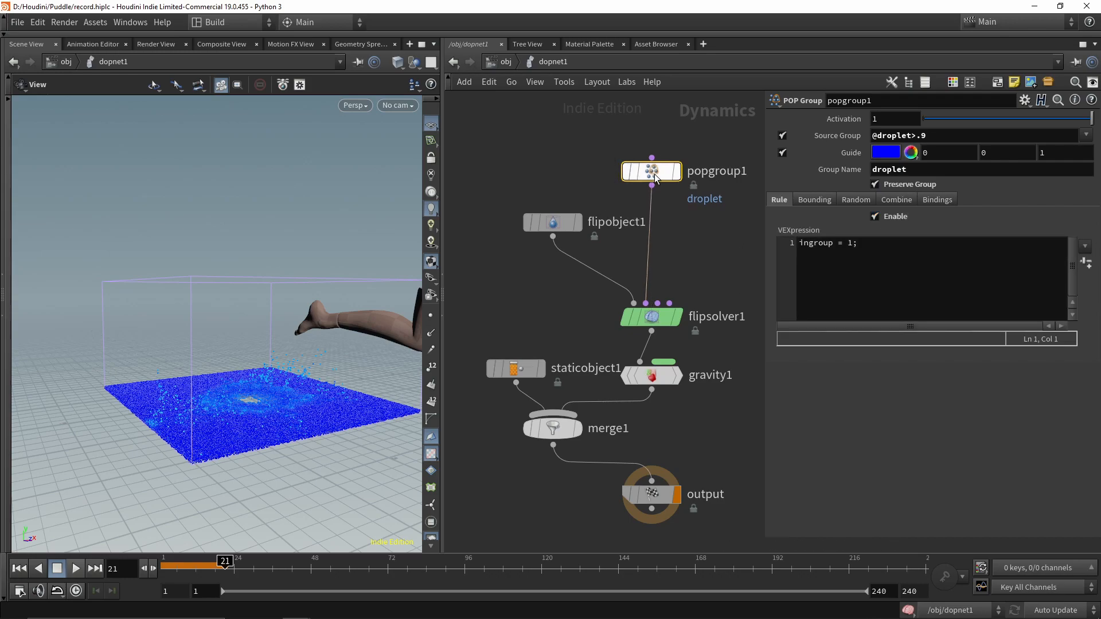
{"action": "key", "text": "tab"}
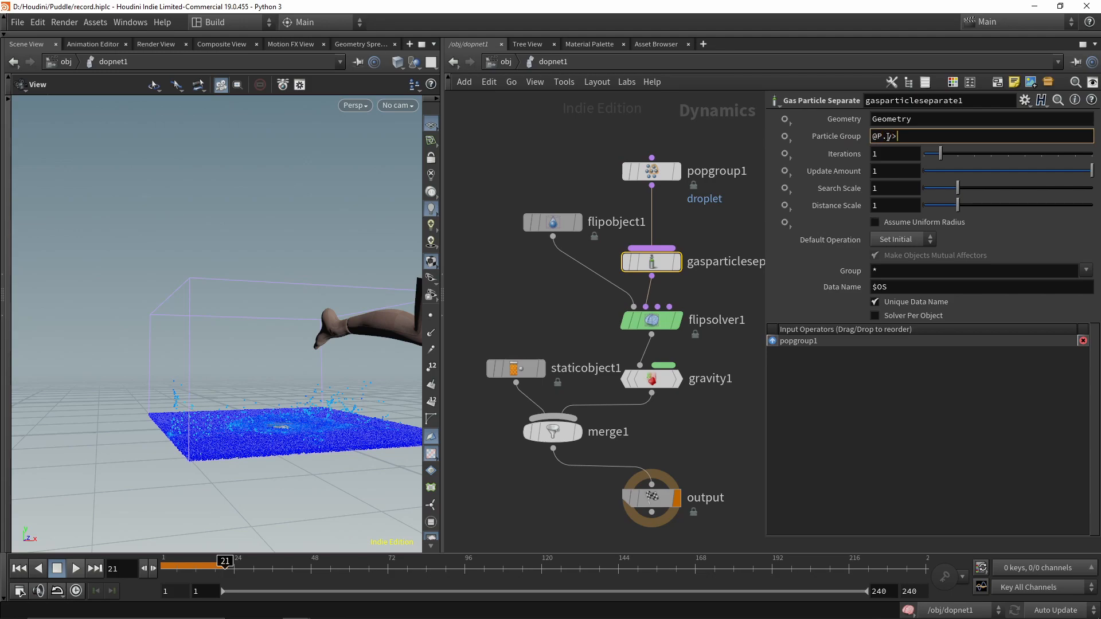
{"action": "left_click", "coordinate": [651, 320]}
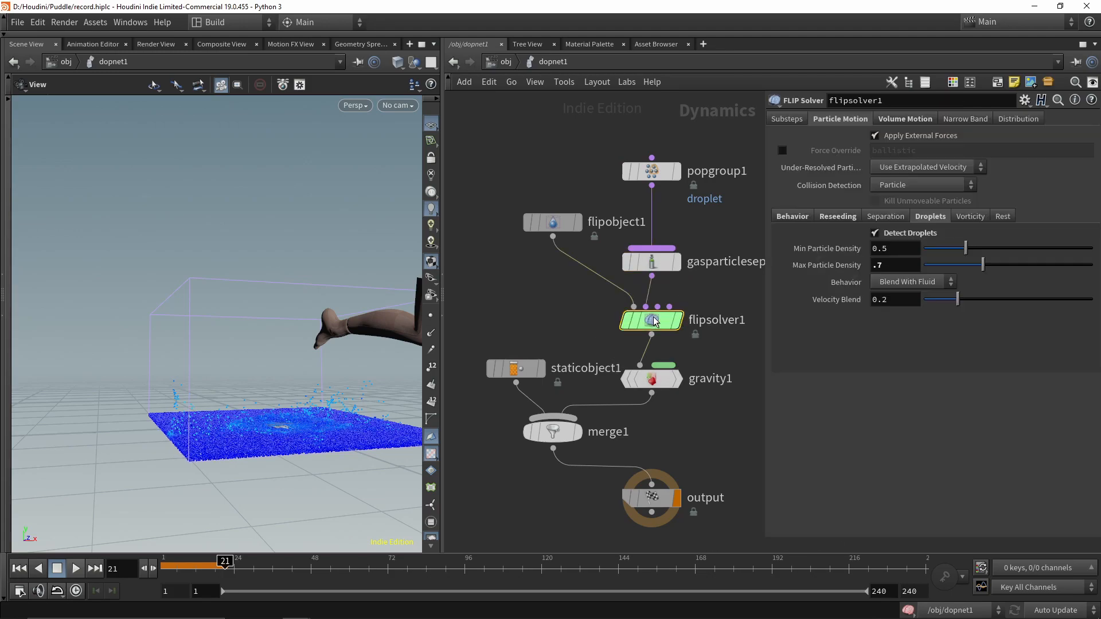
{"action": "double_click", "coordinate": [651, 320]}
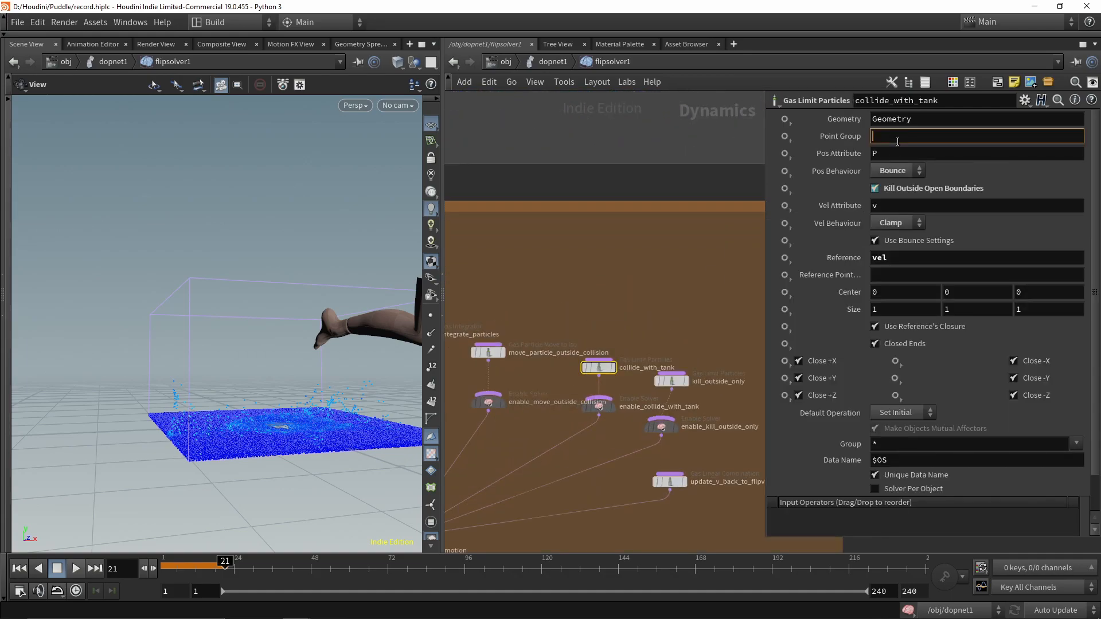
{"action": "type", "text": "droplet"}
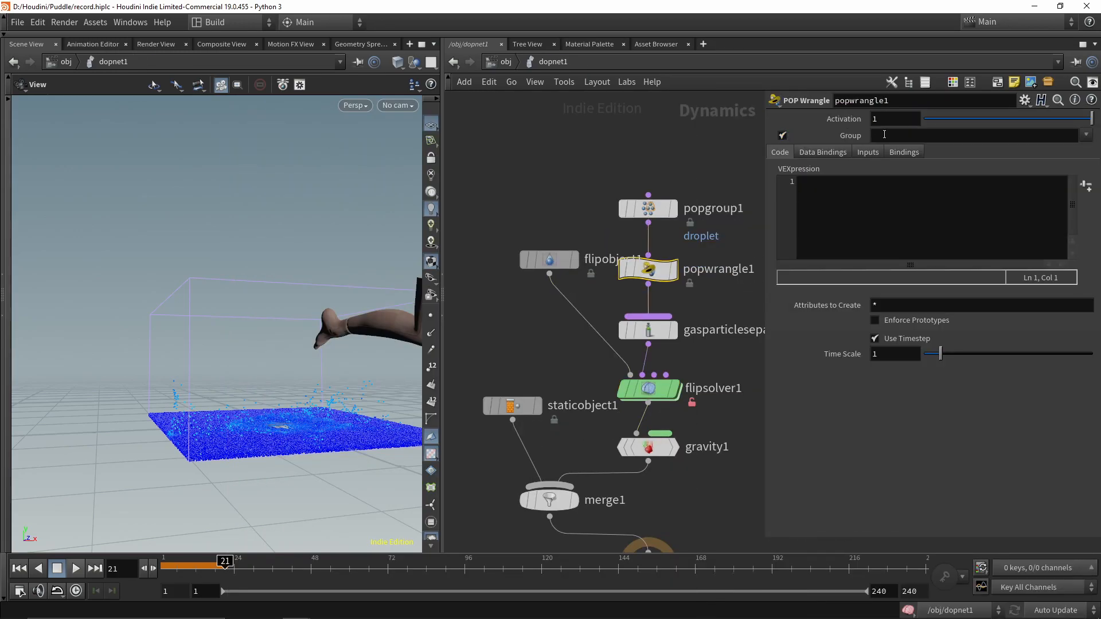
{"action": "type", "text": "removepoint"}
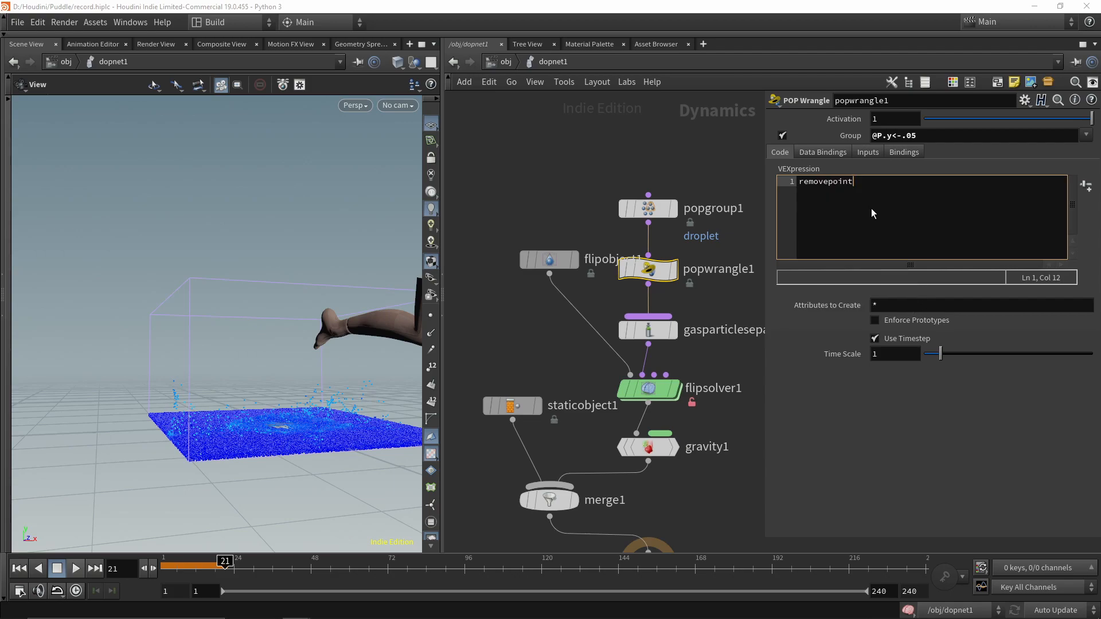
{"action": "type", "text": "(0,@ptnum);"}
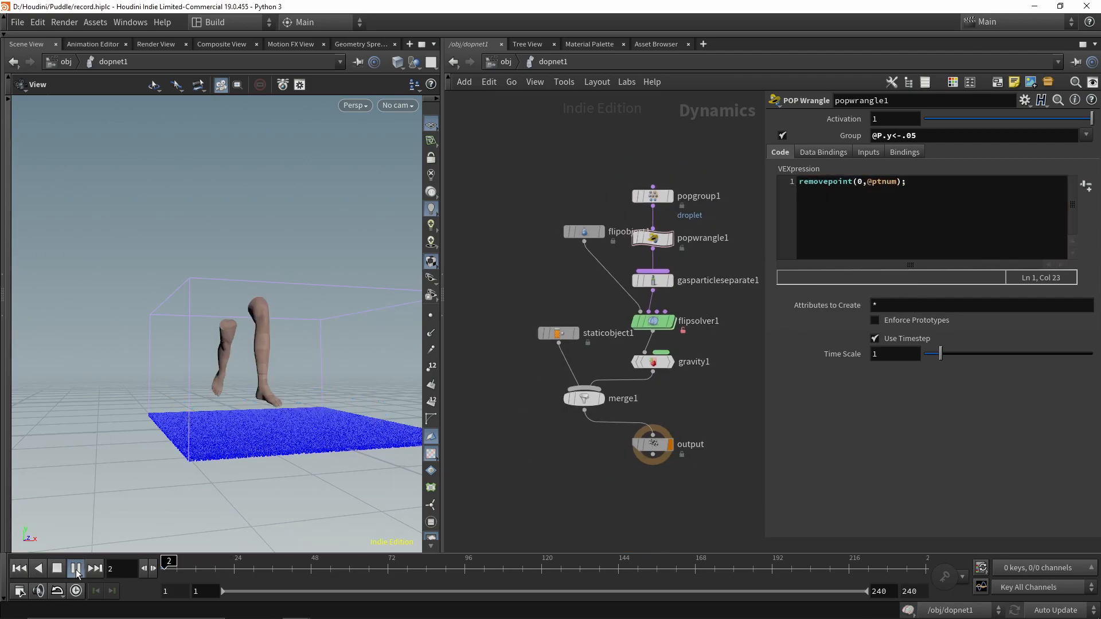
{"action": "left_click", "coordinate": [75, 569]}
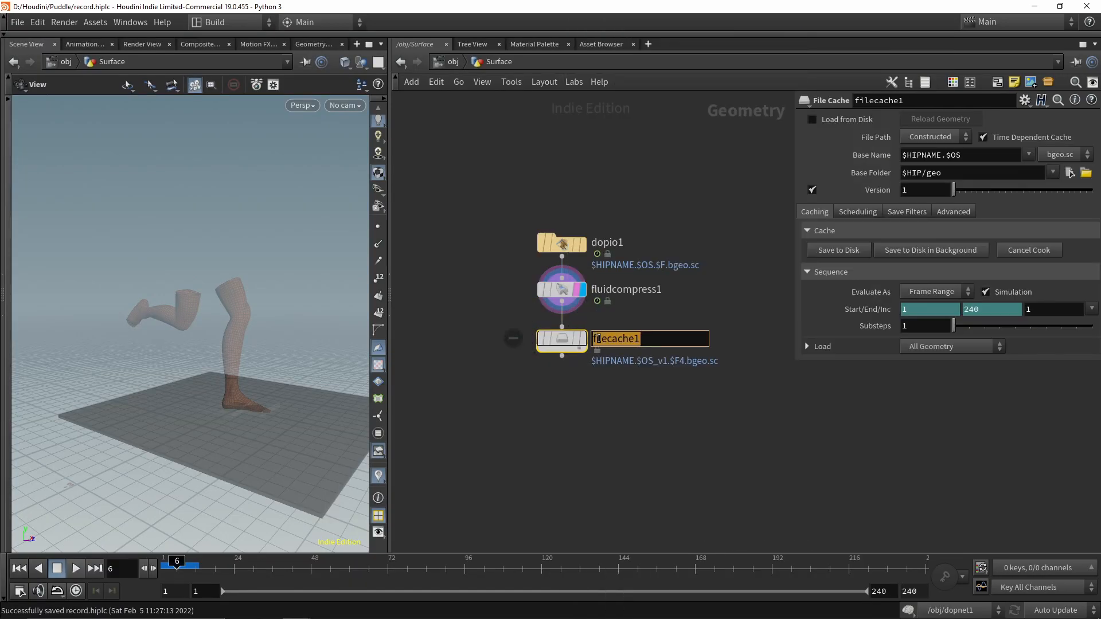
Step: Rename the fluid file cache node to 'flip'
{"action": "type", "text": "flip"}
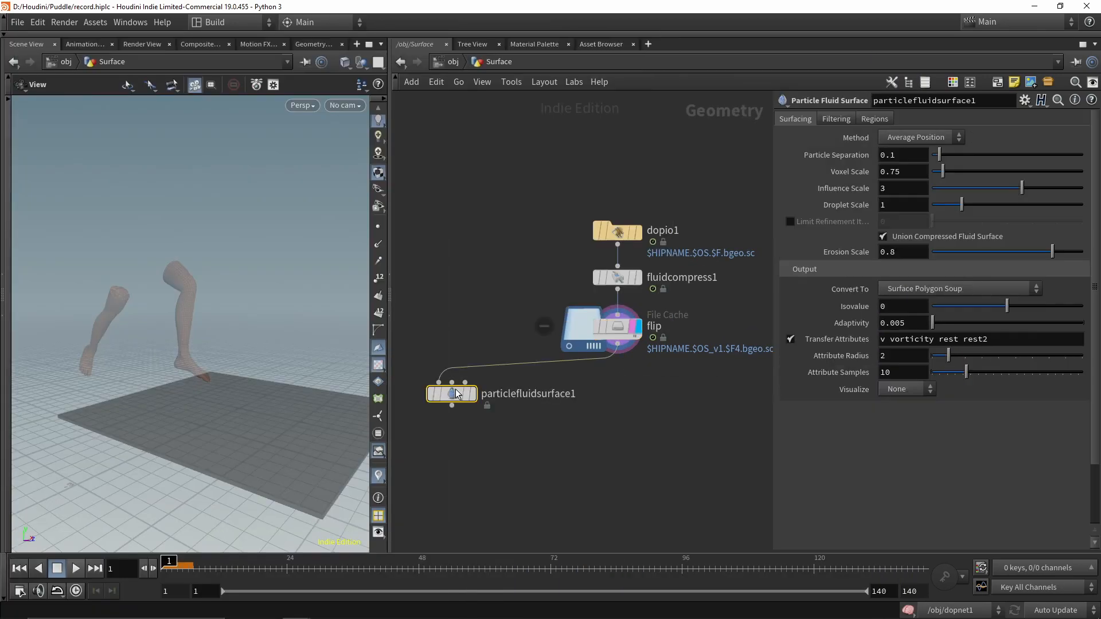
Step: Pad the particle fluid surface bounds by .2 and display the puddle mesh
{"action": "left_click", "coordinate": [875, 118]}
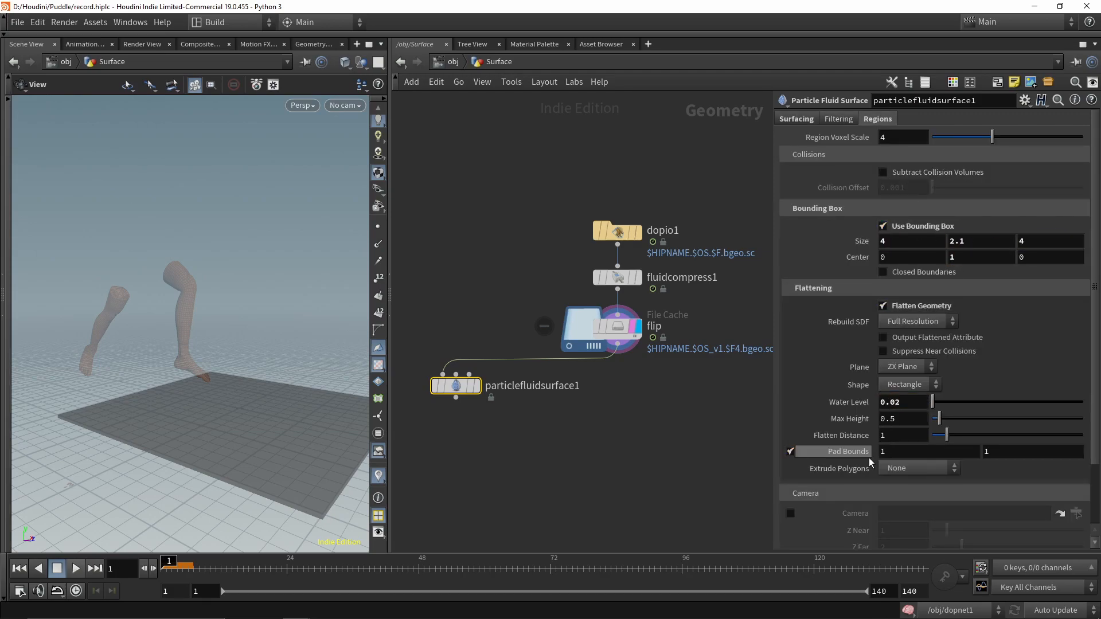
{"action": "type", "text": ".2"}
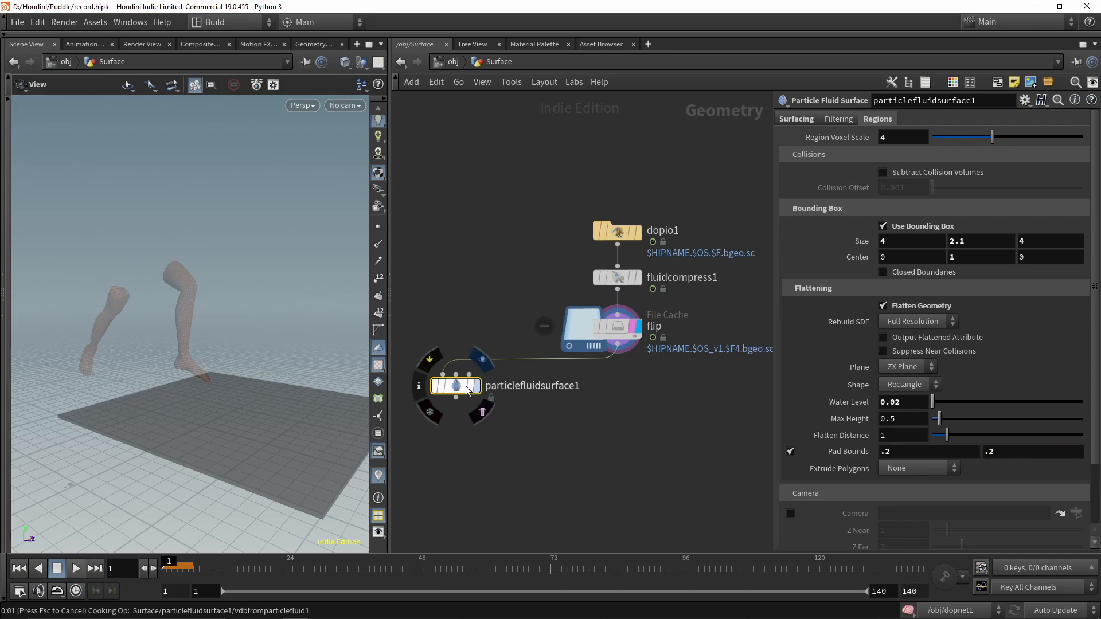
{"action": "left_click", "coordinate": [796, 119]}
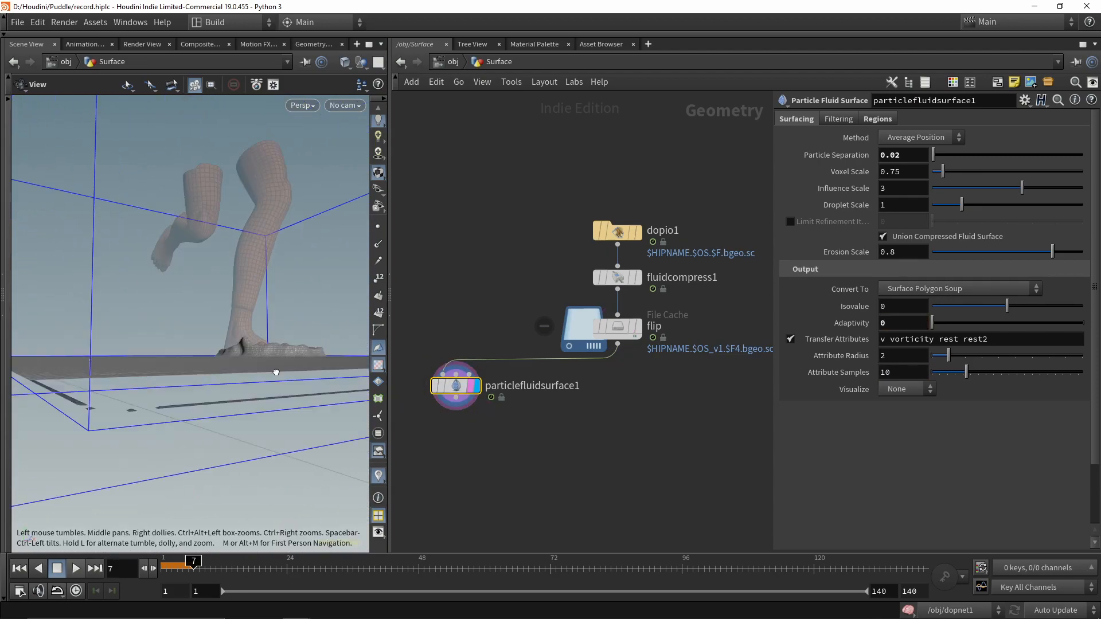
{"action": "right_click", "coordinate": [455, 385]}
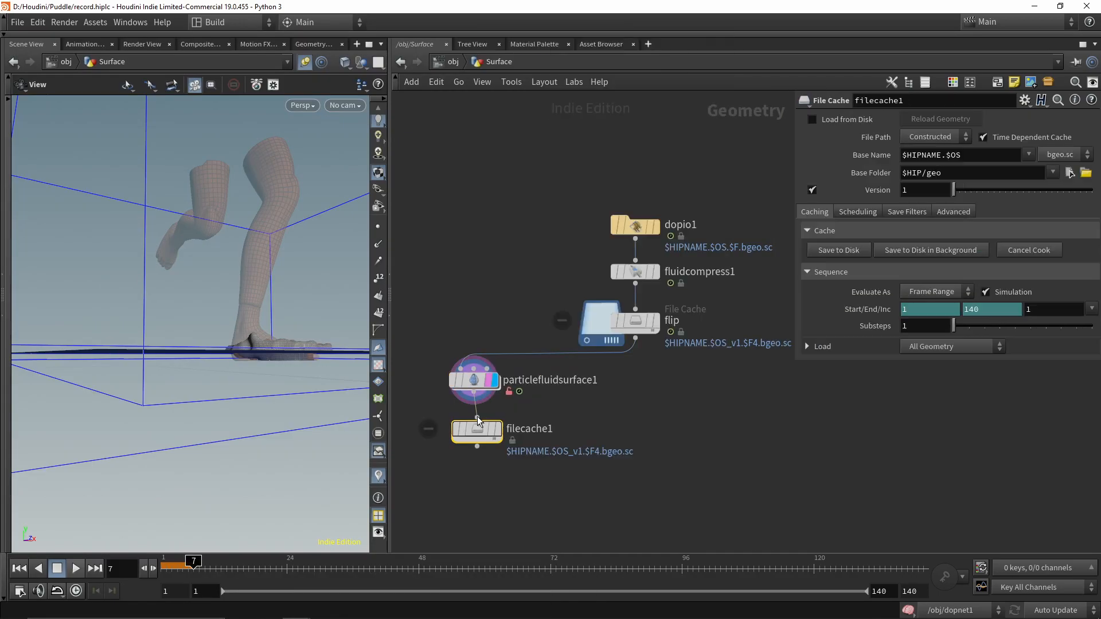
Step: Name the file cache 'surface' and orbit to inspect the puddle surface
{"action": "type", "text": "surface"}
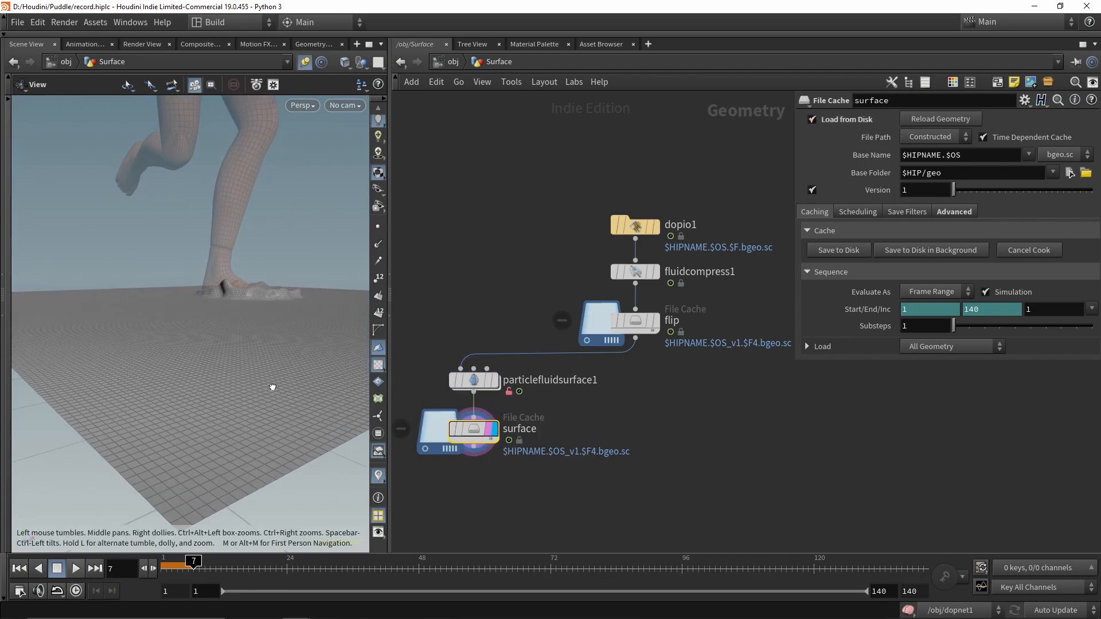
{"action": "left_click_drag", "start_coordinate": [194, 560], "coordinate": [314, 560]}
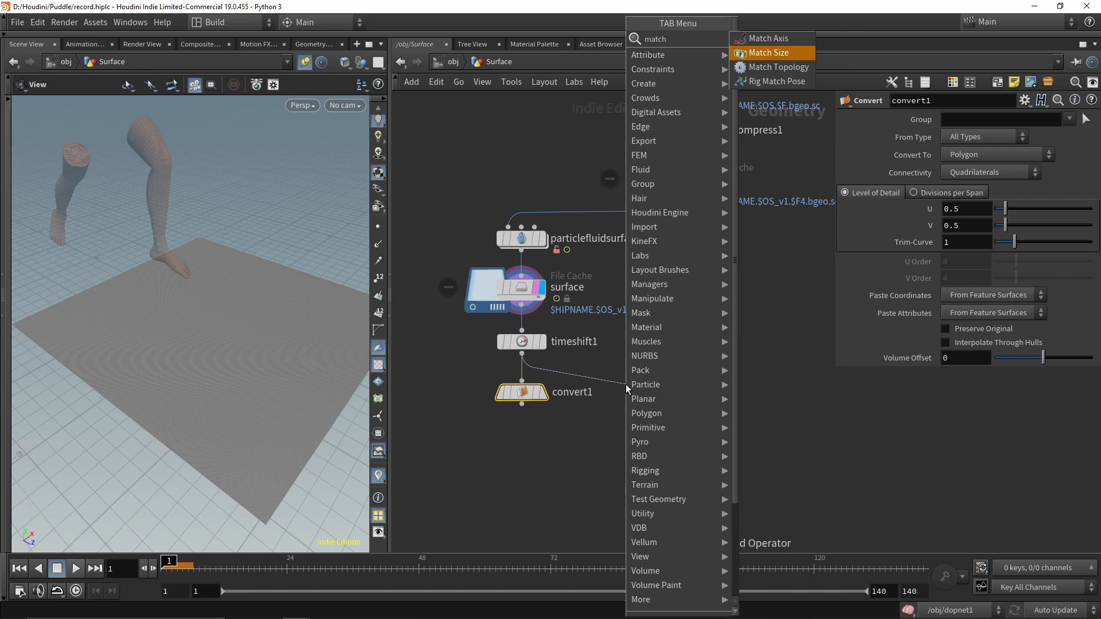
Step: Add Match Size and Copy and Transform, offsetting copies in X by bbox(0,D_XSIZE)
{"action": "left_click", "coordinate": [767, 53]}
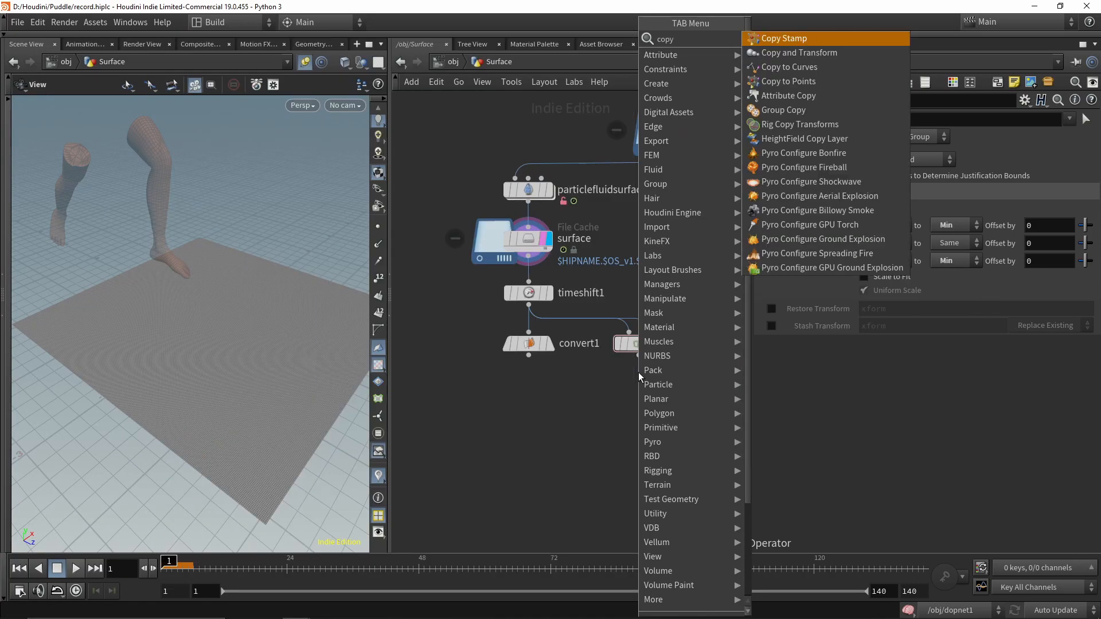
{"action": "left_click", "coordinate": [797, 52]}
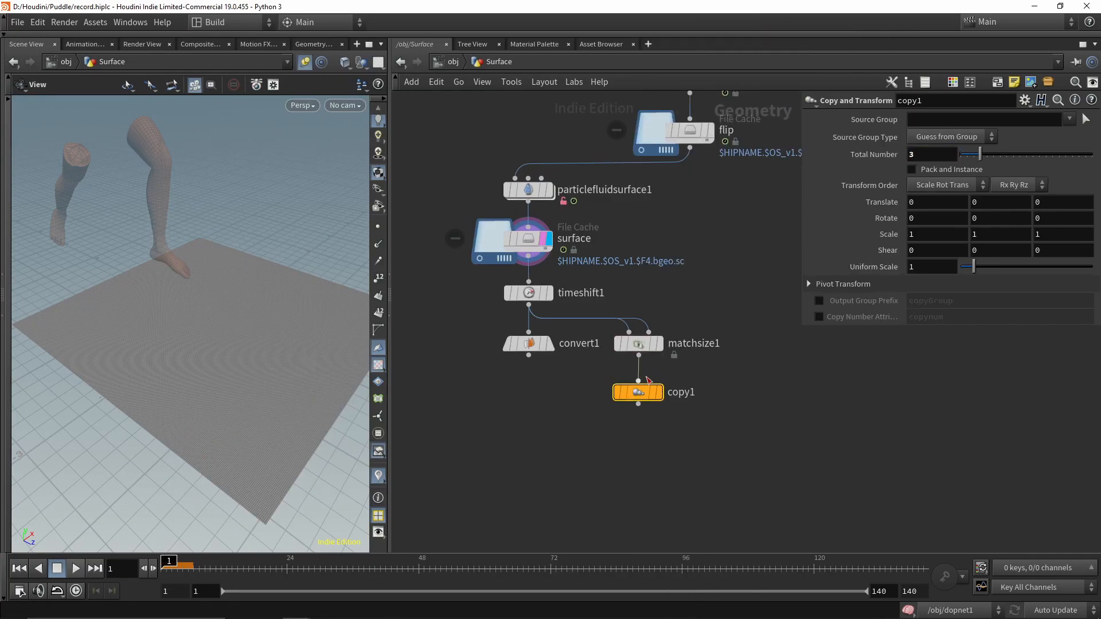
{"action": "left_click", "coordinate": [637, 392]}
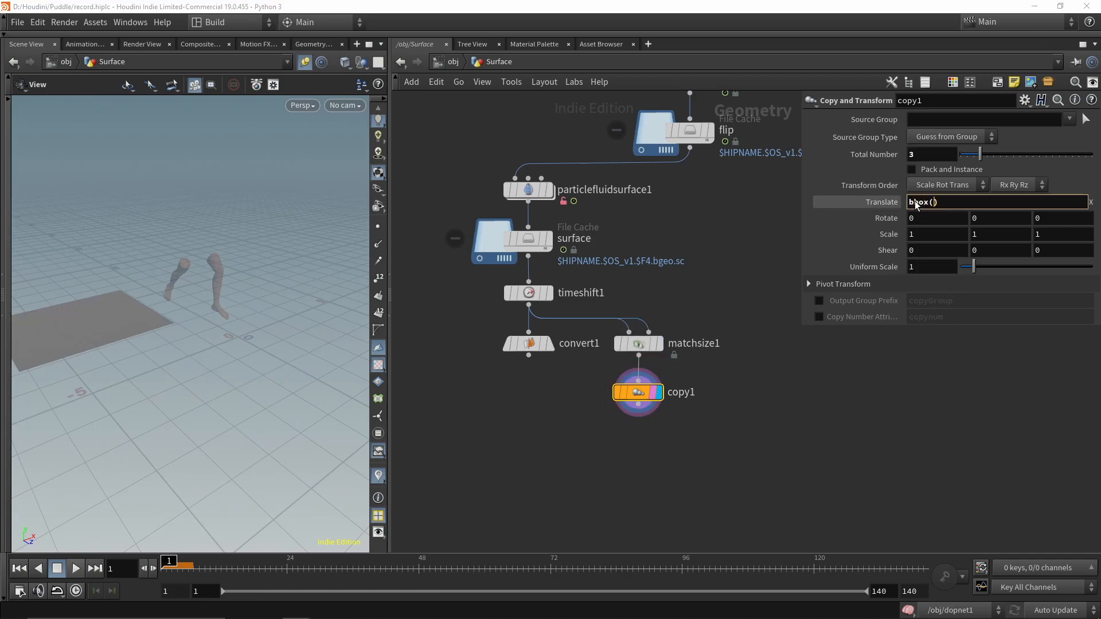
{"action": "type", "text": "0,D_X"}
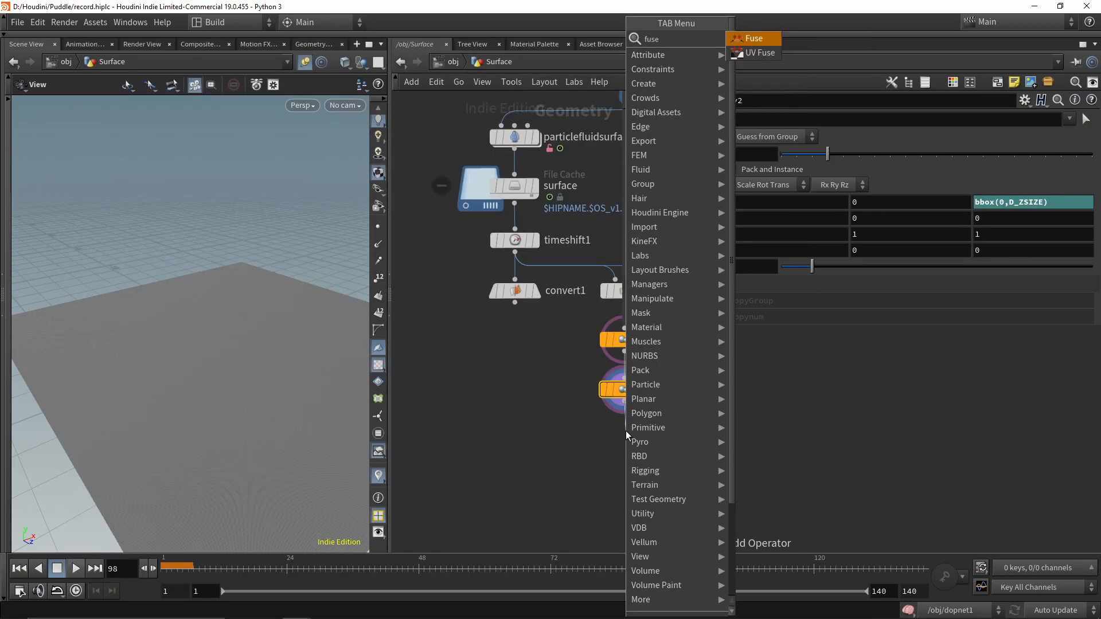
Step: Weld the tiled copies with a Fuse node and add a Group Create named origin
{"action": "left_click", "coordinate": [753, 38]}
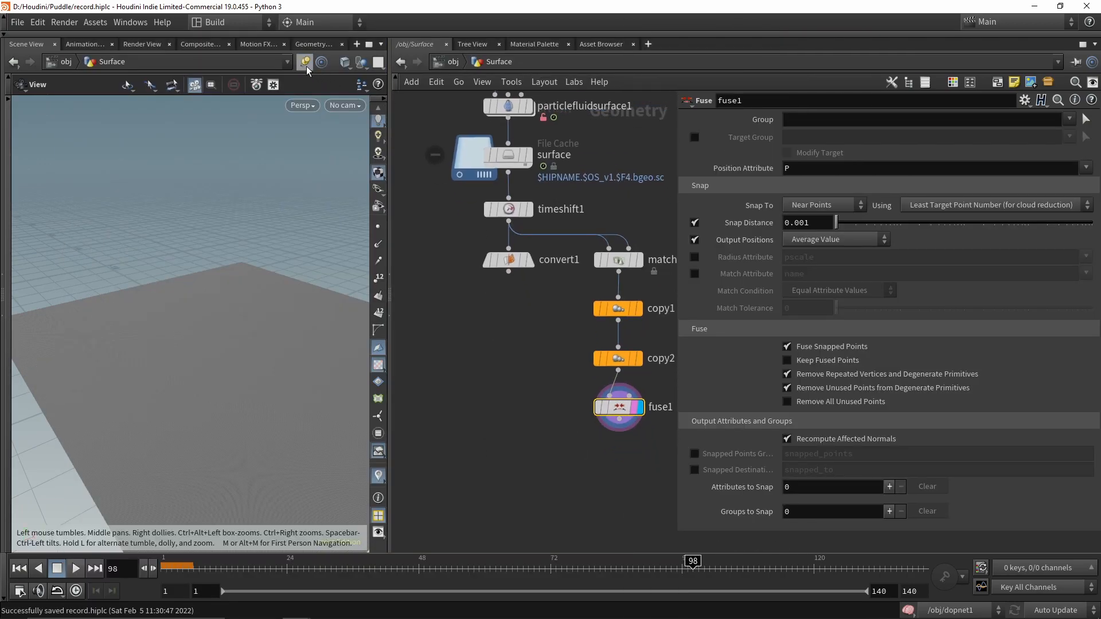
{"action": "key", "text": "tab"}
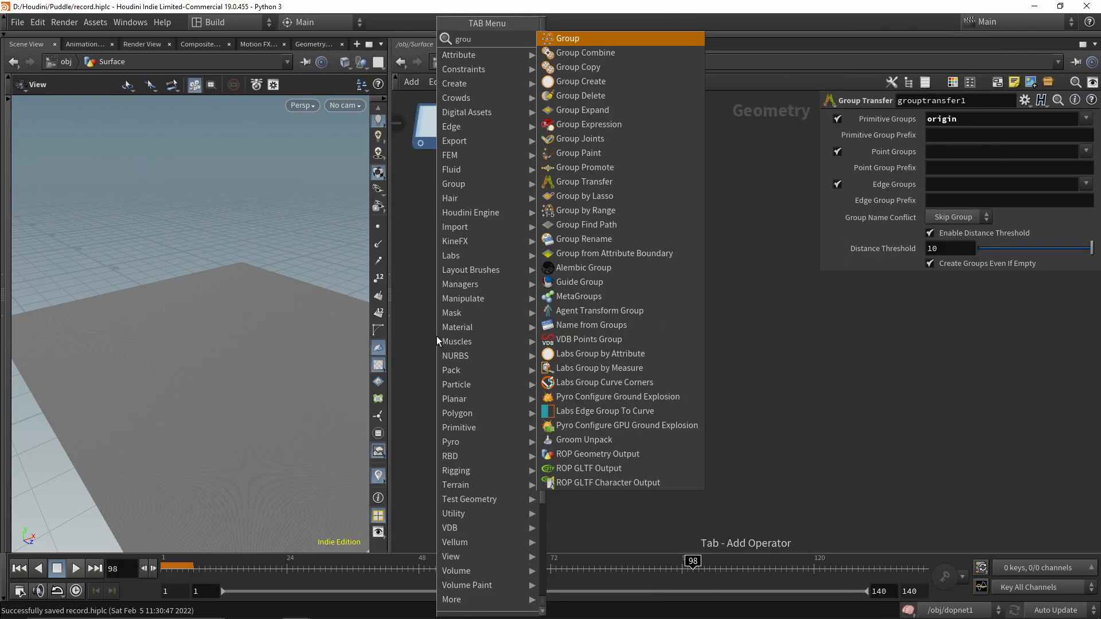
{"action": "left_click", "coordinate": [583, 81]}
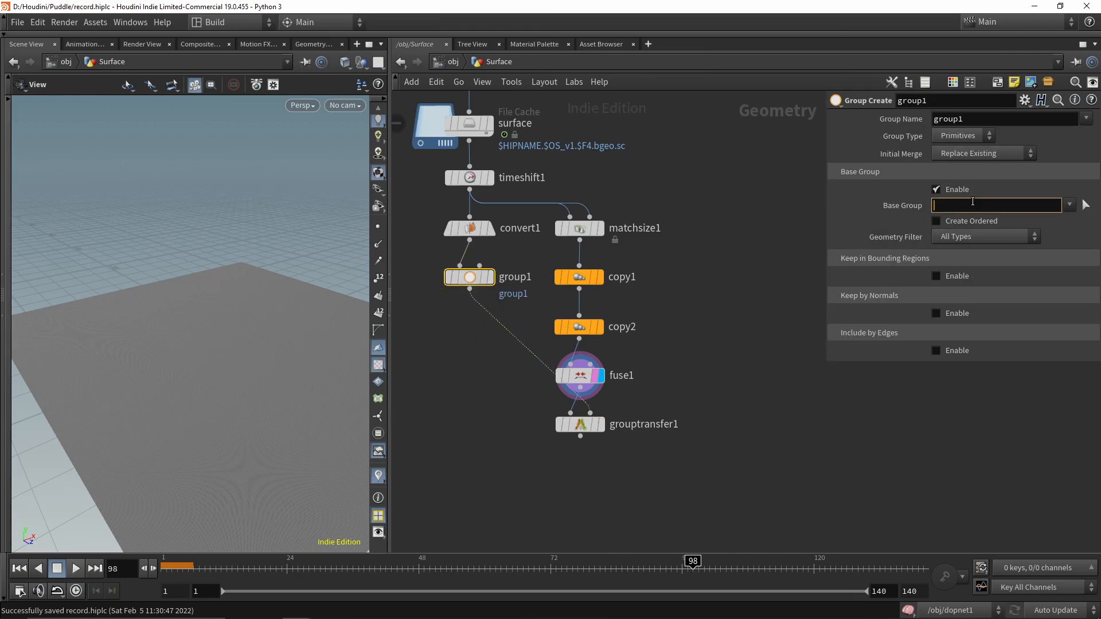
{"action": "type", "text": "ori"}
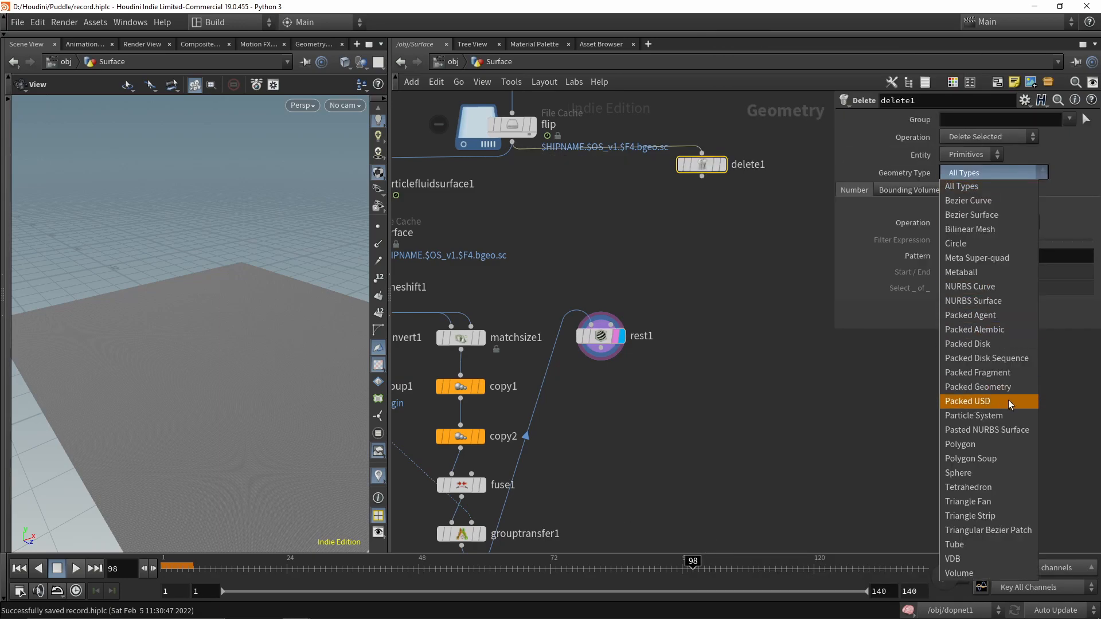
{"action": "left_click", "coordinate": [978, 386]}
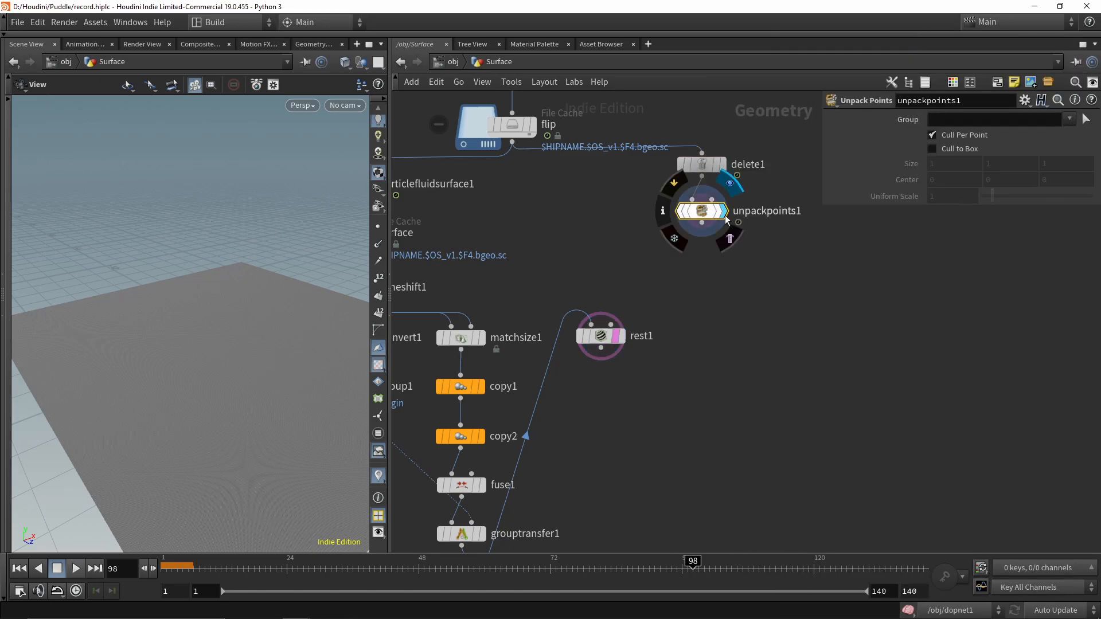
{"action": "left_click_drag", "start_coordinate": [693, 561], "coordinate": [203, 560]}
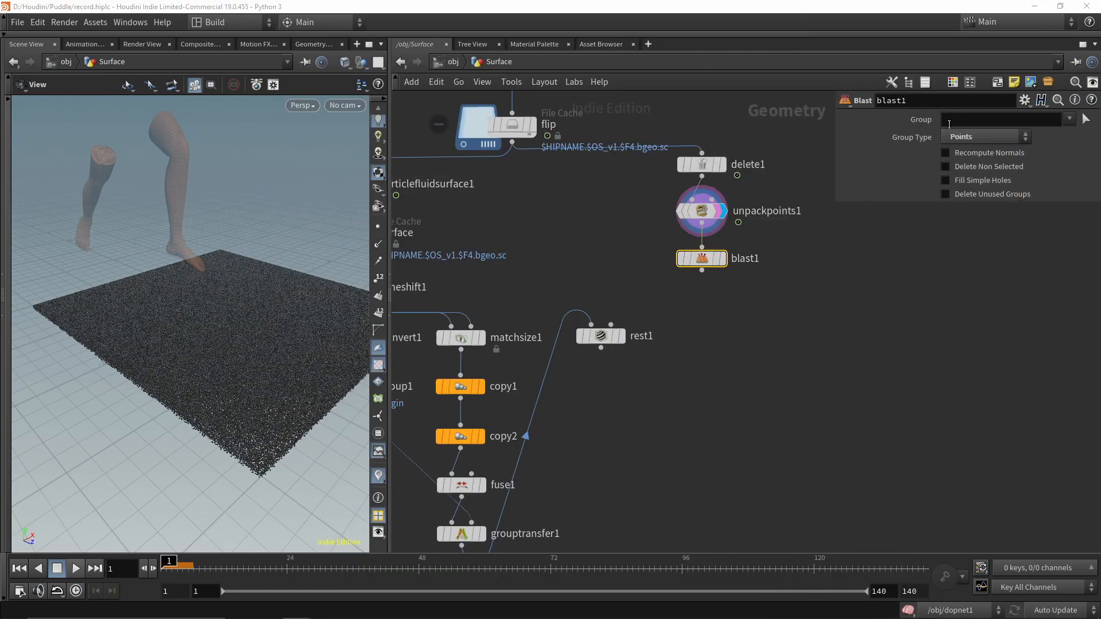
{"action": "type", "text": "@"}
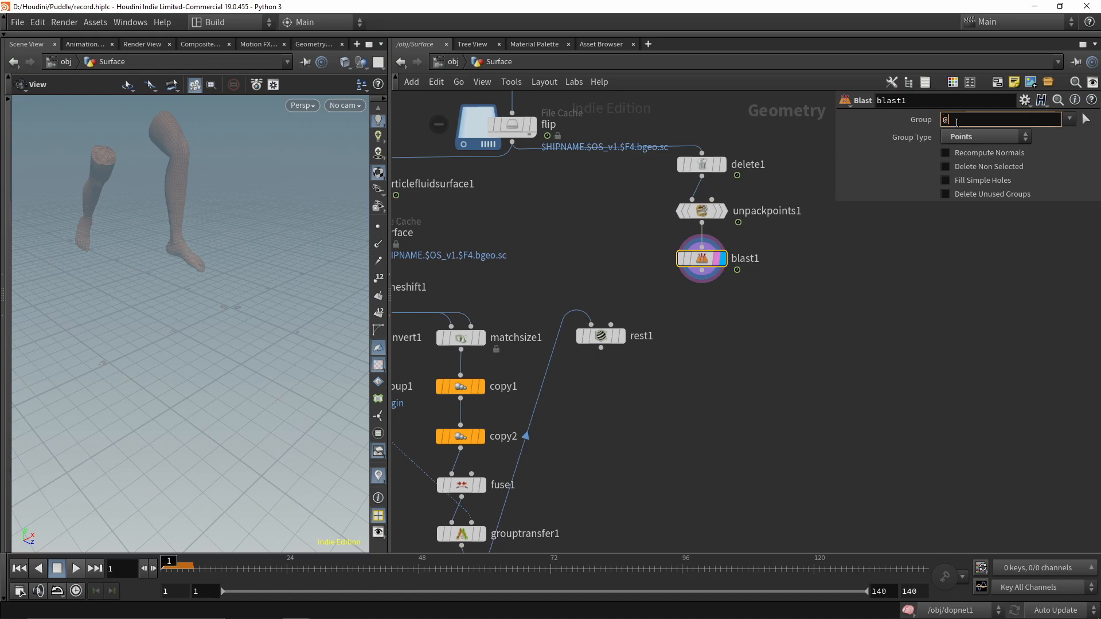
{"action": "type", "text": "underresolved>"}
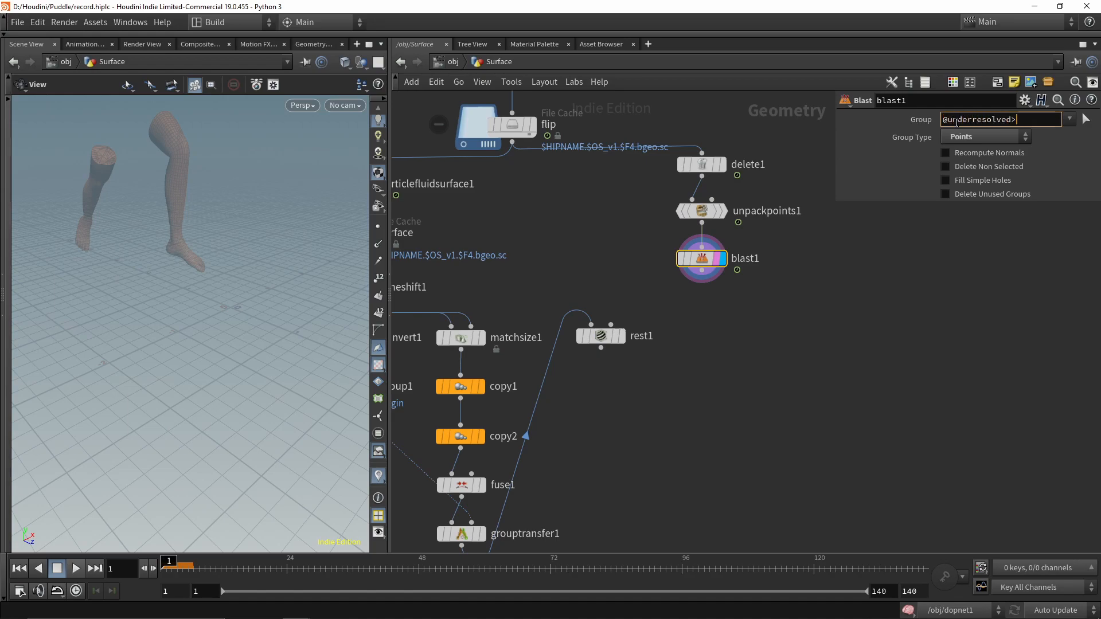
{"action": "left_click", "coordinate": [945, 166]}
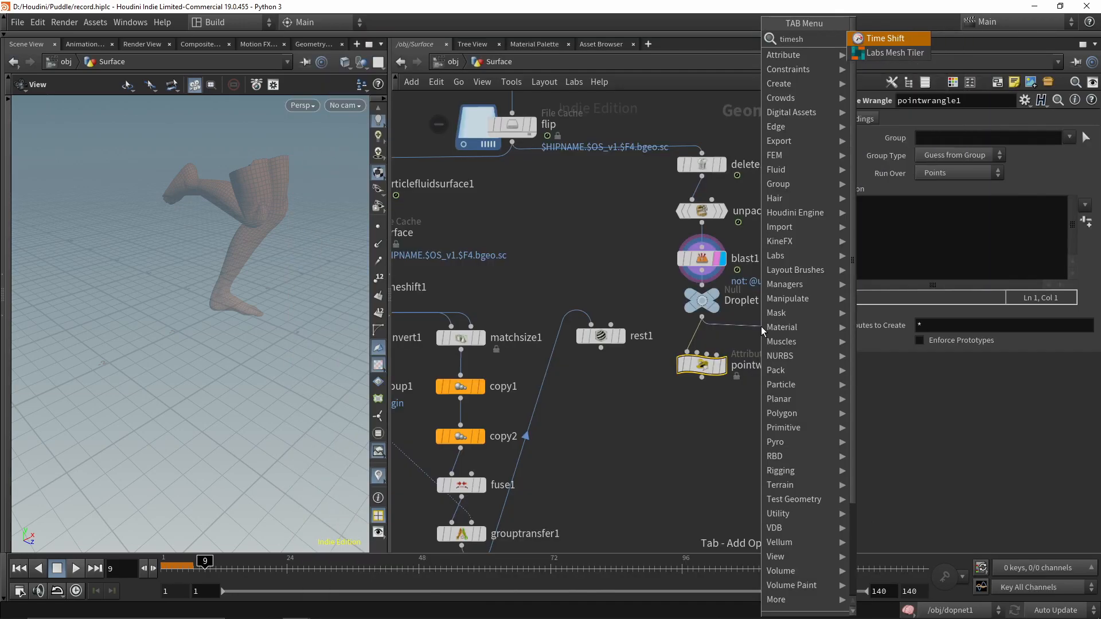
{"action": "left_click", "coordinate": [885, 38]}
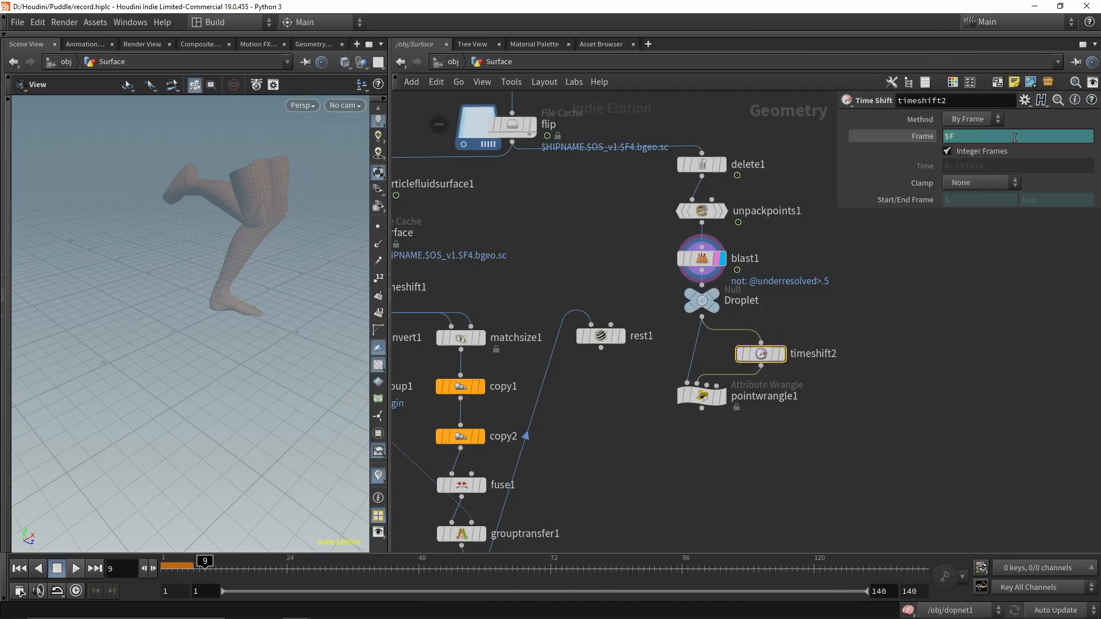
{"action": "left_click", "coordinate": [701, 395]}
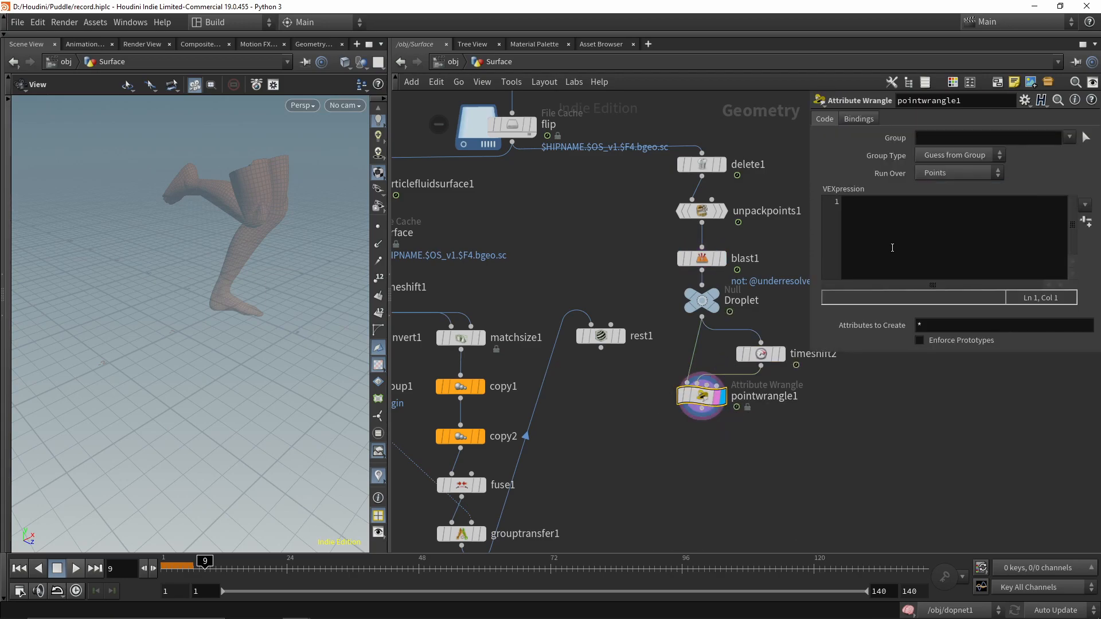
{"action": "type", "text": "if(find"}
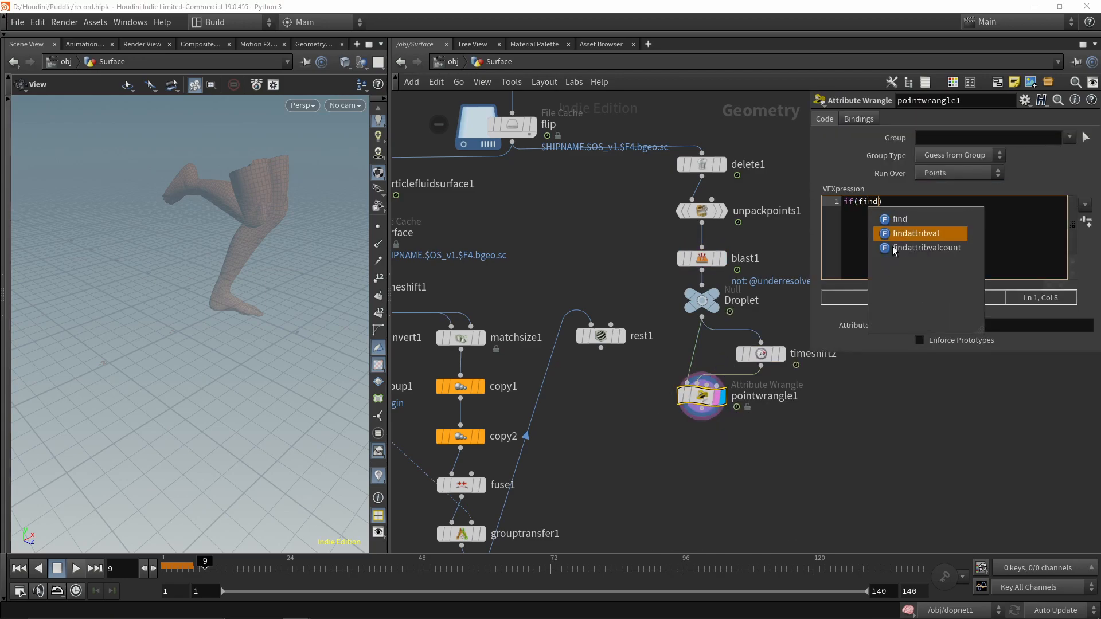
{"action": "left_click", "coordinate": [915, 233]}
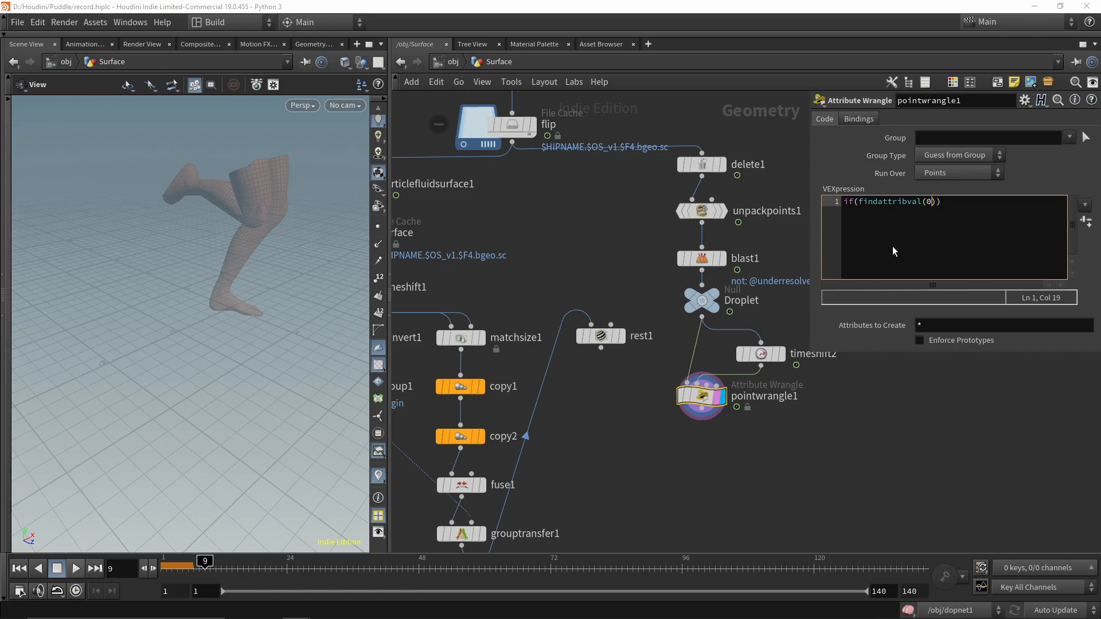
{"action": "type", "text": "1,'point'"}
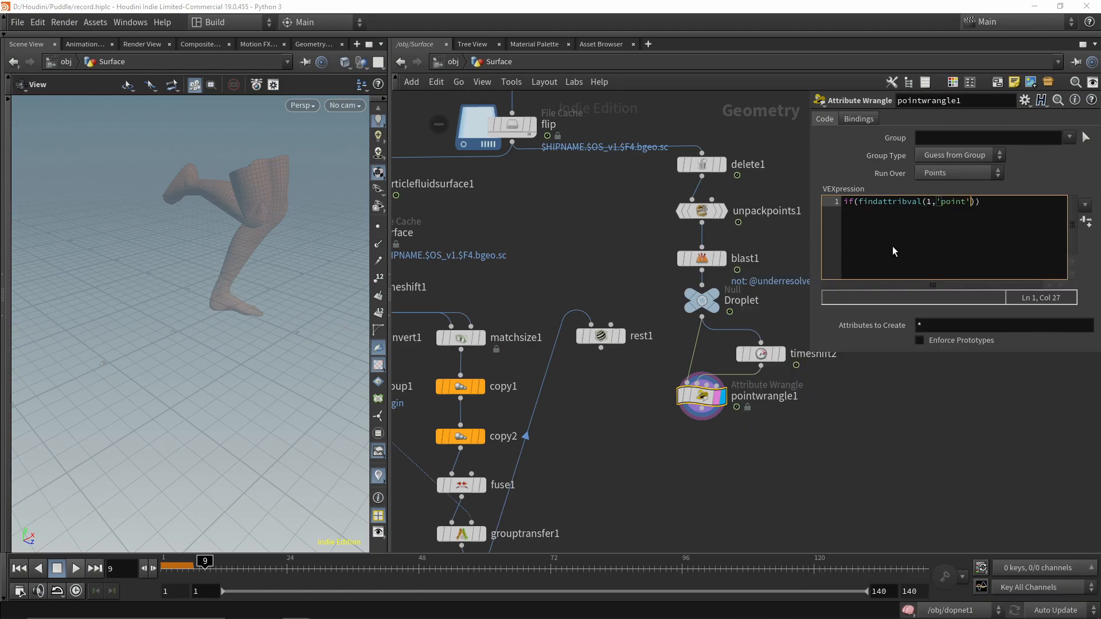
{"action": "type", "text": ",'id',@id"}
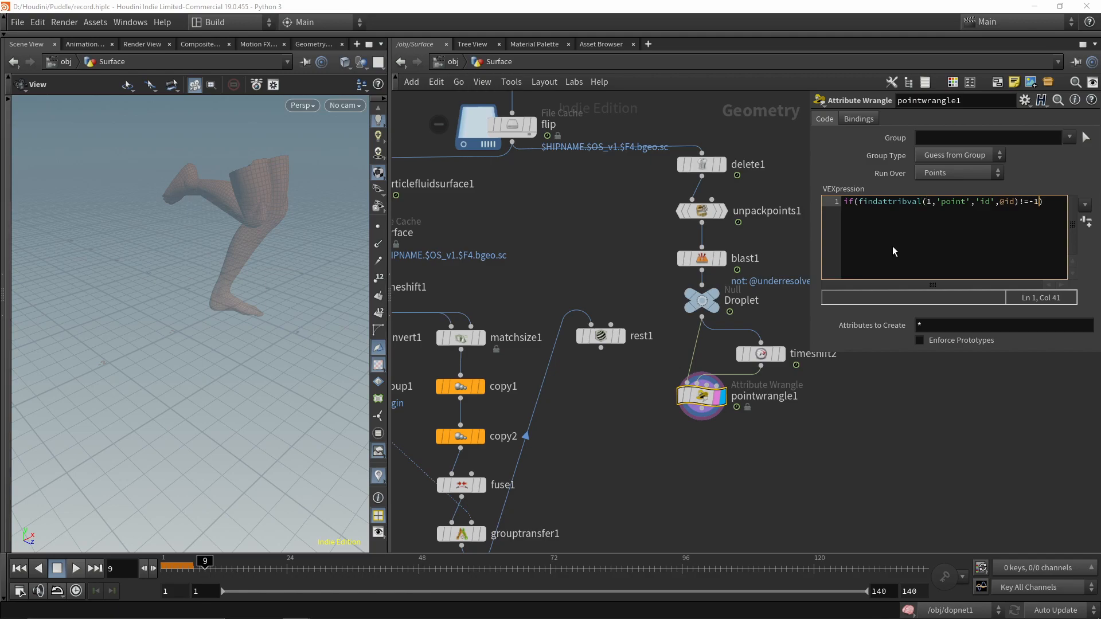
{"action": "type", "text": "remove"}
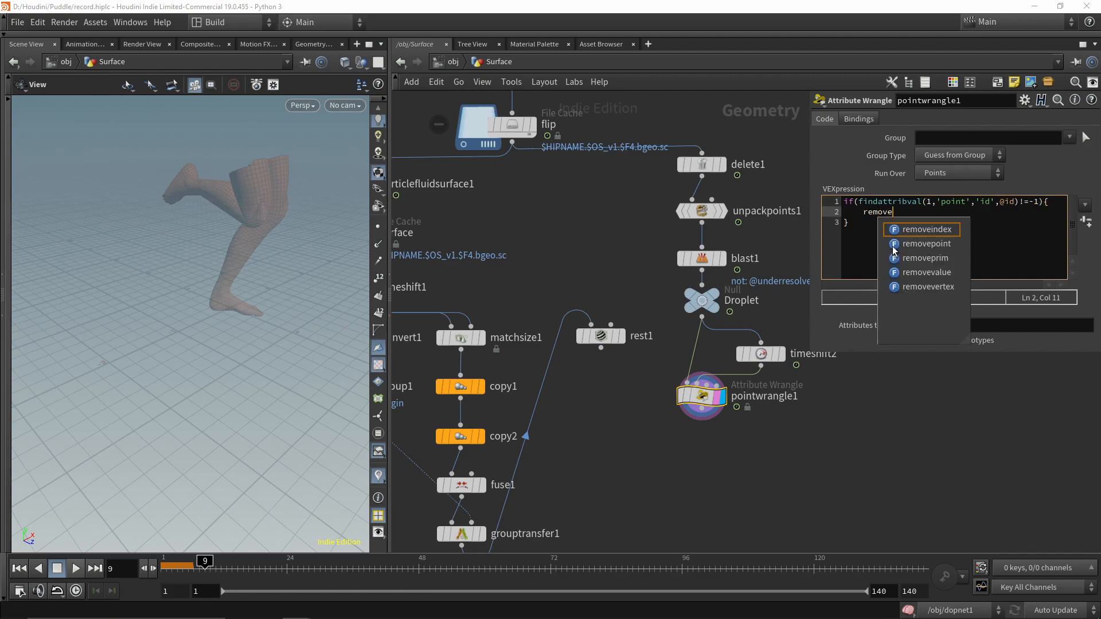
{"action": "left_click", "coordinate": [926, 244]}
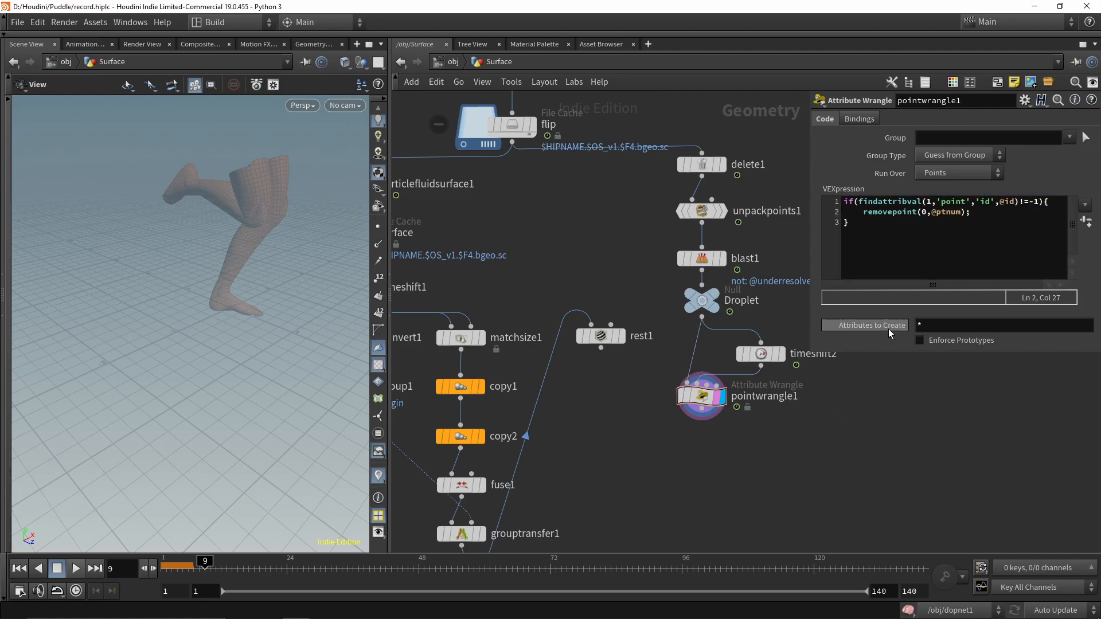
{"action": "type", "text": "@disp ="}
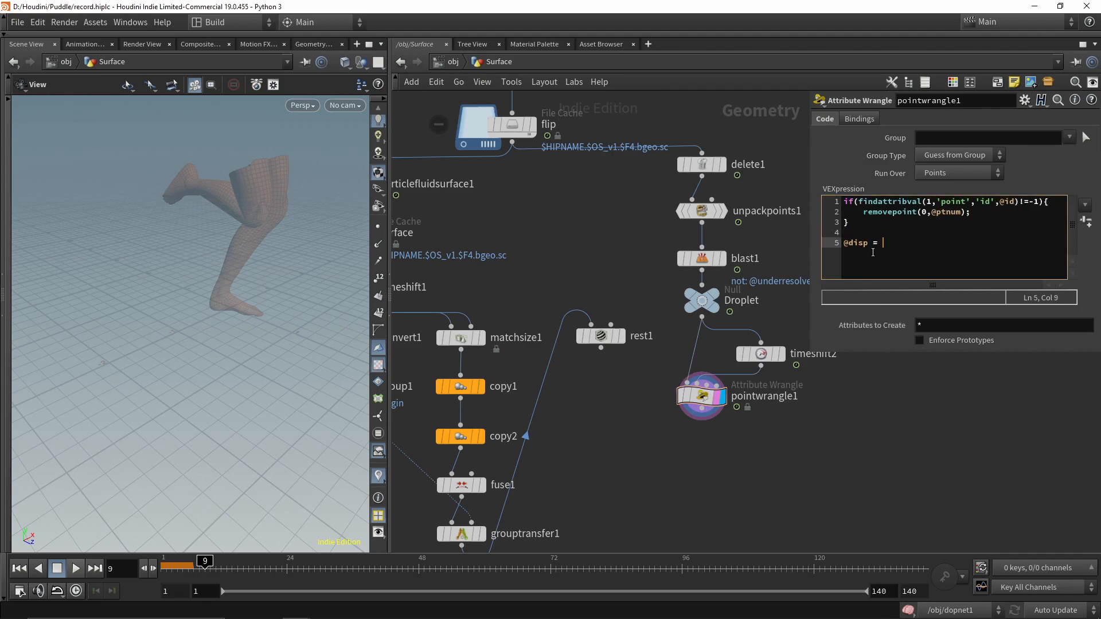
{"action": "type", "text": "pscale;"}
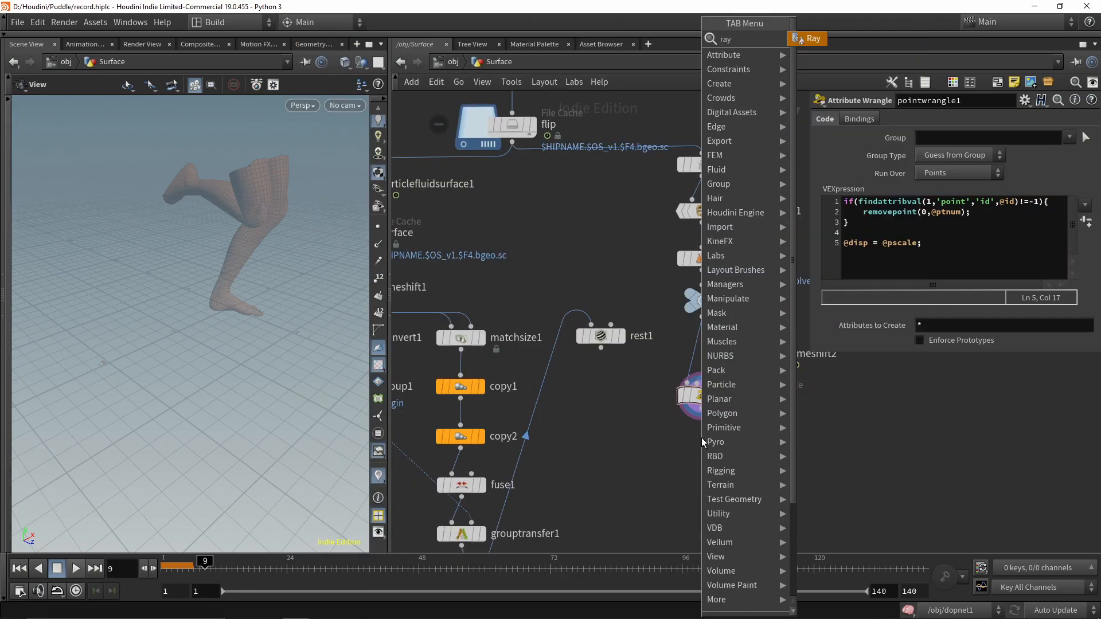
Step: Add a Ray SOP under pointwrangle1 and set its Direction From option
{"action": "left_click", "coordinate": [806, 38]}
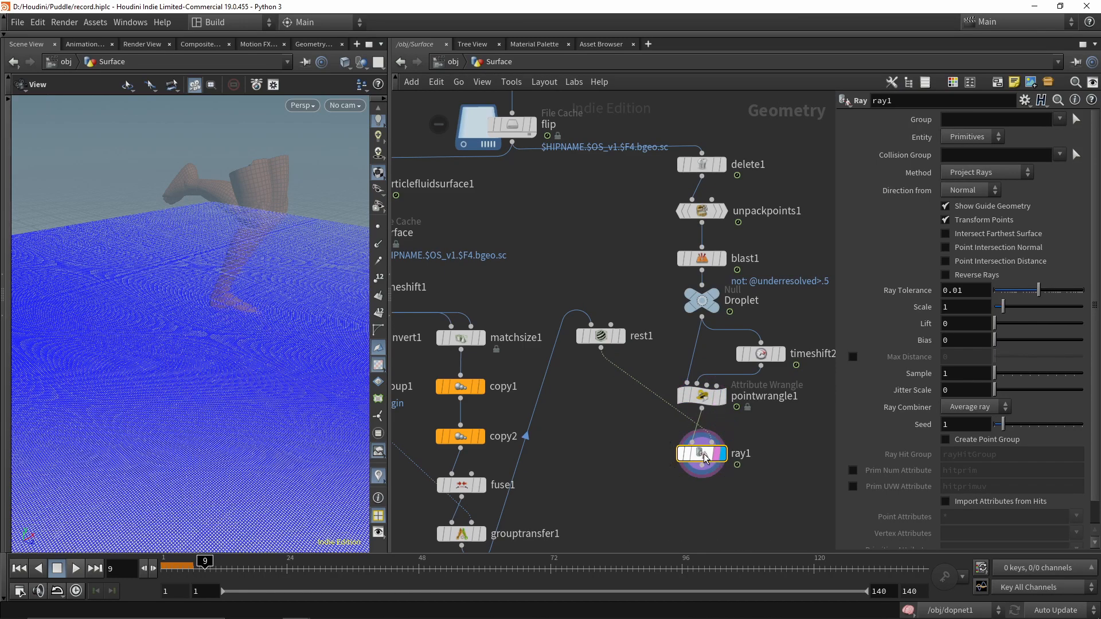
{"action": "left_click", "coordinate": [971, 190]}
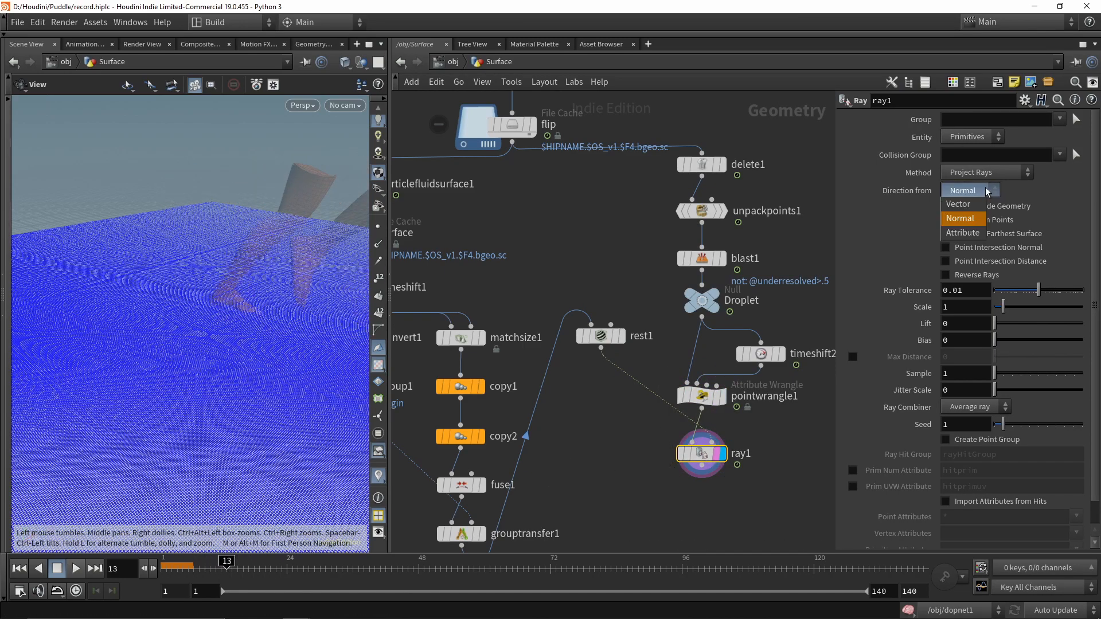
{"action": "left_click", "coordinate": [962, 233]}
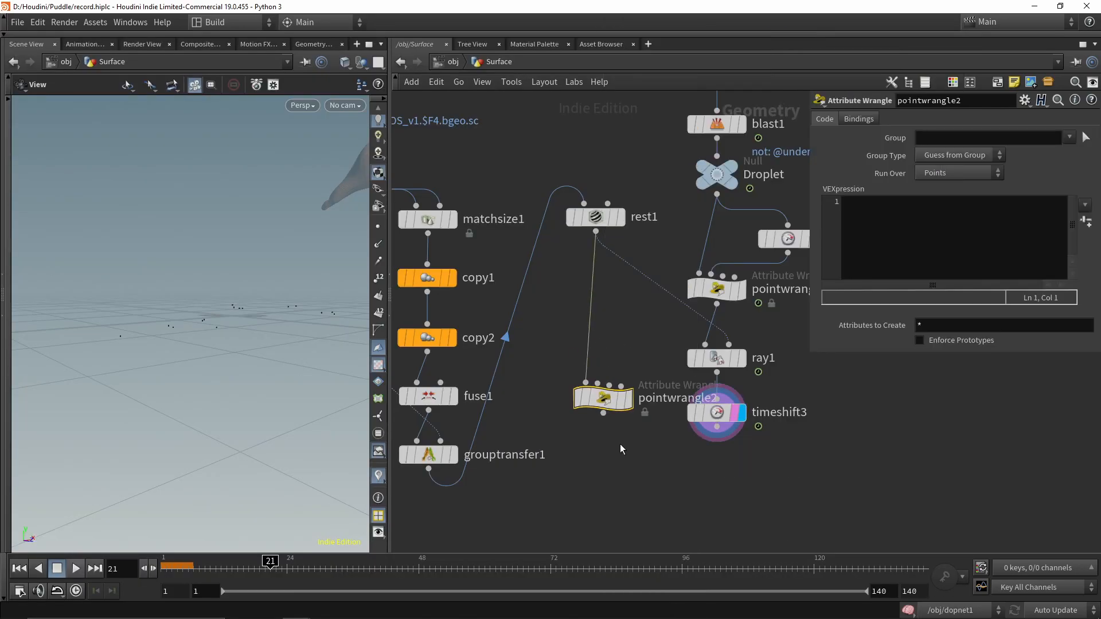
{"action": "type", "text": "@disp="}
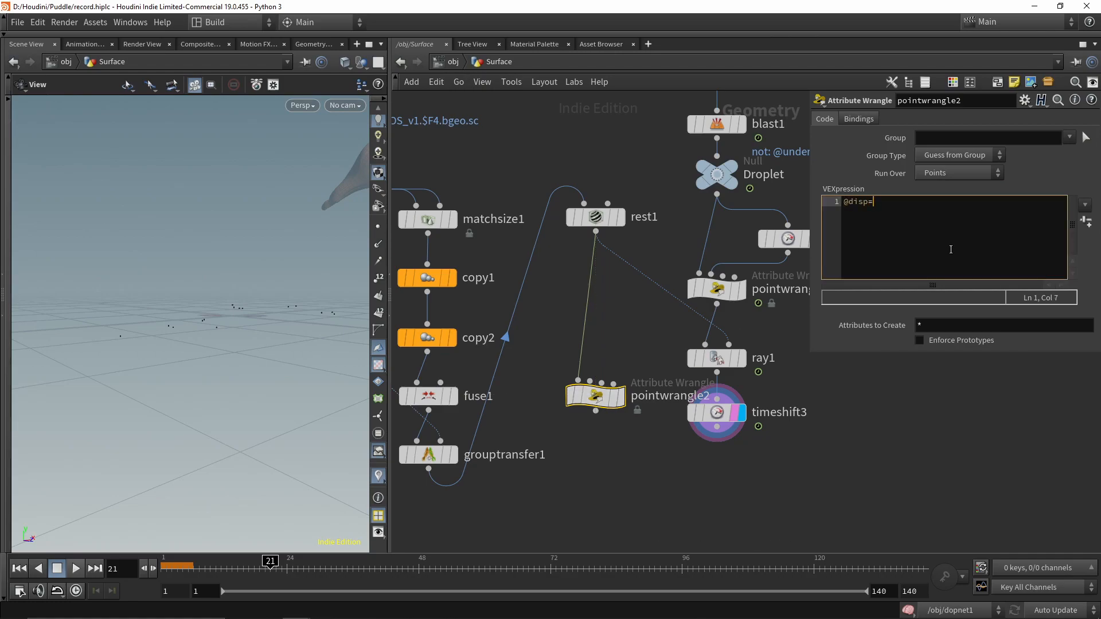
{"action": "type", "text": "0;"}
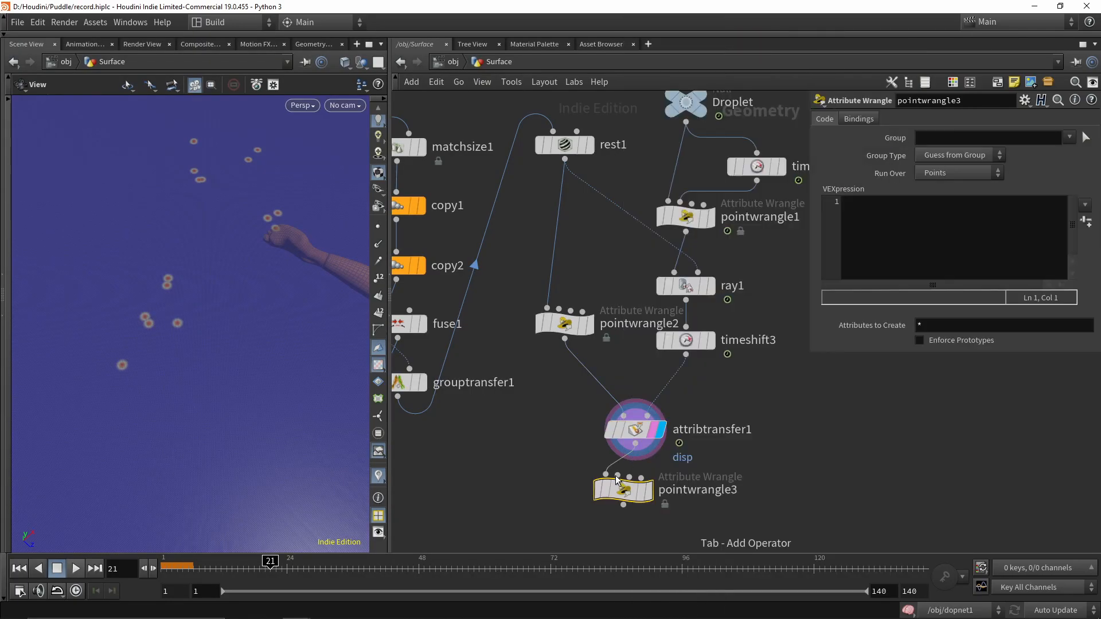
{"action": "type", "text": "@P.y-=@disp"}
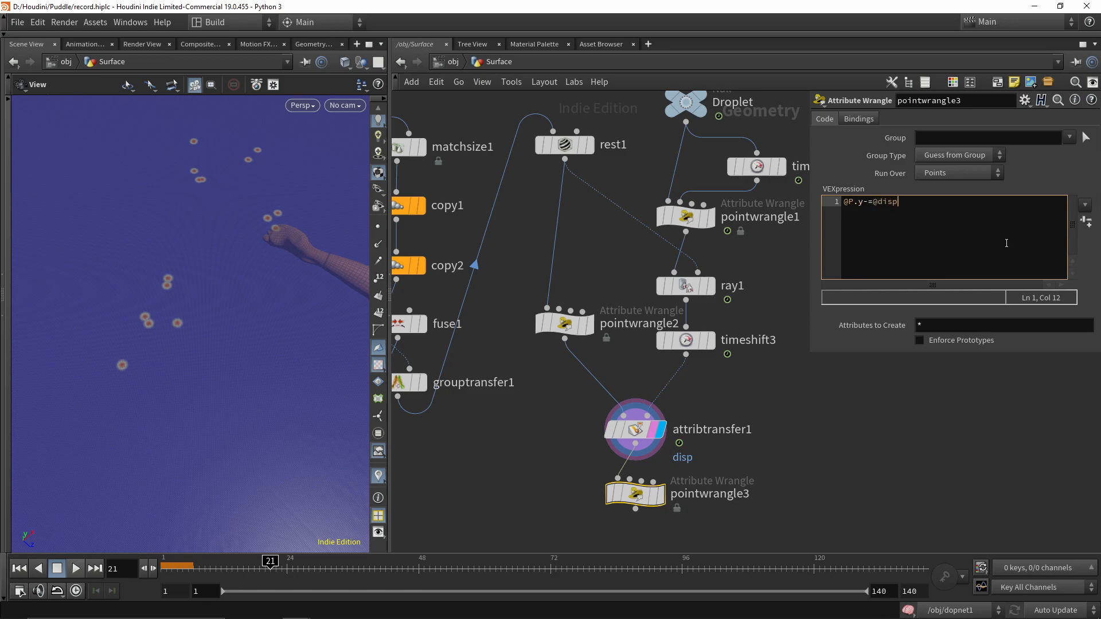
{"action": "type", "text": "*2;"}
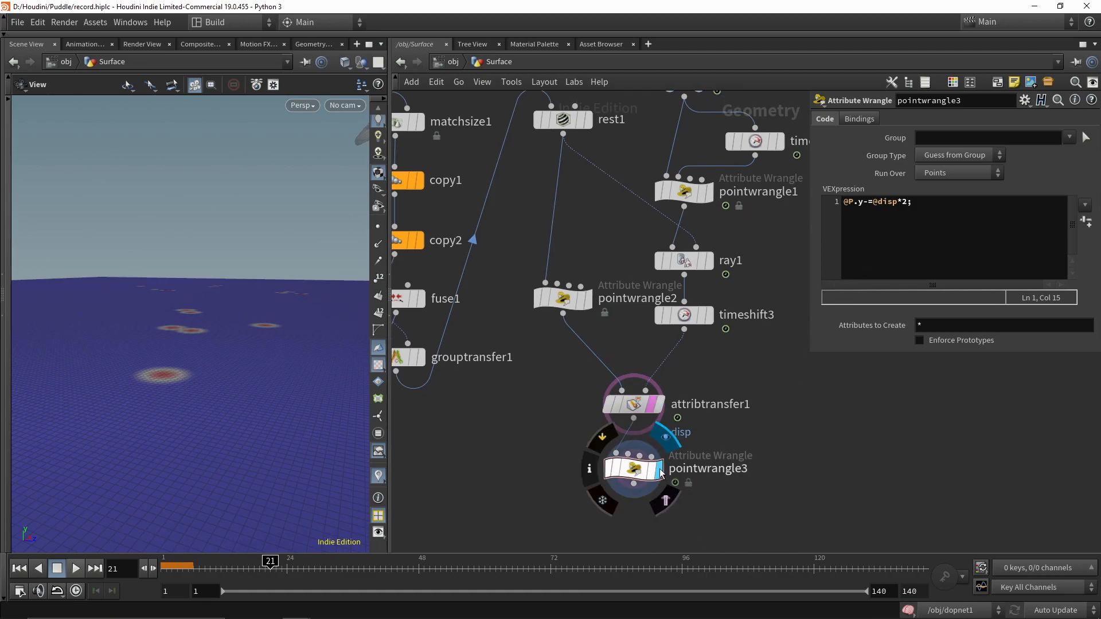
{"action": "key", "text": "tab"}
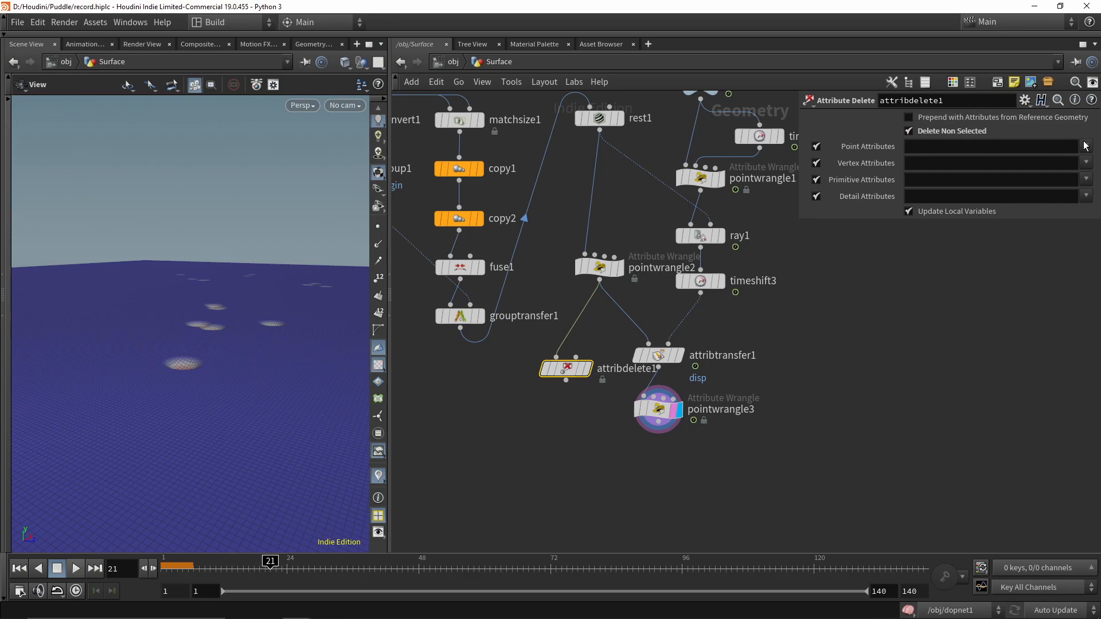
Step: Add a DOP Network and point its ripple object inputs via opinputpath()
{"action": "key", "text": "tab"}
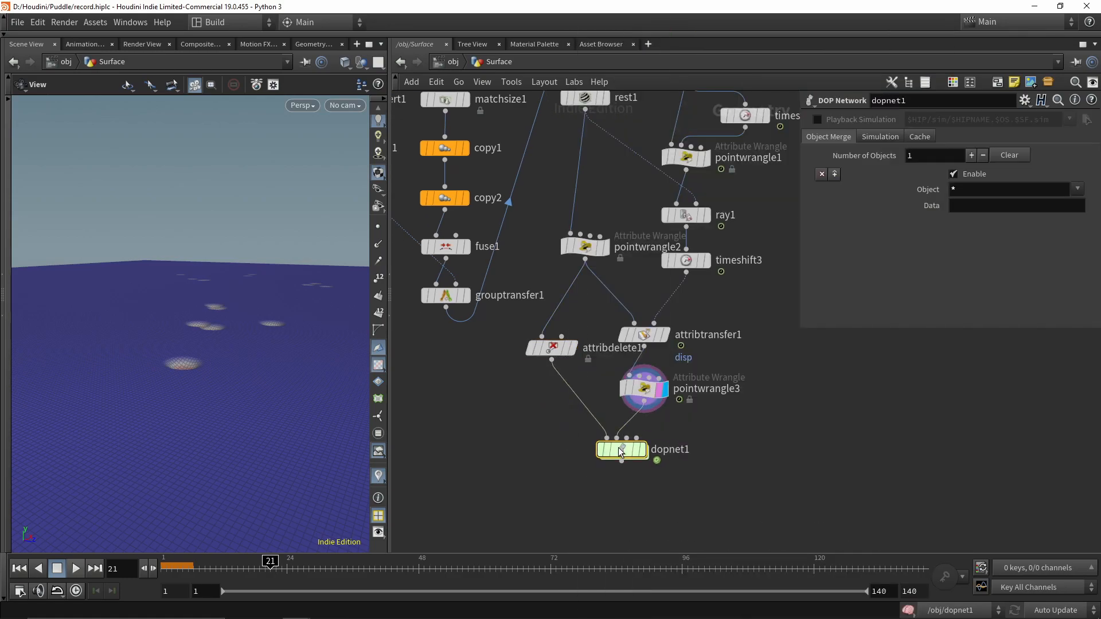
{"action": "double_click", "coordinate": [621, 449]}
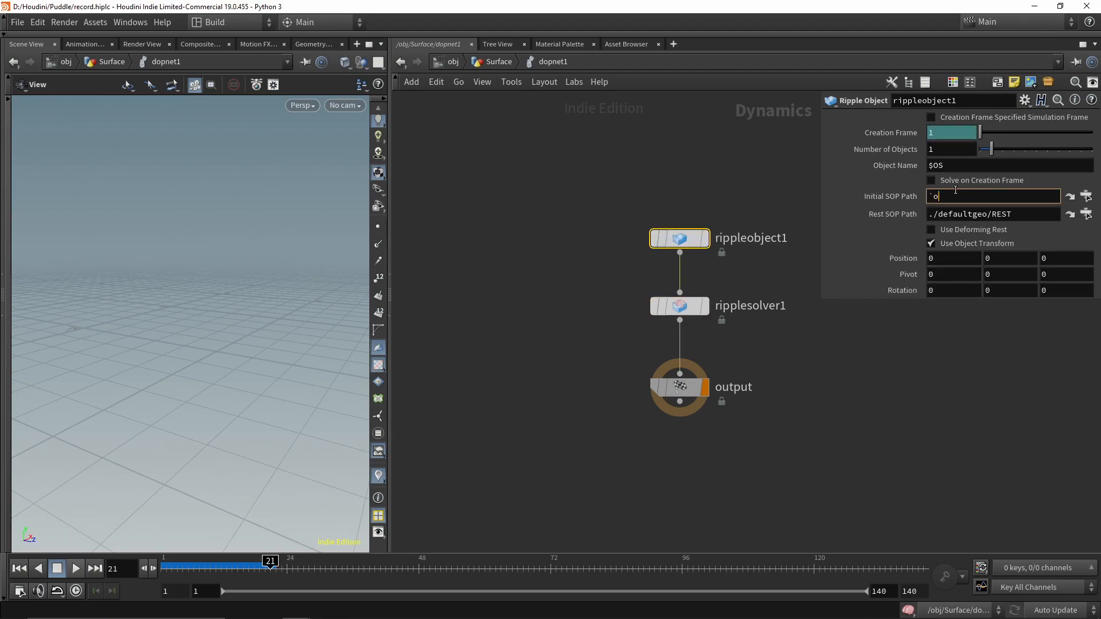
{"action": "type", "text": "pinputpath()"}
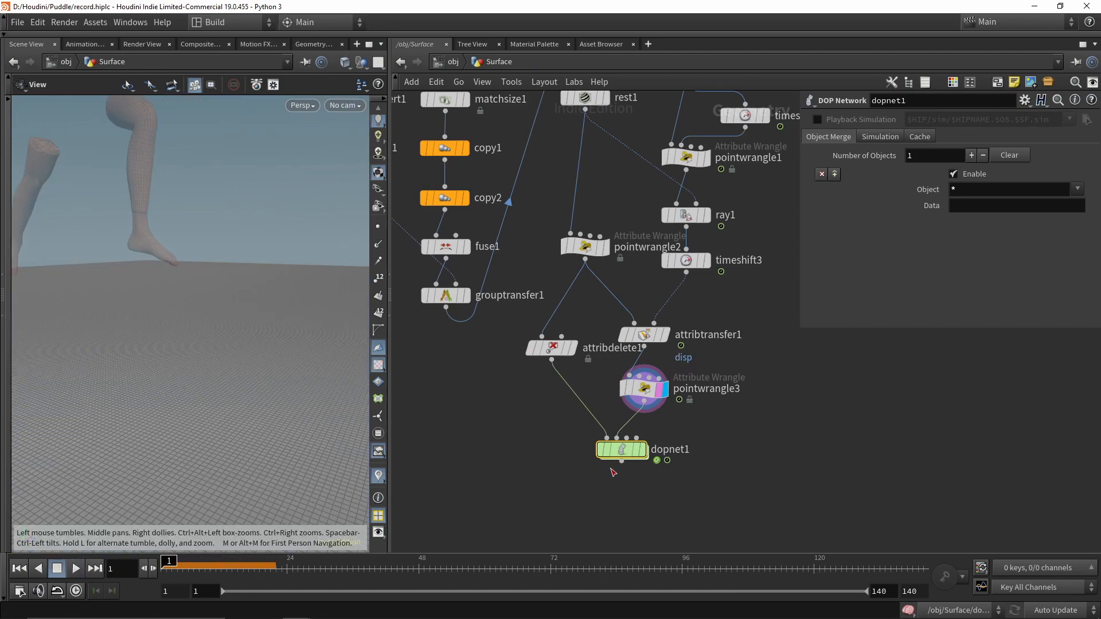
Step: Rewind to the first frame, play the ripple simulation, then stop it
{"action": "left_click", "coordinate": [75, 569]}
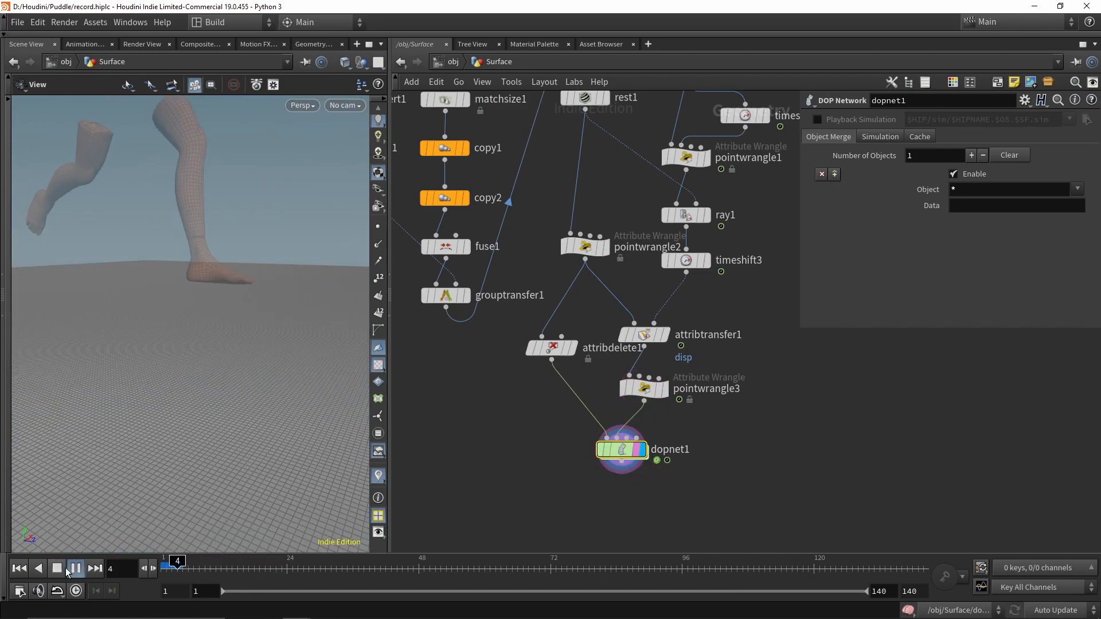
{"action": "left_click", "coordinate": [75, 569]}
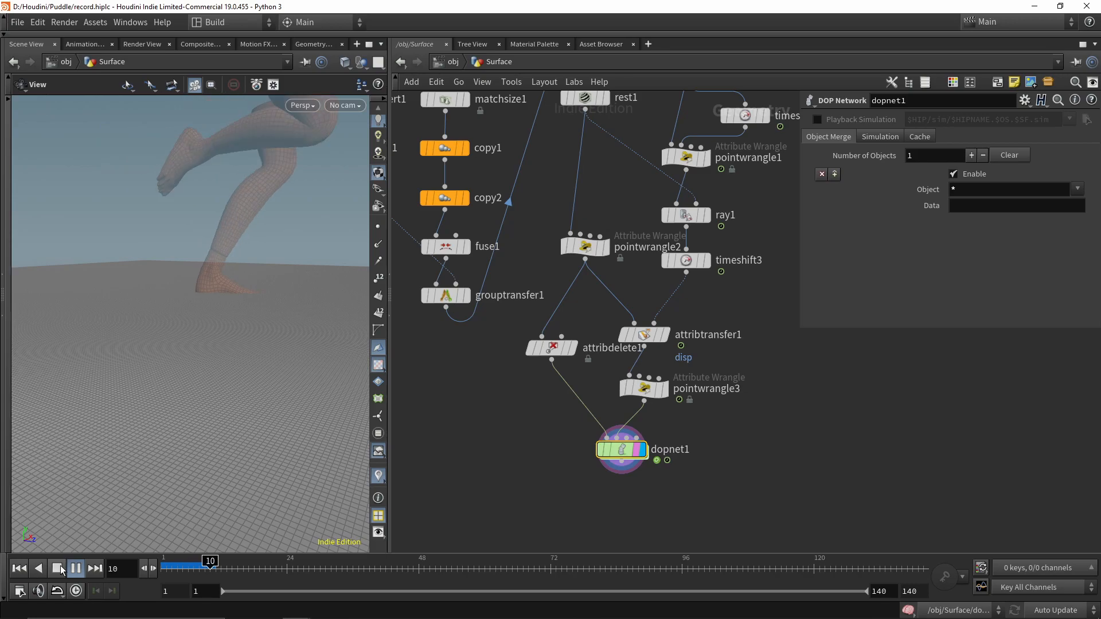
{"action": "left_click", "coordinate": [75, 569]}
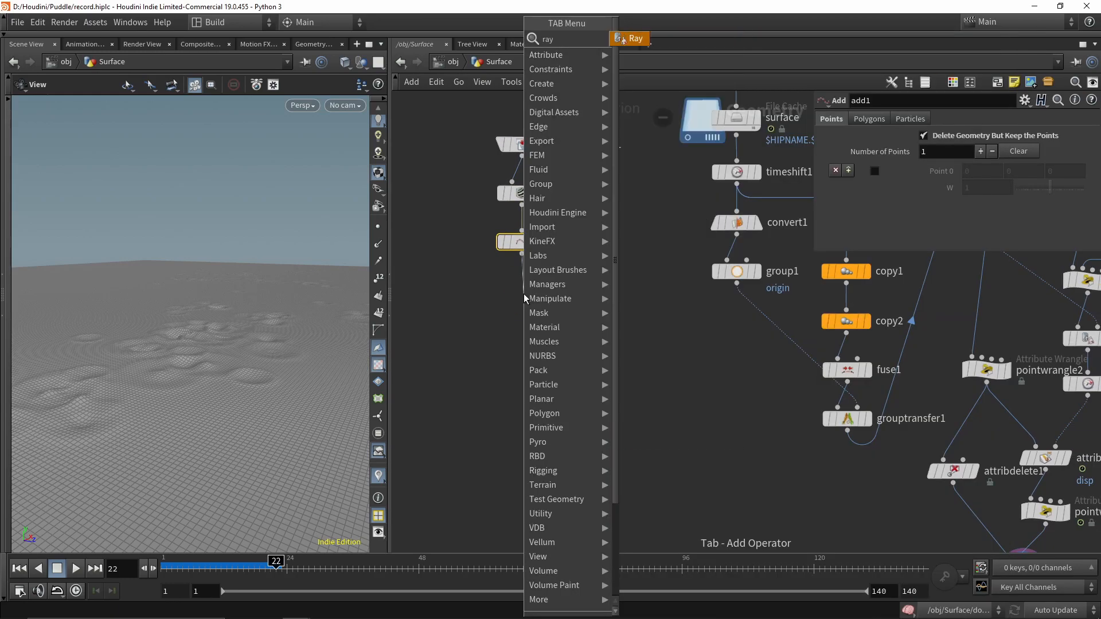
{"action": "left_click", "coordinate": [633, 38]}
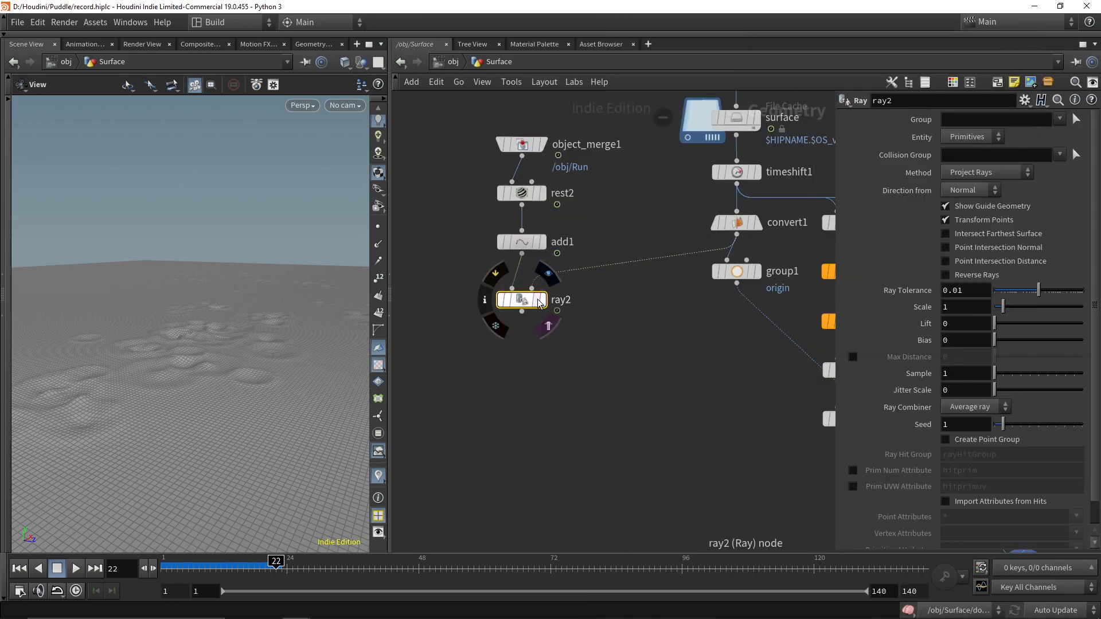
{"action": "left_click", "coordinate": [970, 190]}
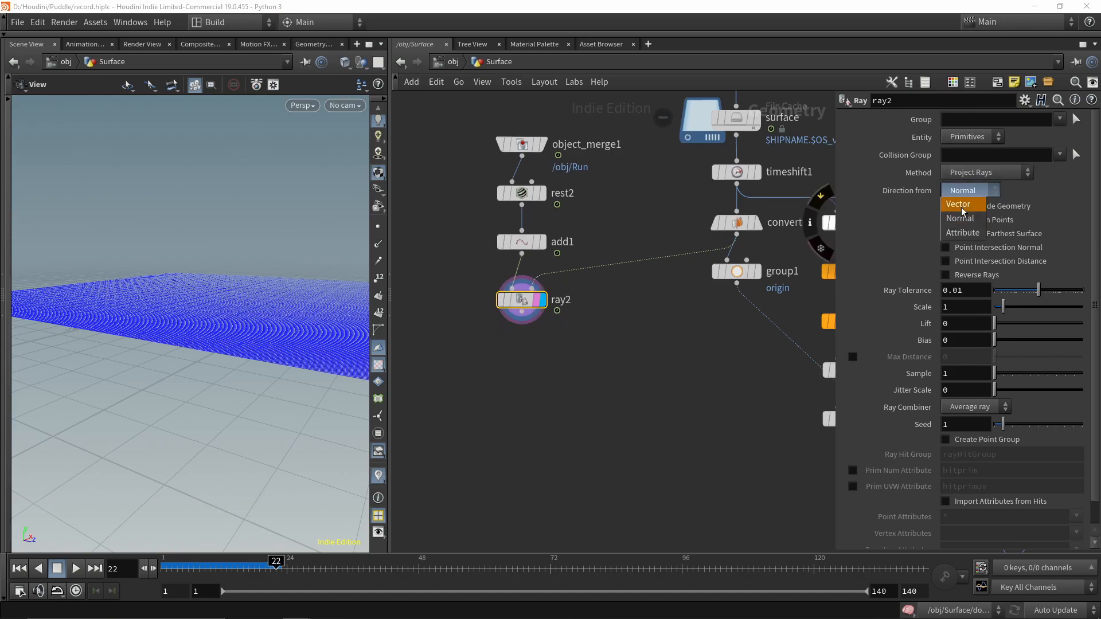
{"action": "left_click", "coordinate": [957, 203]}
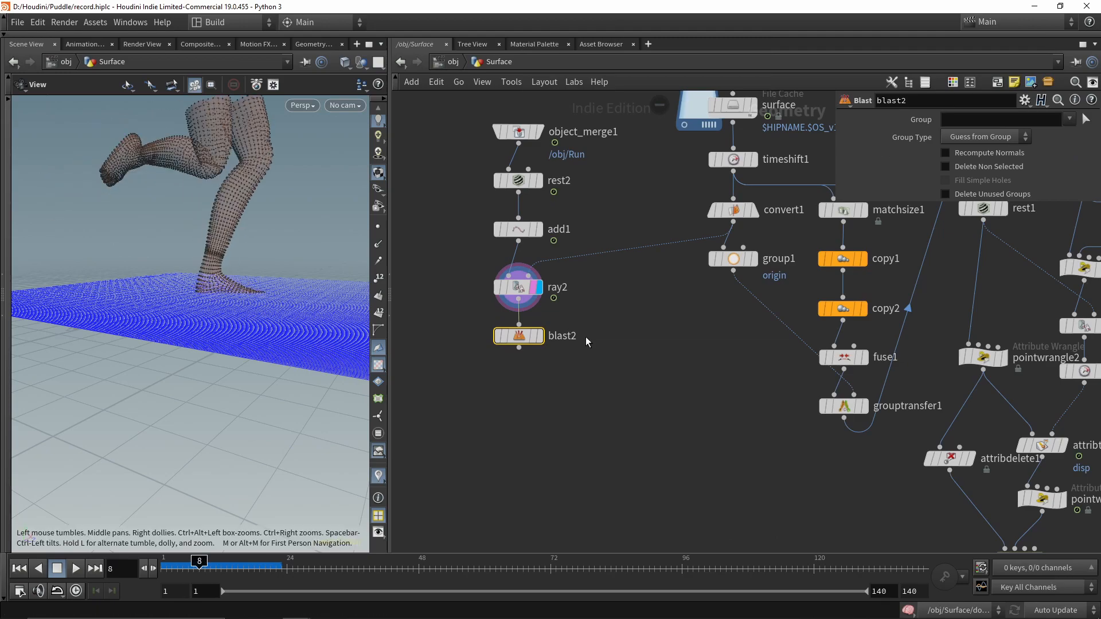
{"action": "left_click", "coordinate": [945, 167]}
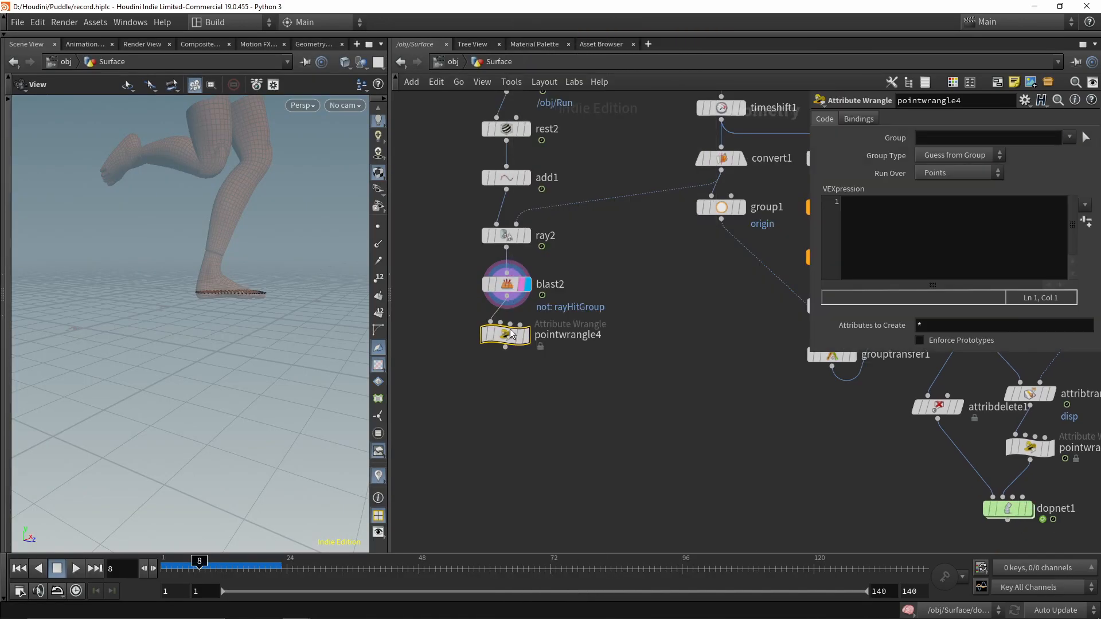
{"action": "type", "text": "@disp=dist"}
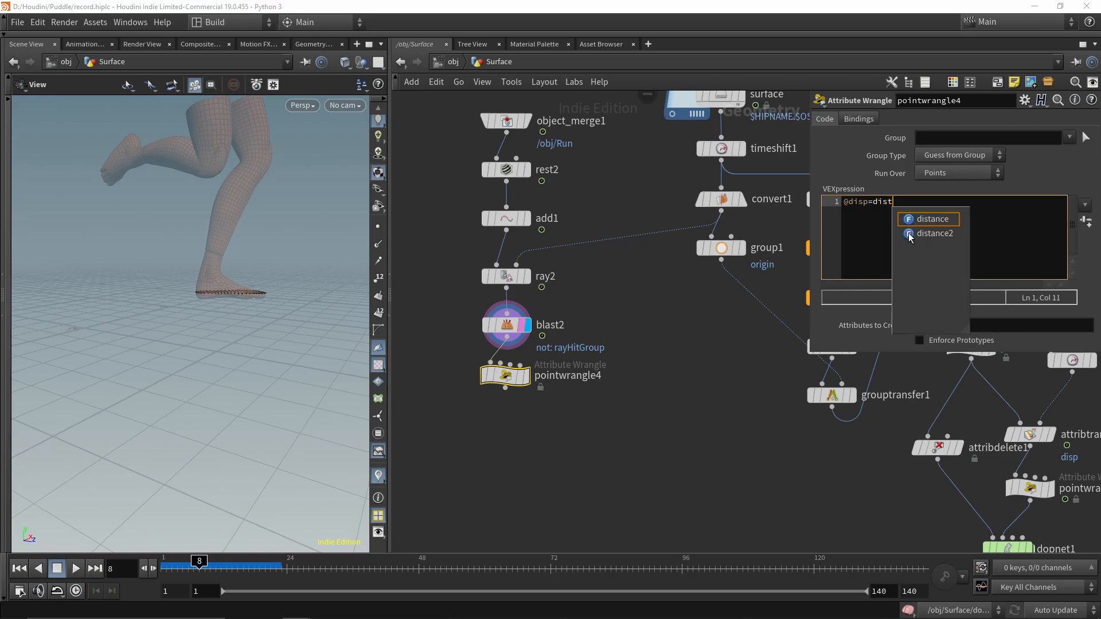
{"action": "left_click", "coordinate": [934, 218]}
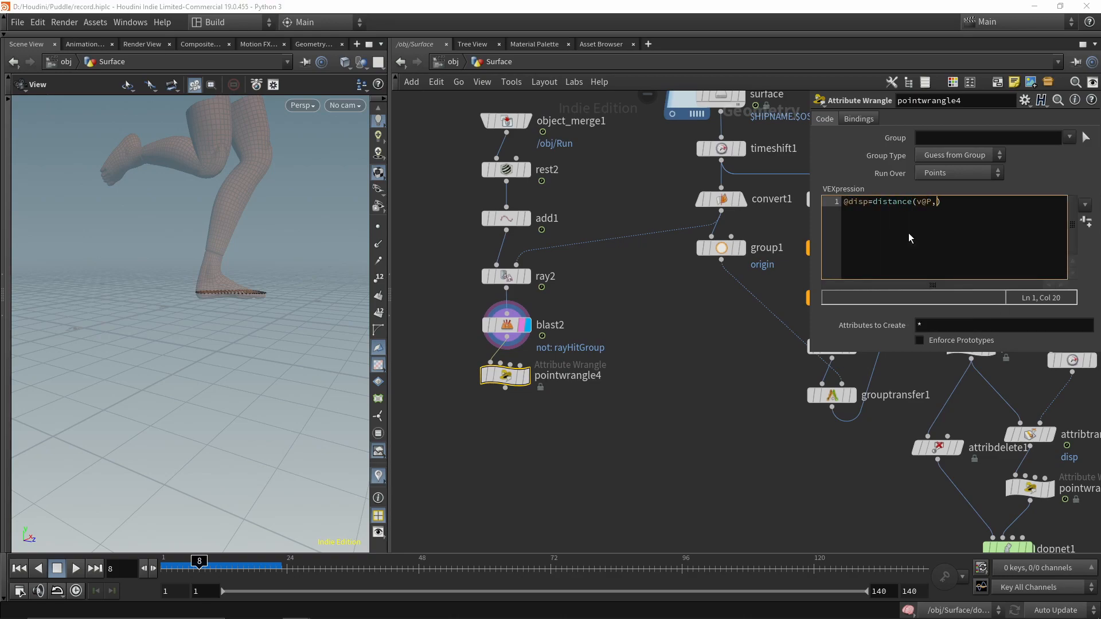
{"action": "type", "text": "v@re"}
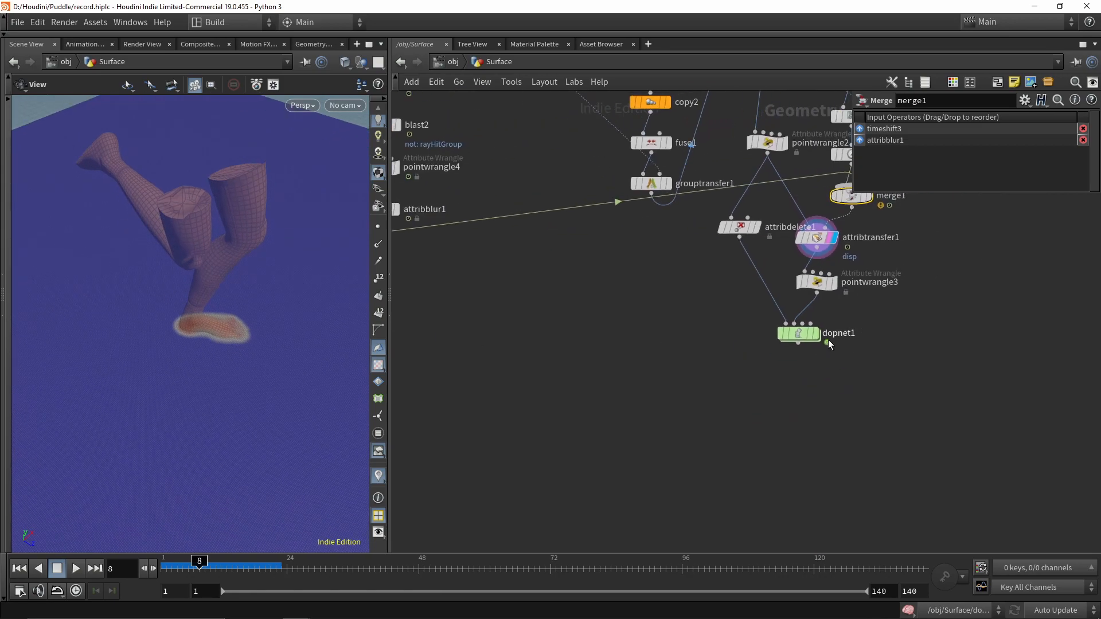
Step: Jump to the first frame and play the footprint ripple simulation
{"action": "left_click", "coordinate": [75, 569]}
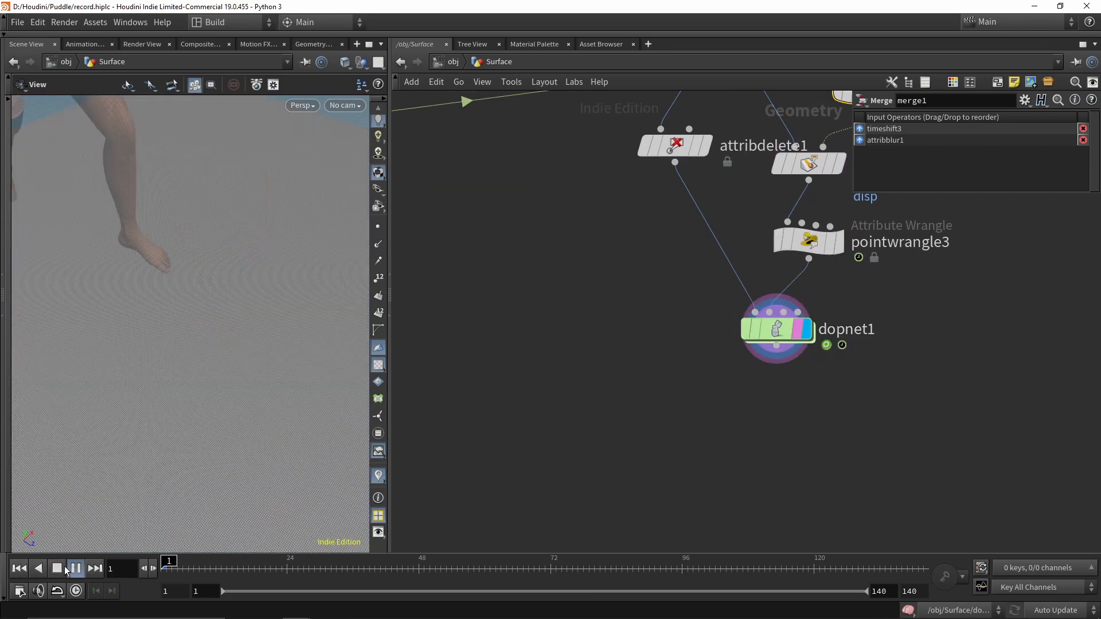
{"action": "left_click", "coordinate": [74, 569]}
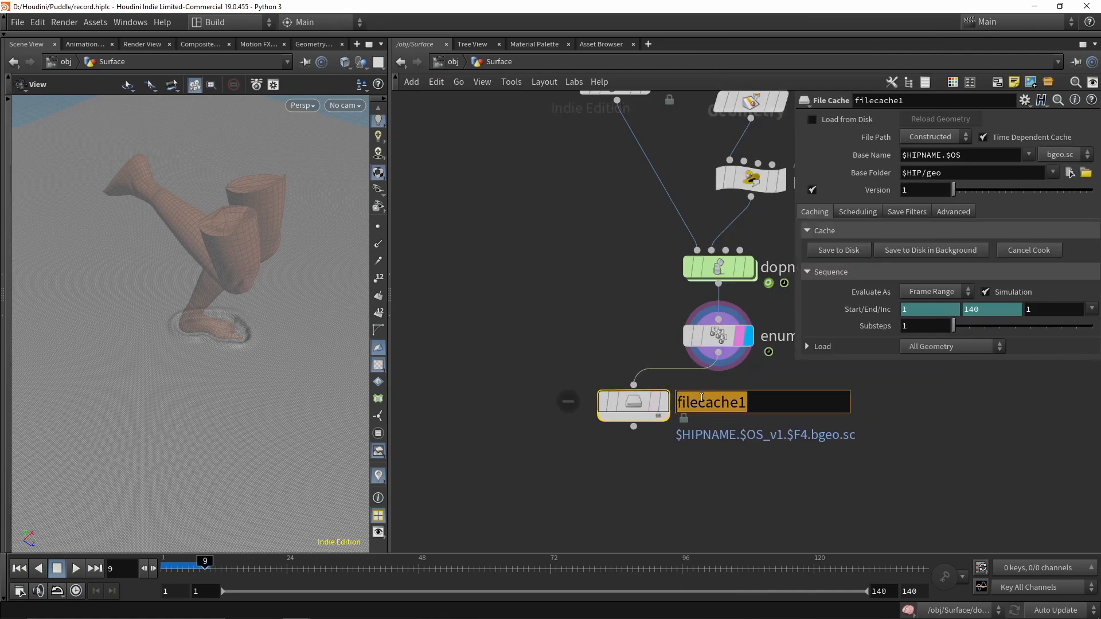
Step: Name the cache ripple_rest; add an enumerate1 wrangle removing points within 0.001 of rest
{"action": "type", "text": "ripple_rest"}
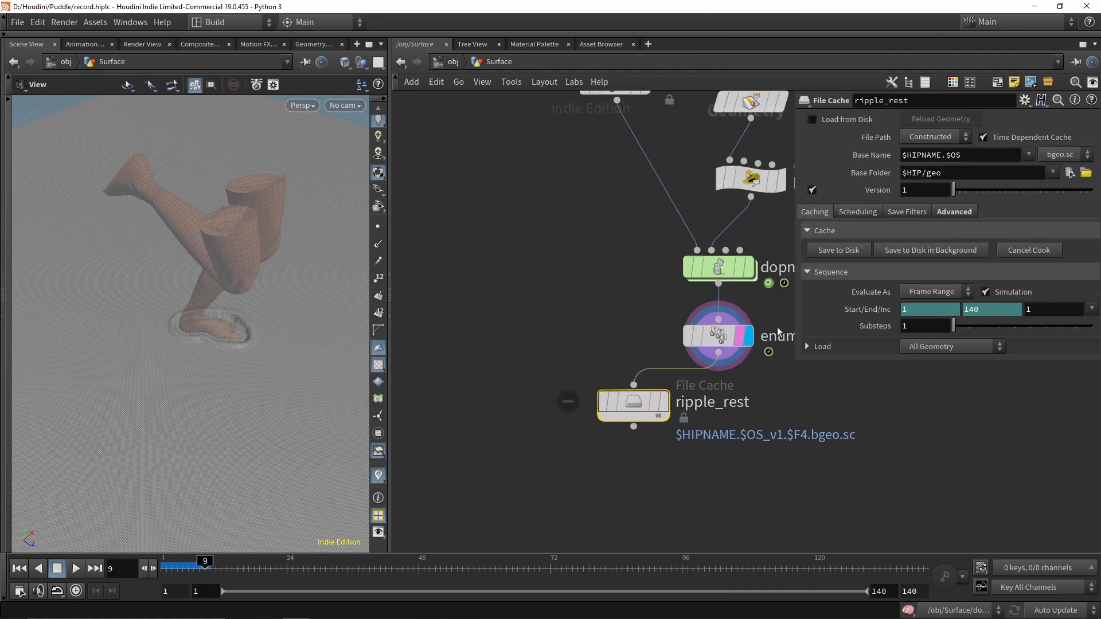
{"action": "left_click", "coordinate": [936, 291]}
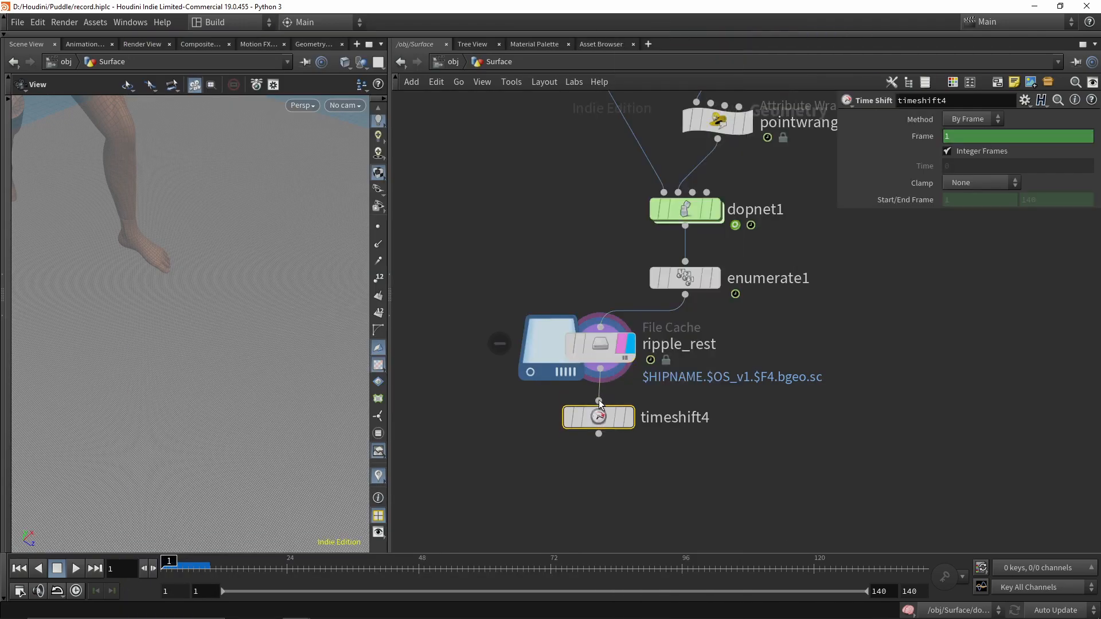
{"action": "key", "text": "Tab"}
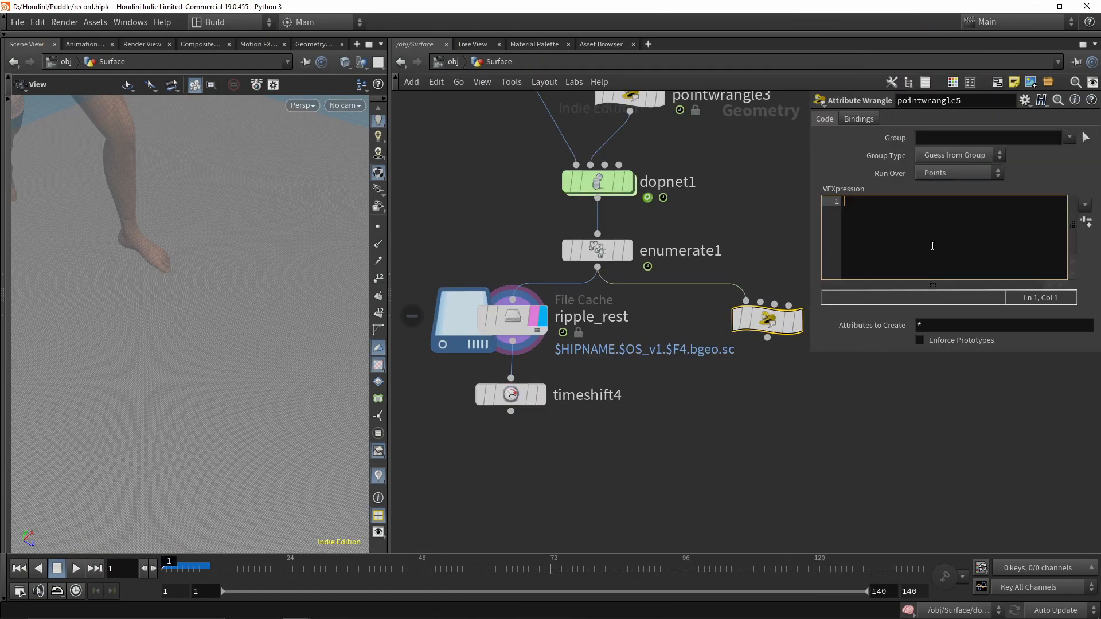
{"action": "type", "text": "if(distance)"}
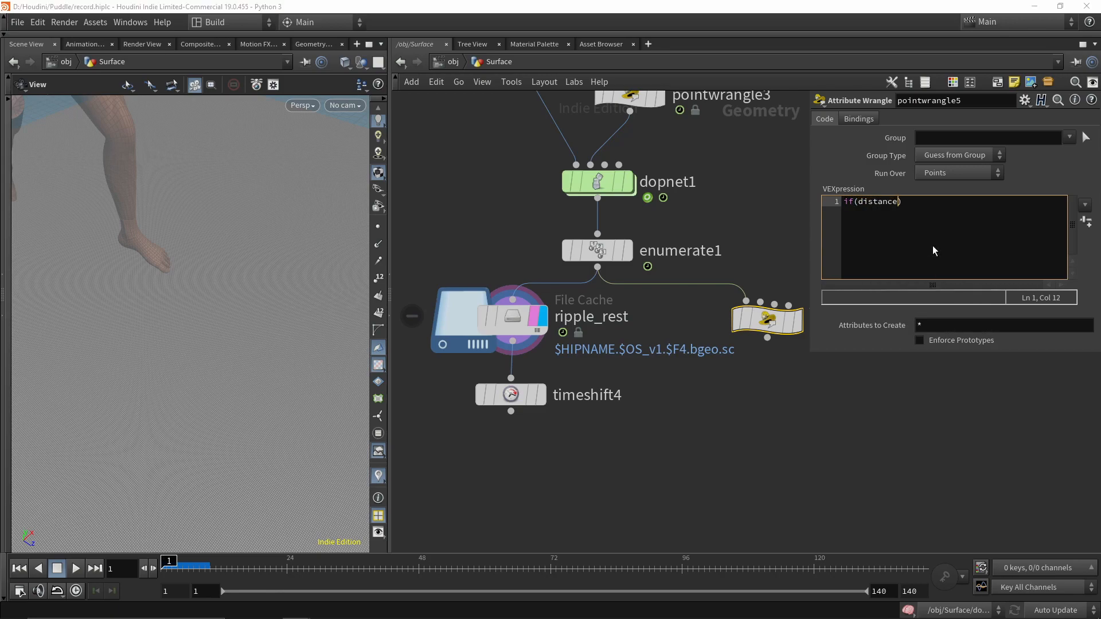
{"action": "type", "text": "v@P"}
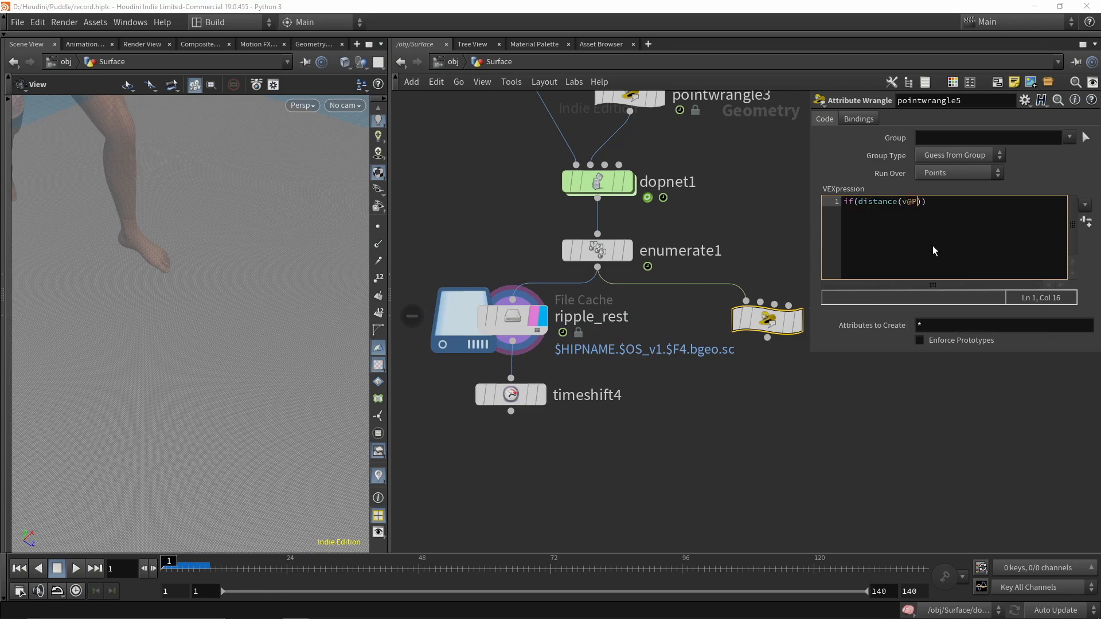
{"action": "type", "text": ",v@rest"}
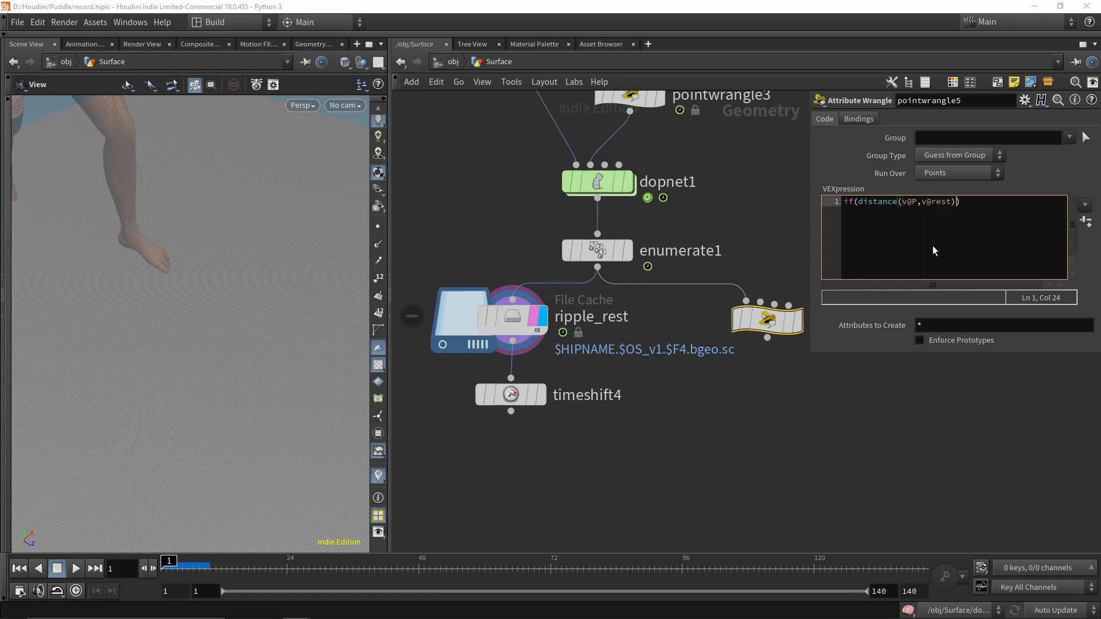
{"action": "type", "text": "<.001"}
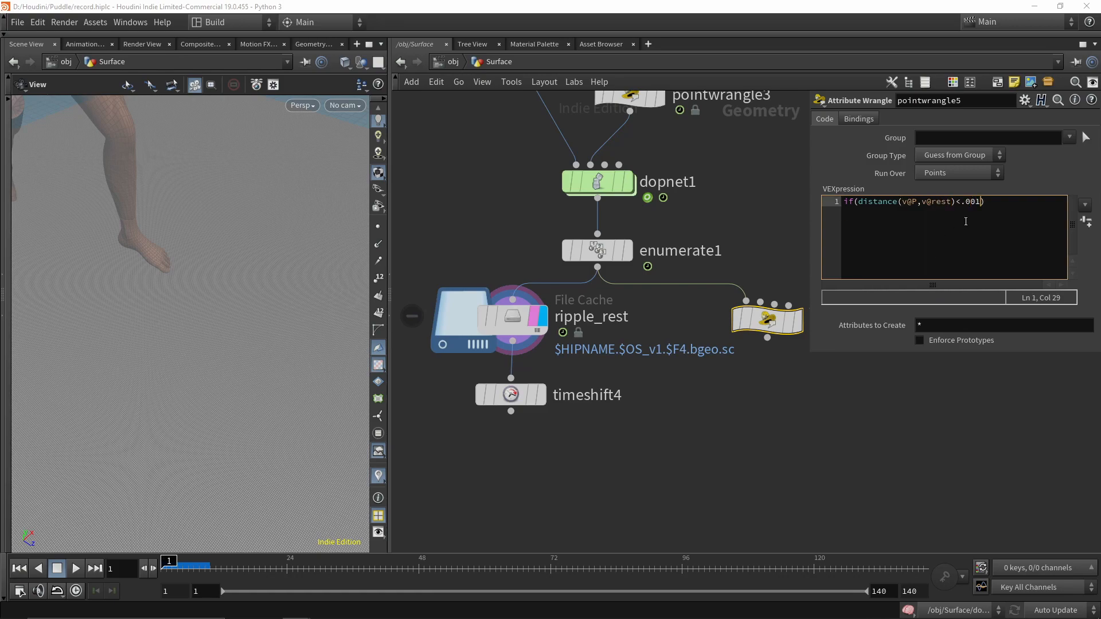
{"action": "type", "text": "{}"}
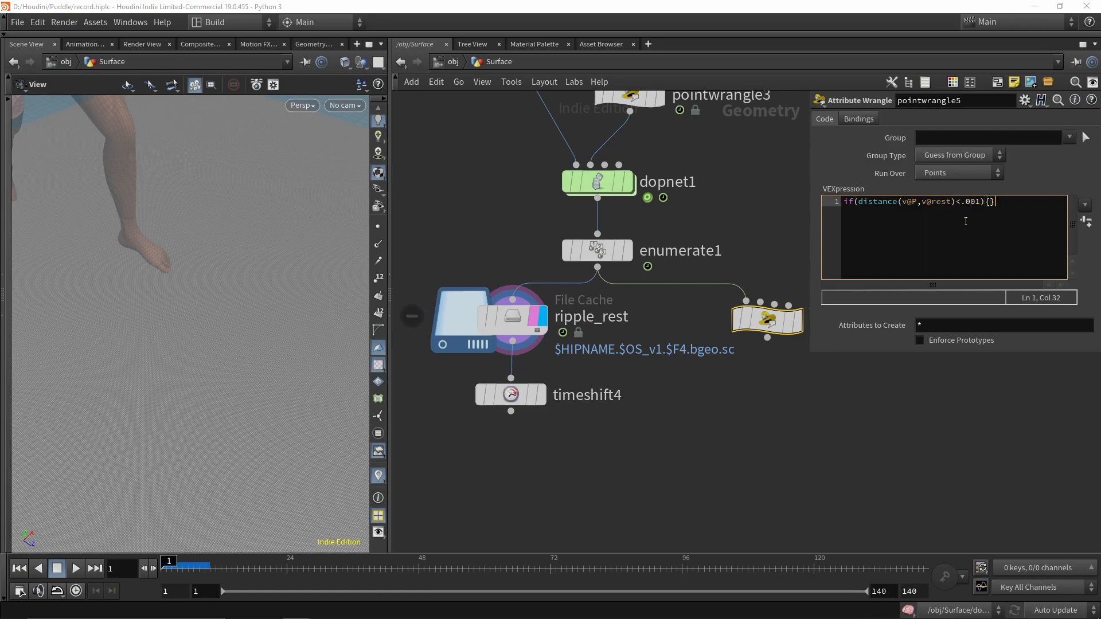
{"action": "type", "text": "removepoint"}
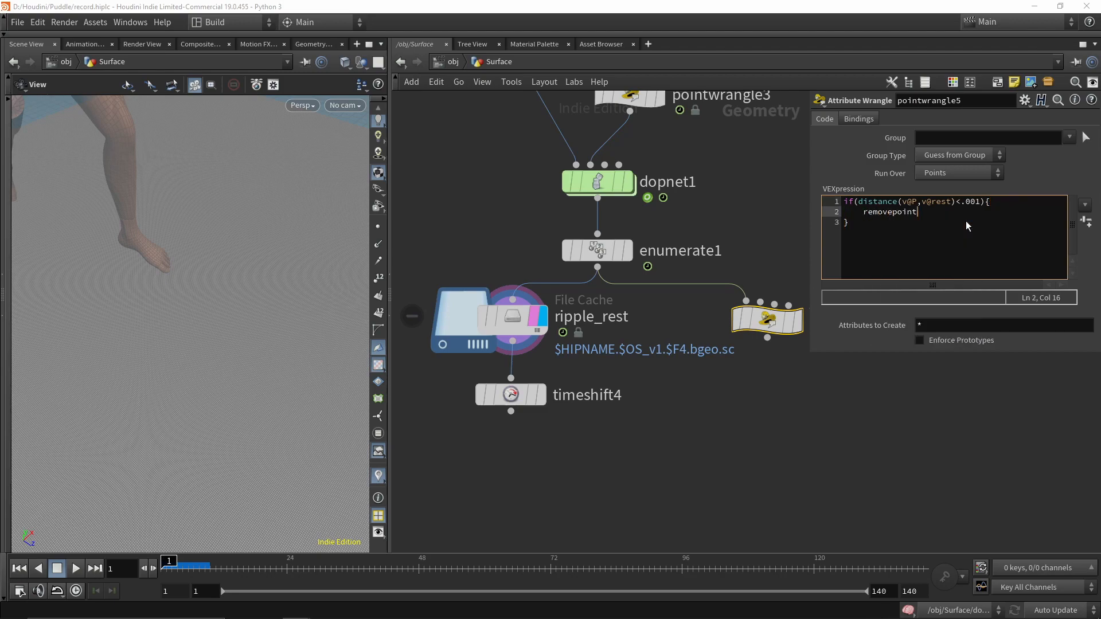
{"action": "type", "text": "(0,@p"}
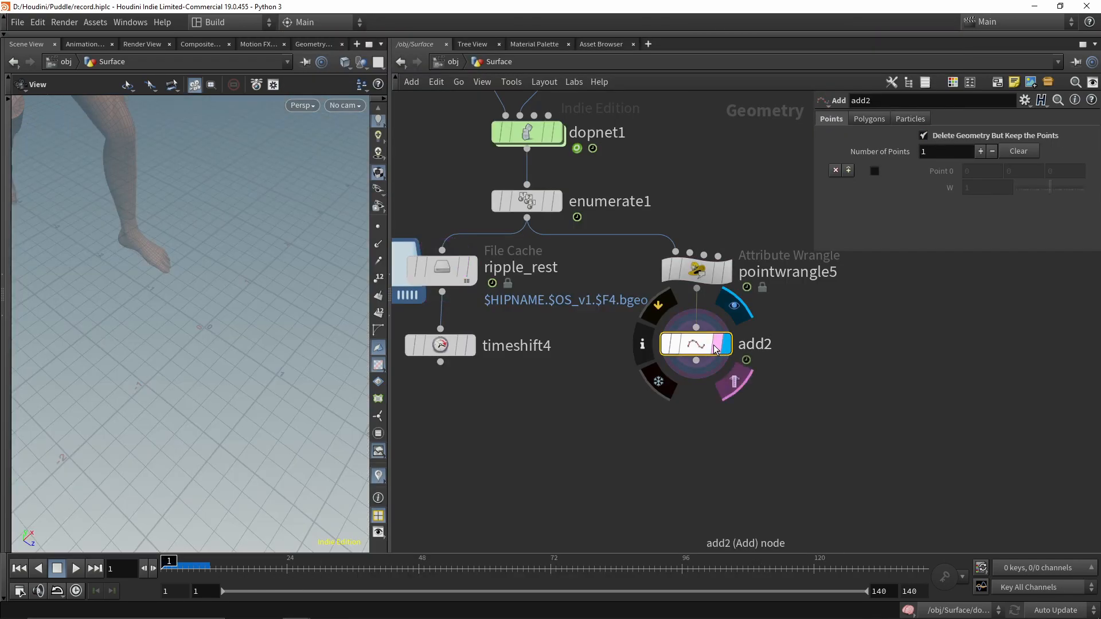
Step: Add a points-only Add SOP, a Clean SOP, and a File Cache named ripple loaded from disk
{"action": "left_click", "coordinate": [75, 569]}
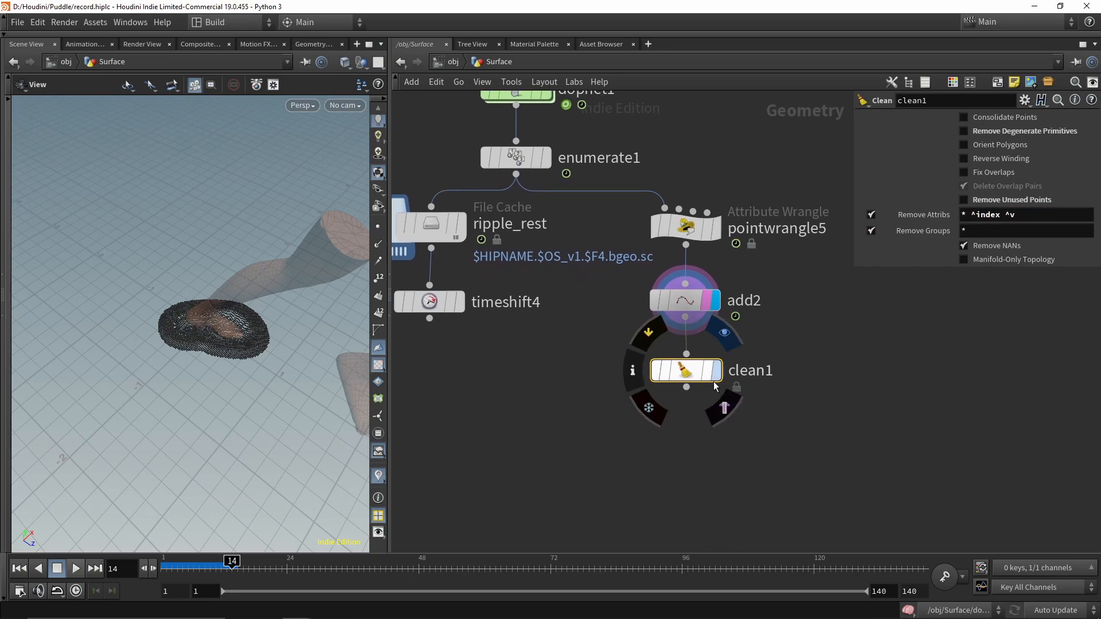
{"action": "key", "text": "Tab"}
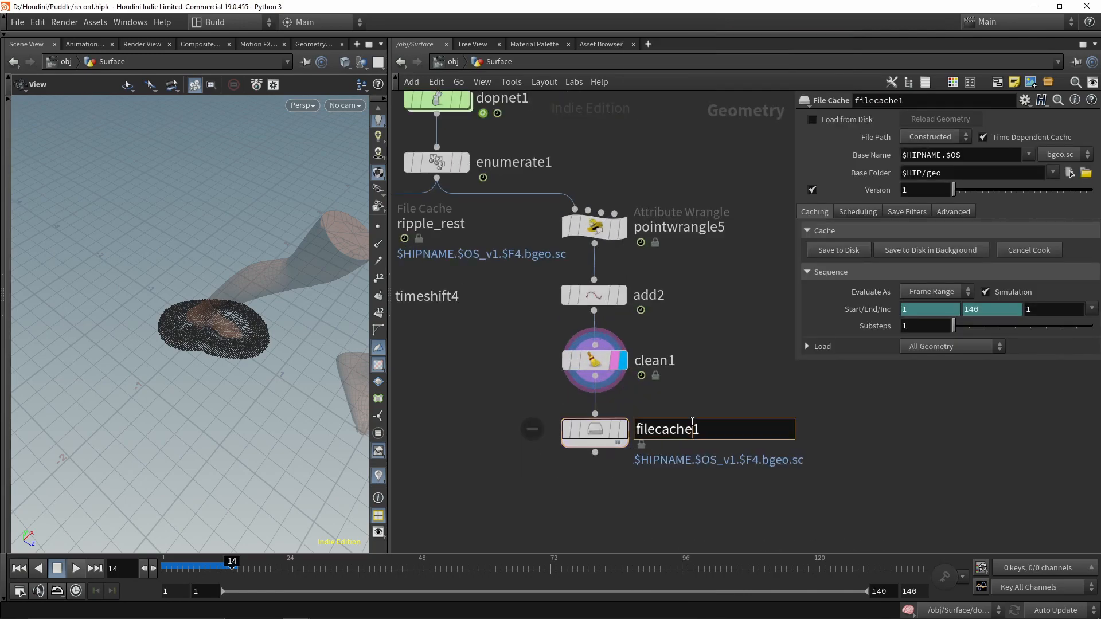
{"action": "type", "text": "ripple"}
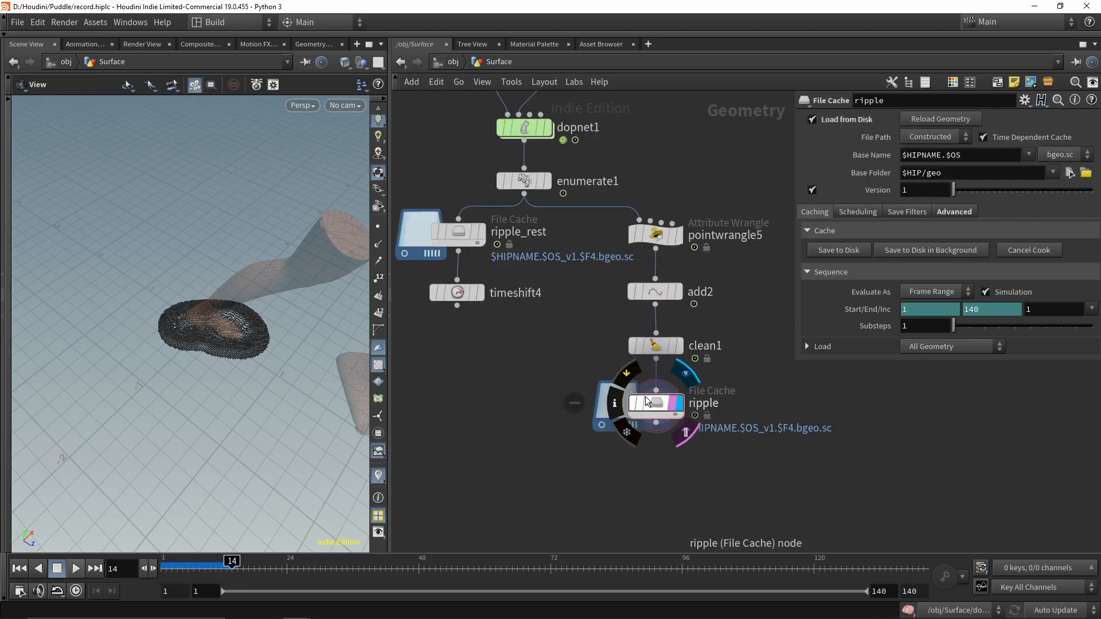
{"action": "left_click", "coordinate": [75, 569]}
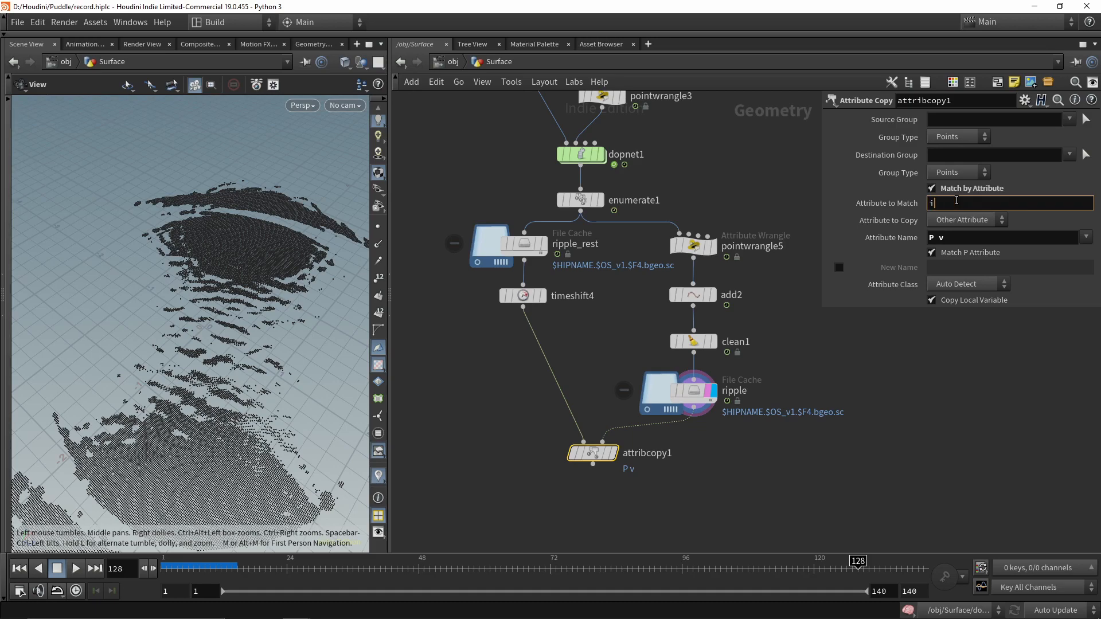
Step: Match the Attribute Copy by index and rename the trailing Null to Ripple_sruface
{"action": "type", "text": "index"}
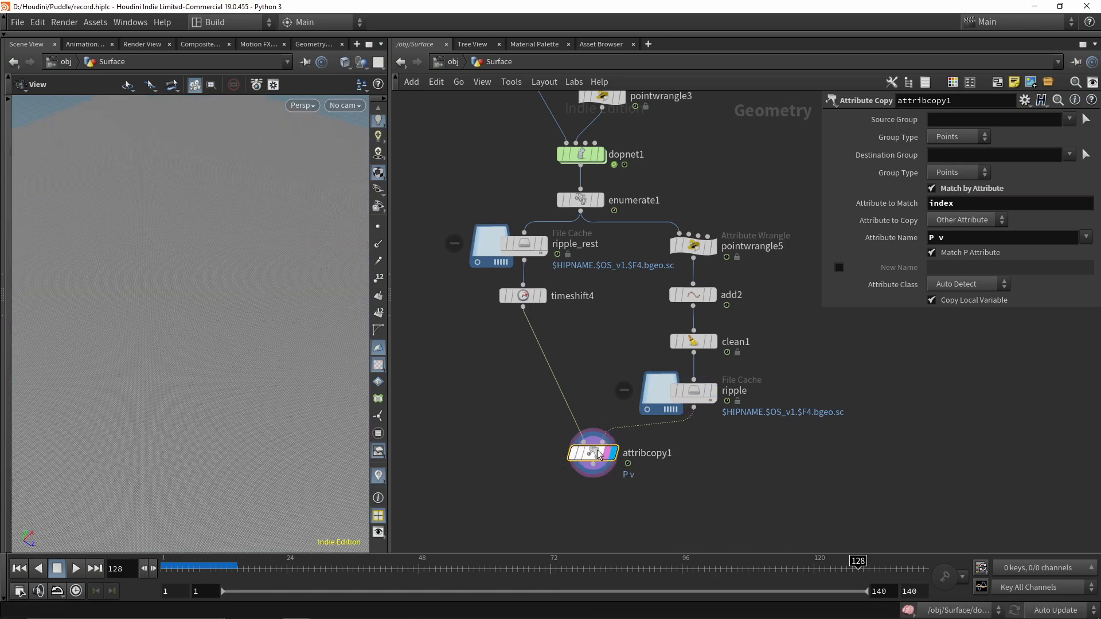
{"action": "left_click_drag", "start_coordinate": [857, 560], "coordinate": [297, 560]}
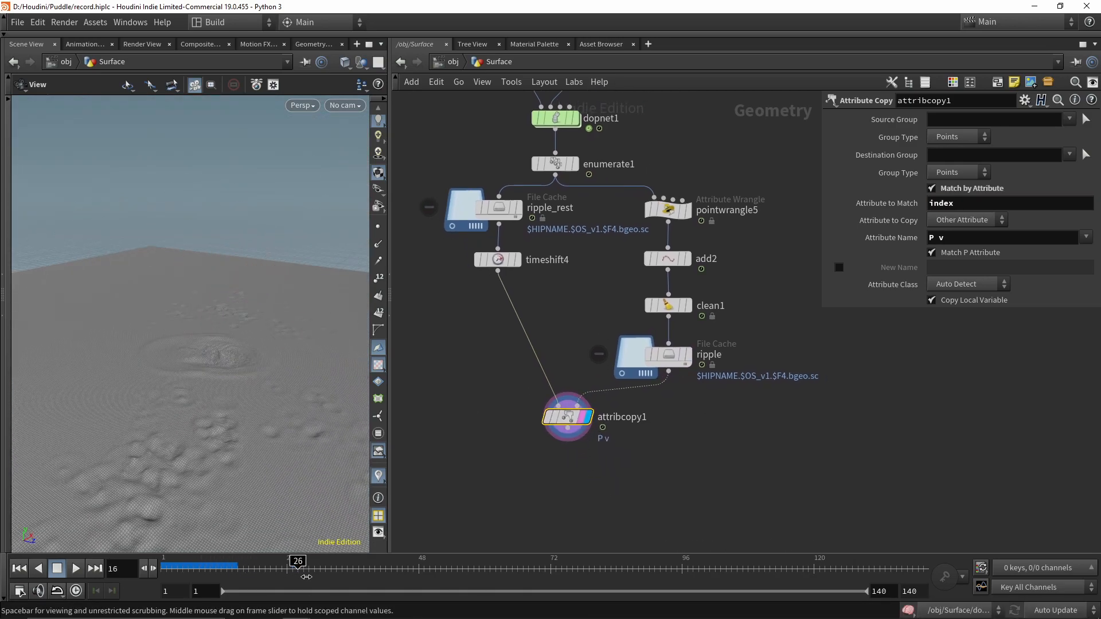
{"action": "left_click", "coordinate": [75, 569]}
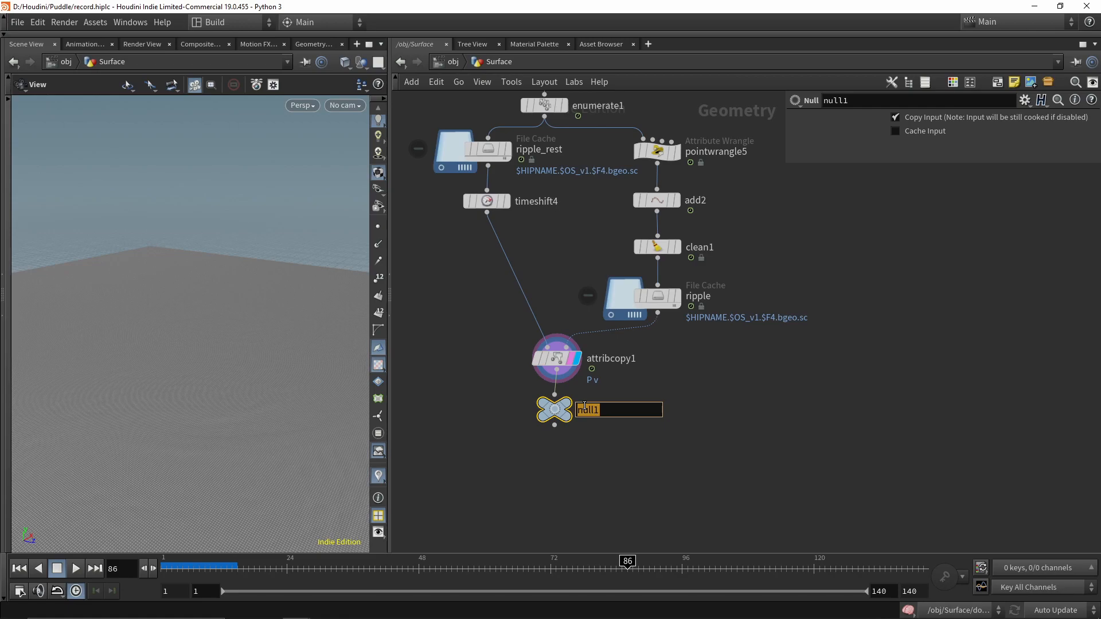
{"action": "type", "text": "Ripple_sruface"}
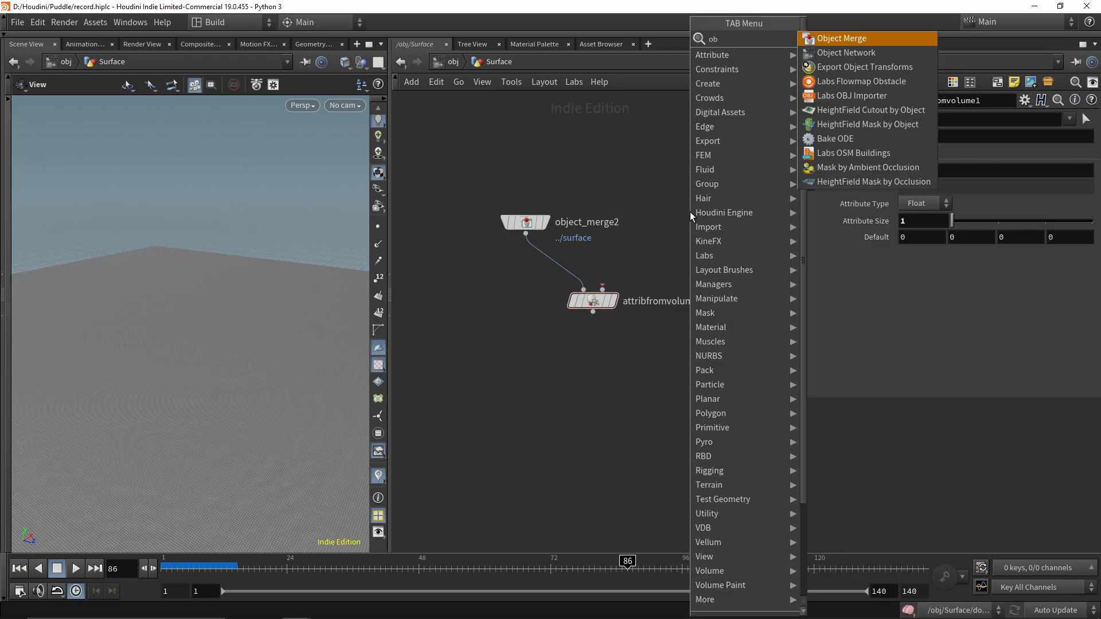
Step: Object-merge surface and flip, build a particle fluid mask, and sample it into mask
{"action": "left_click", "coordinate": [841, 38]}
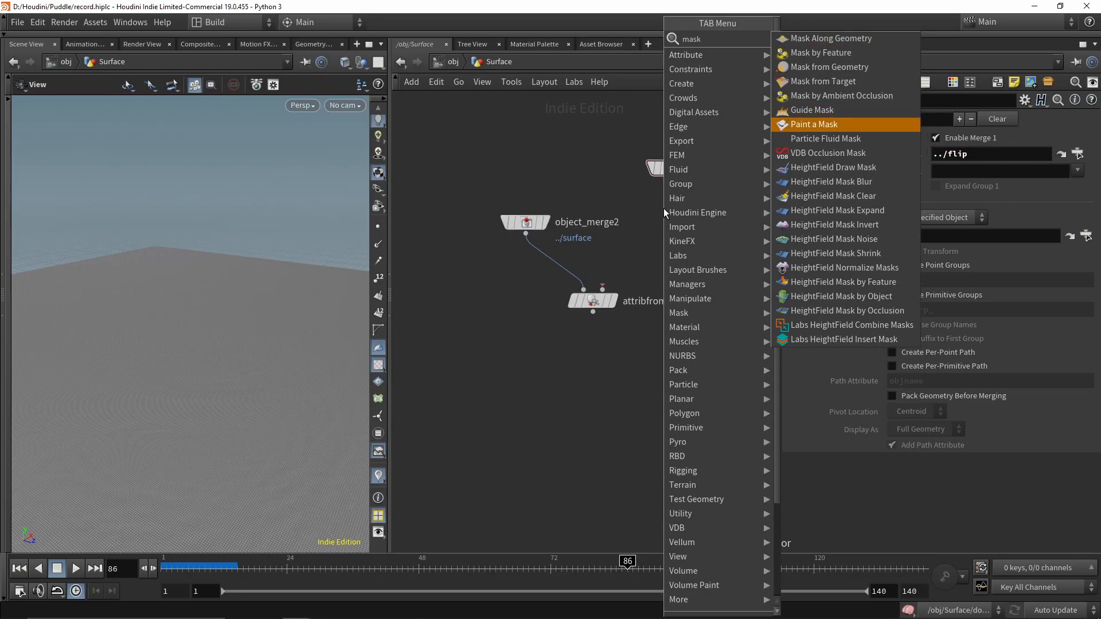
{"action": "left_click", "coordinate": [825, 138]}
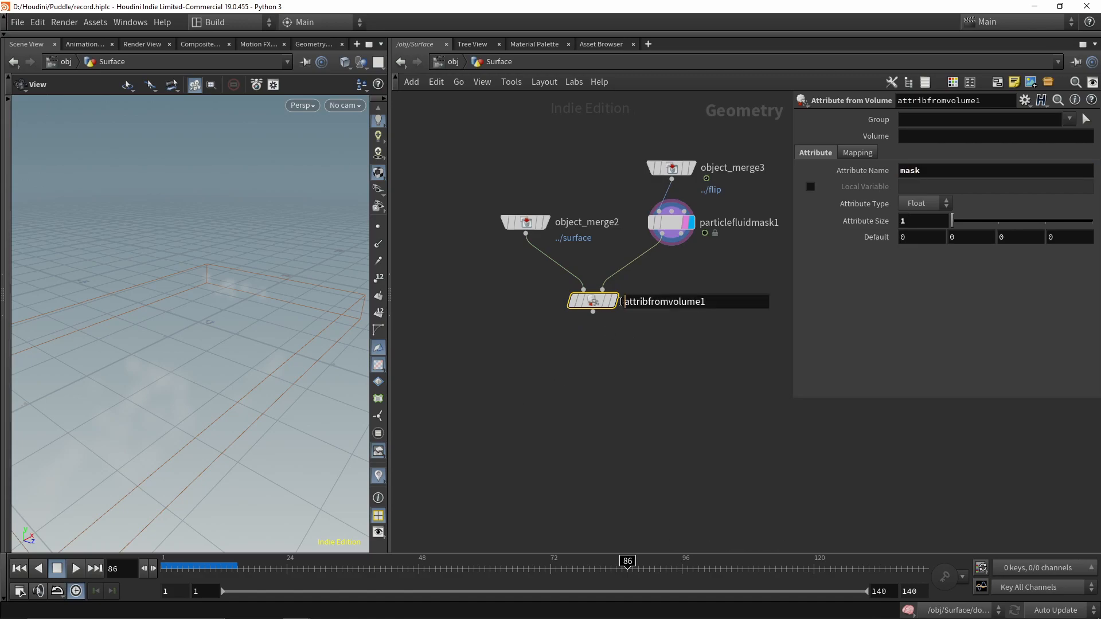
{"action": "left_click", "coordinate": [592, 302]}
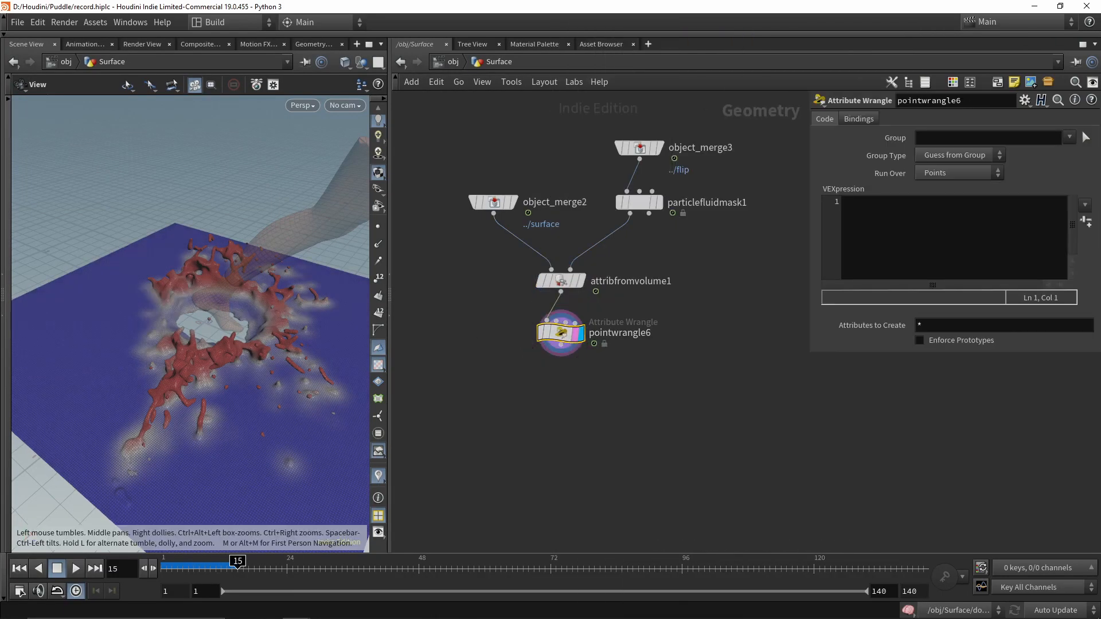
{"action": "type", "text": "f"}
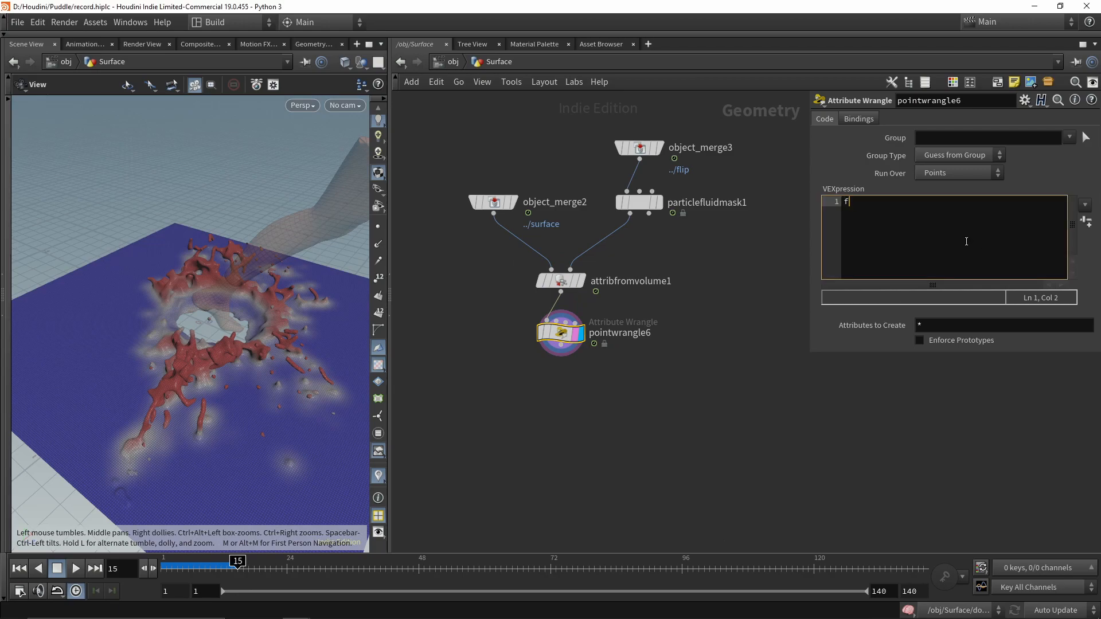
{"action": "type", "text": "loat  value ="}
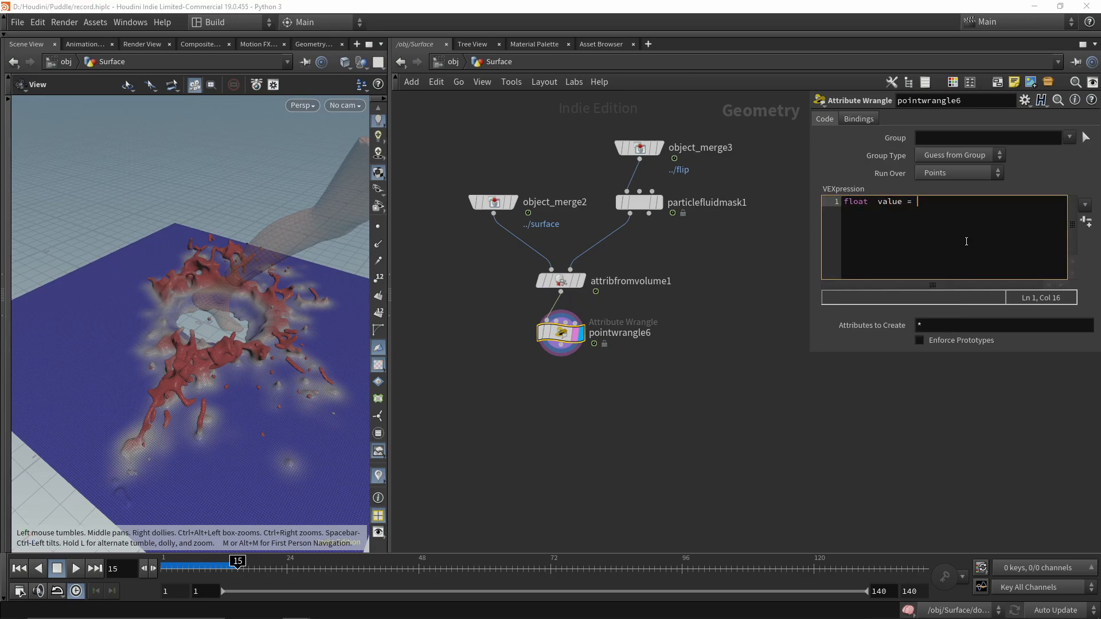
{"action": "type", "text": "fit(@mask)"}
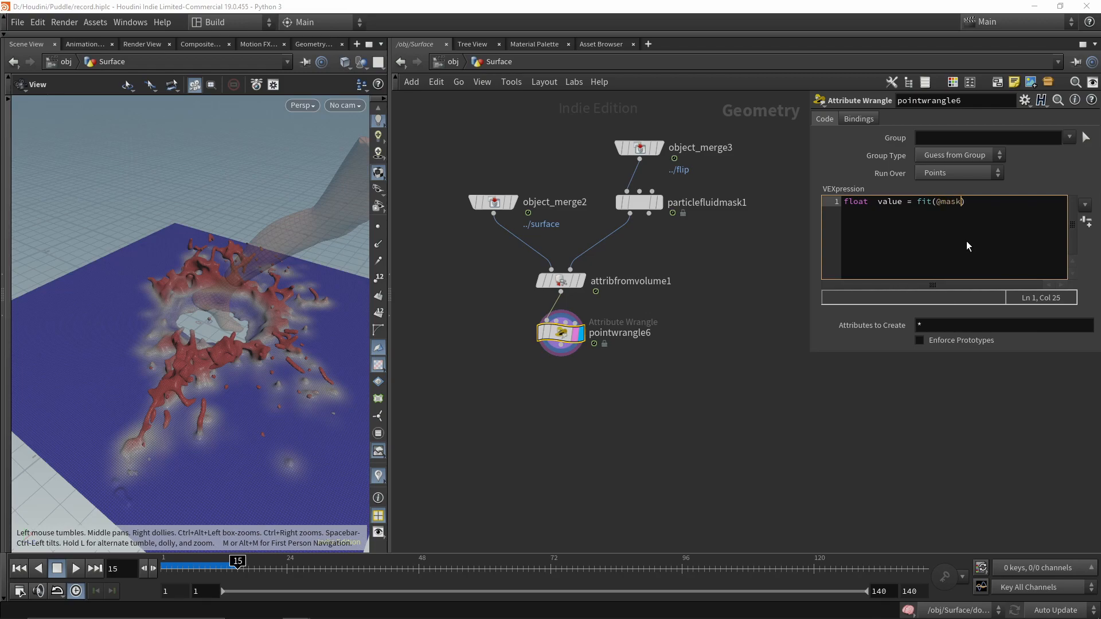
{"action": "type", "text": ",0,chf"}
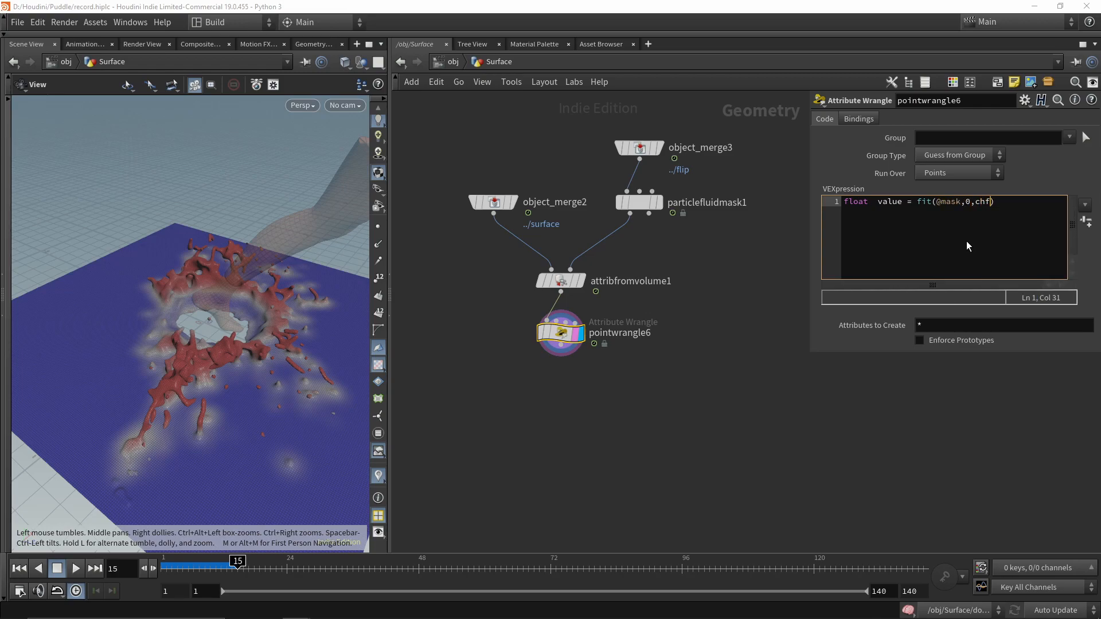
{"action": "type", "text": "('f'"}
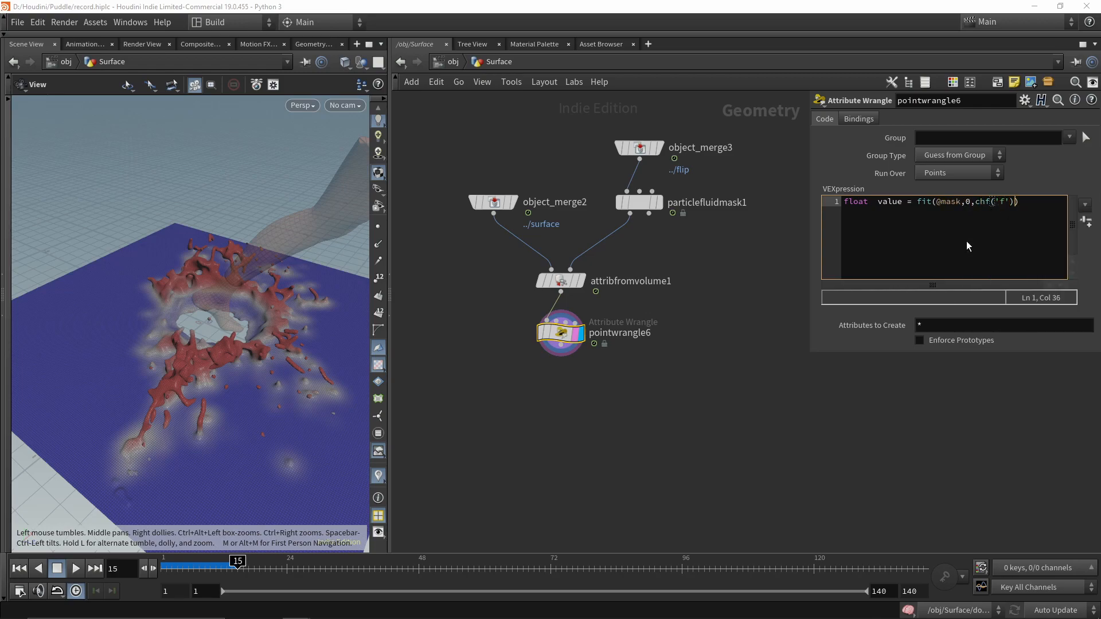
{"action": "type", "text": ",0,1);"}
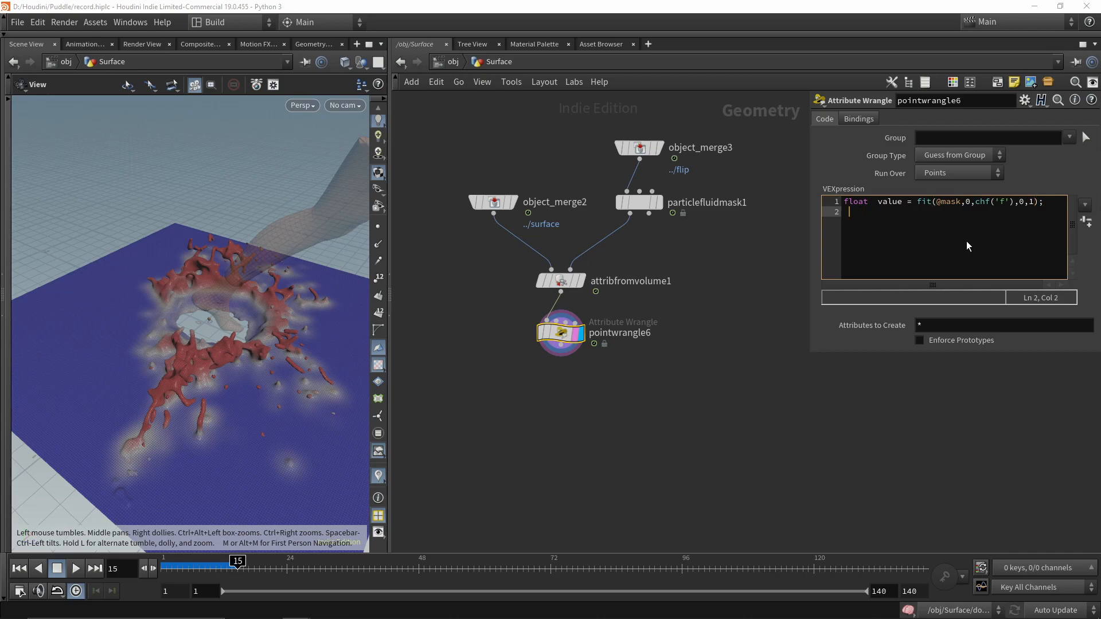
{"action": "type", "text": "@"}
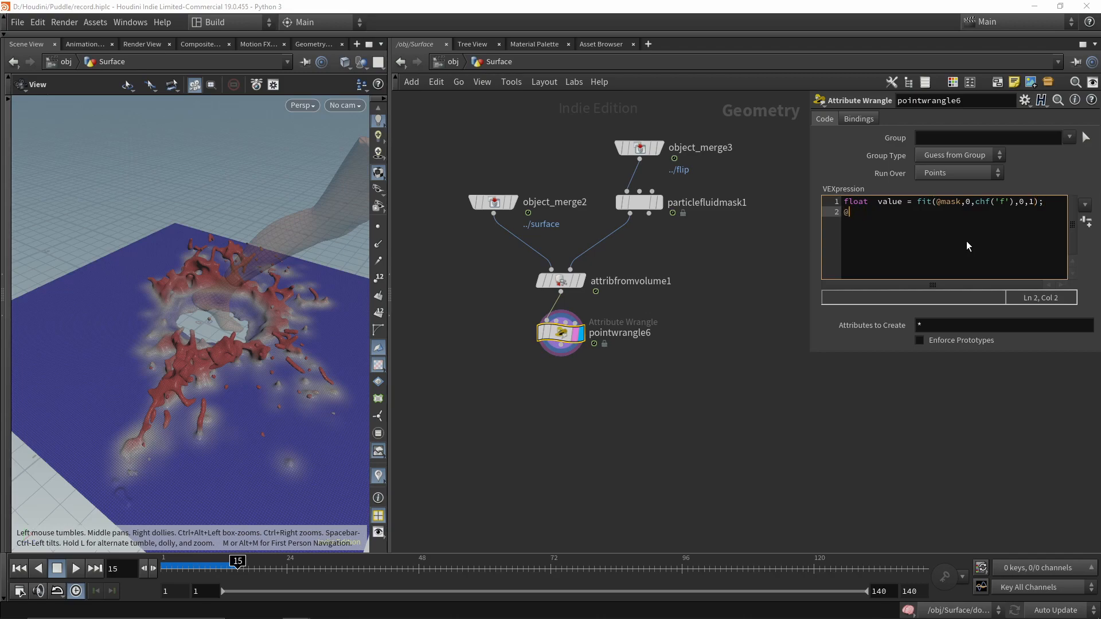
{"action": "type", "text": "@P.y=lerp(0.02,"}
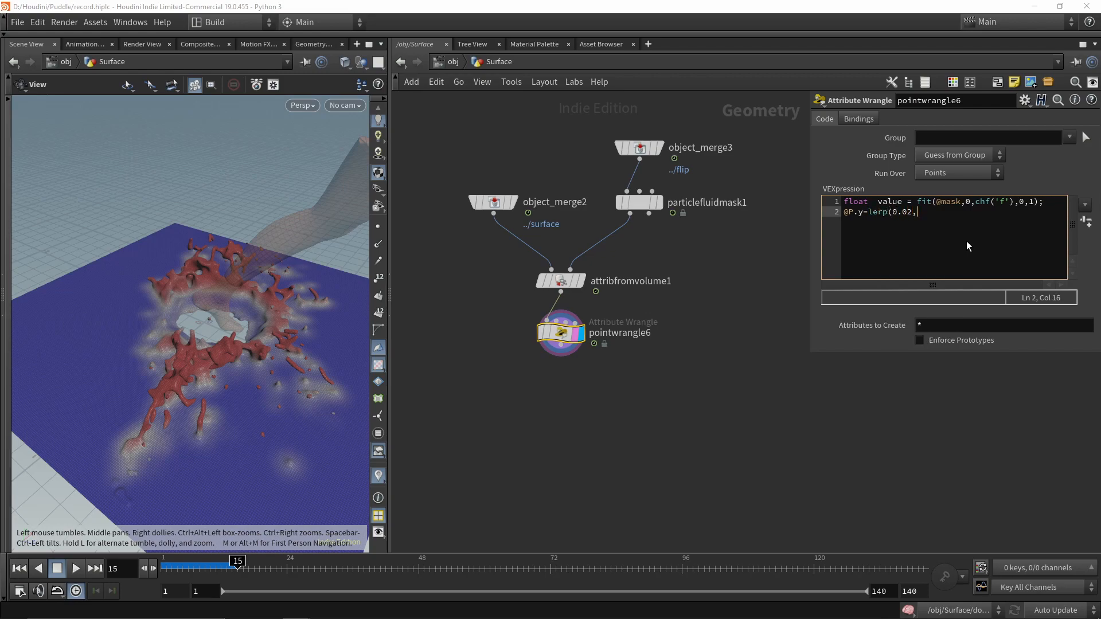
{"action": "type", "text": "@P"}
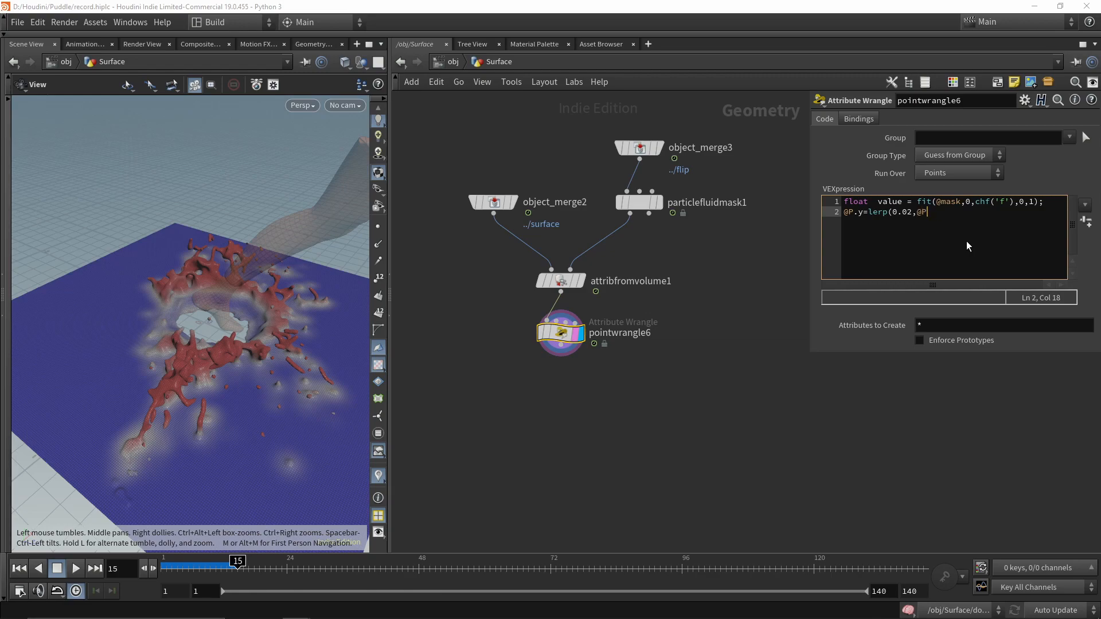
{"action": "type", "text": ".y,value"}
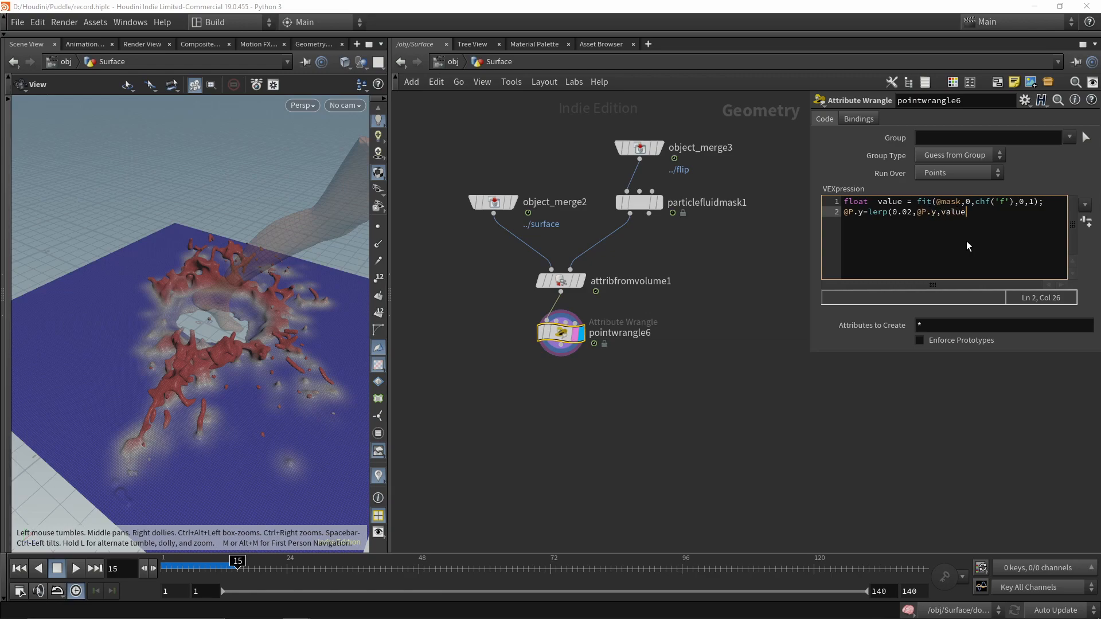
{"action": "type", "text": ";"}
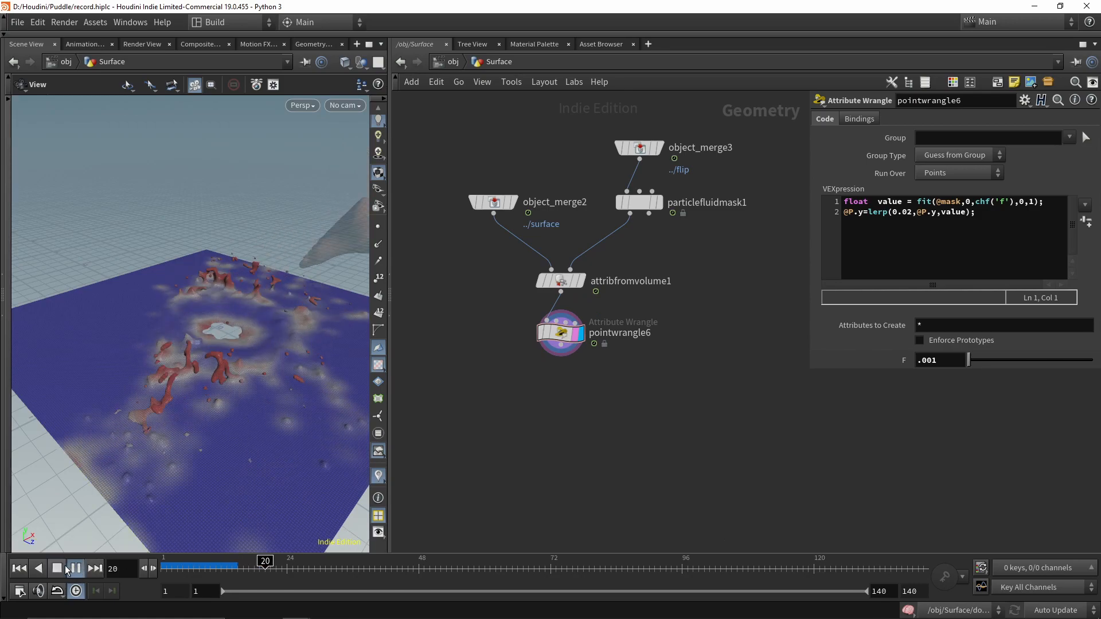
Step: Stop playback, set F to 0.8, and close pointwrangle6's node info summary
{"action": "left_click", "coordinate": [56, 569]}
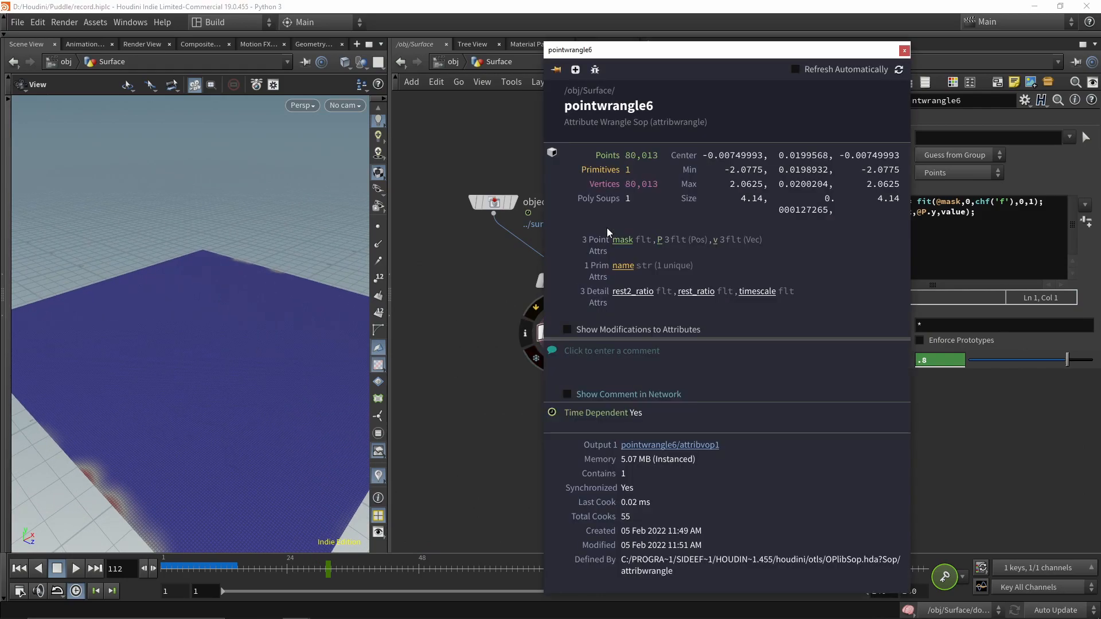
{"action": "left_click", "coordinate": [905, 50]}
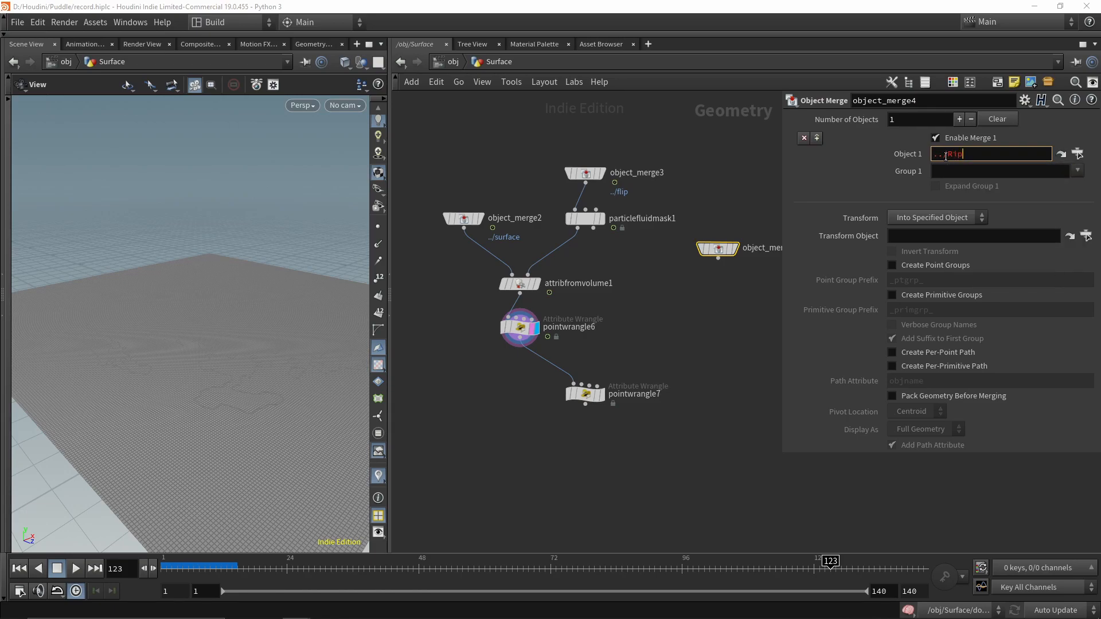
{"action": "key", "text": "Tab"}
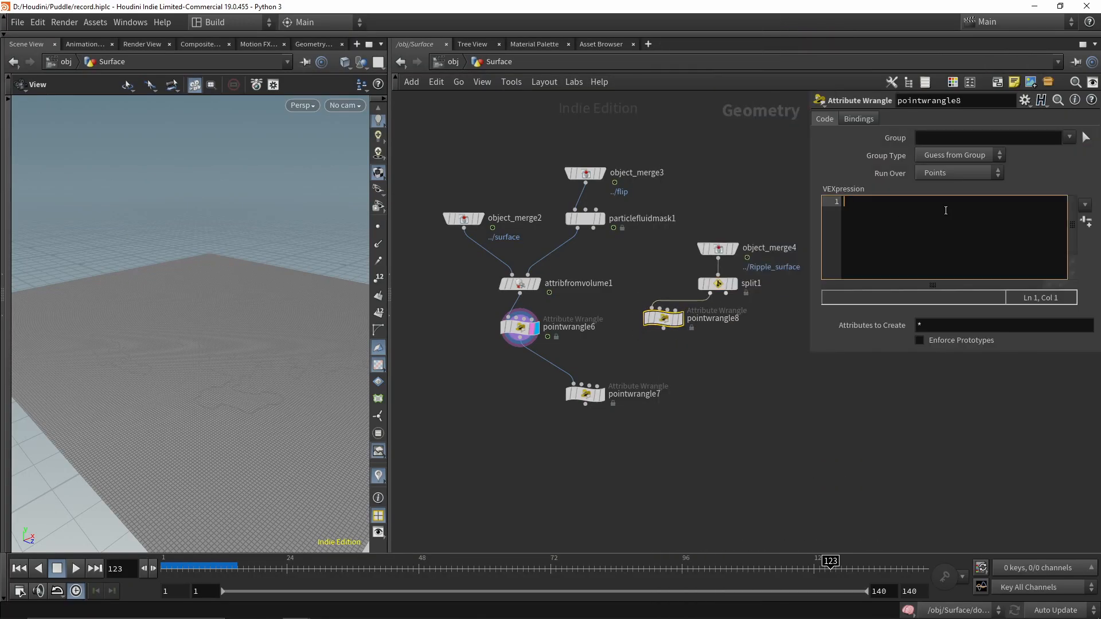
{"action": "type", "text": "@displace=v@"}
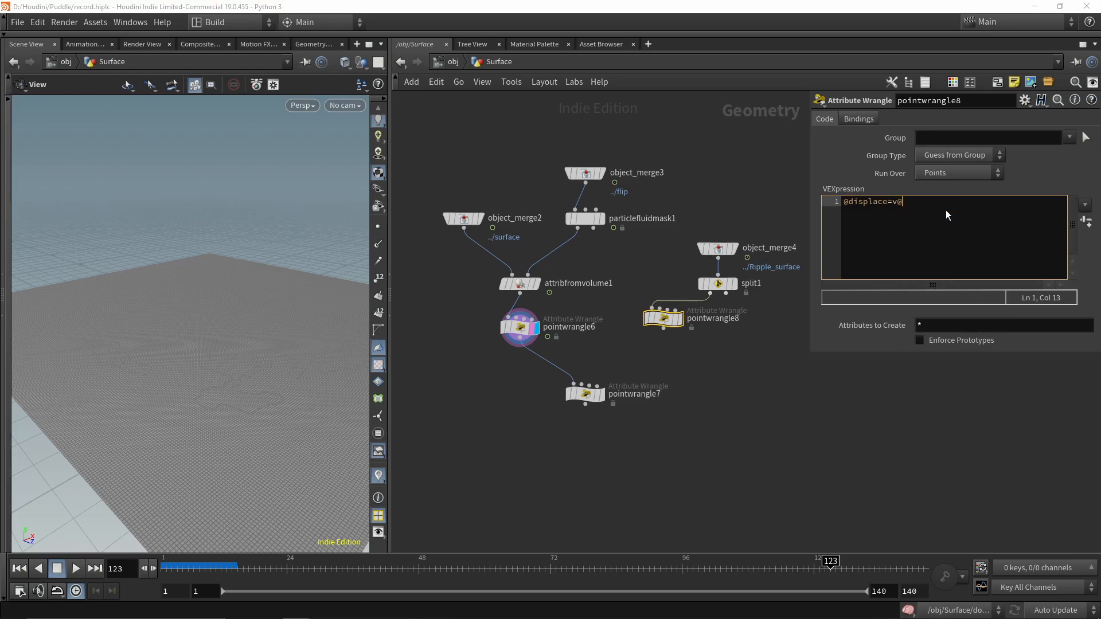
{"action": "type", "text": "P-v@rest;"}
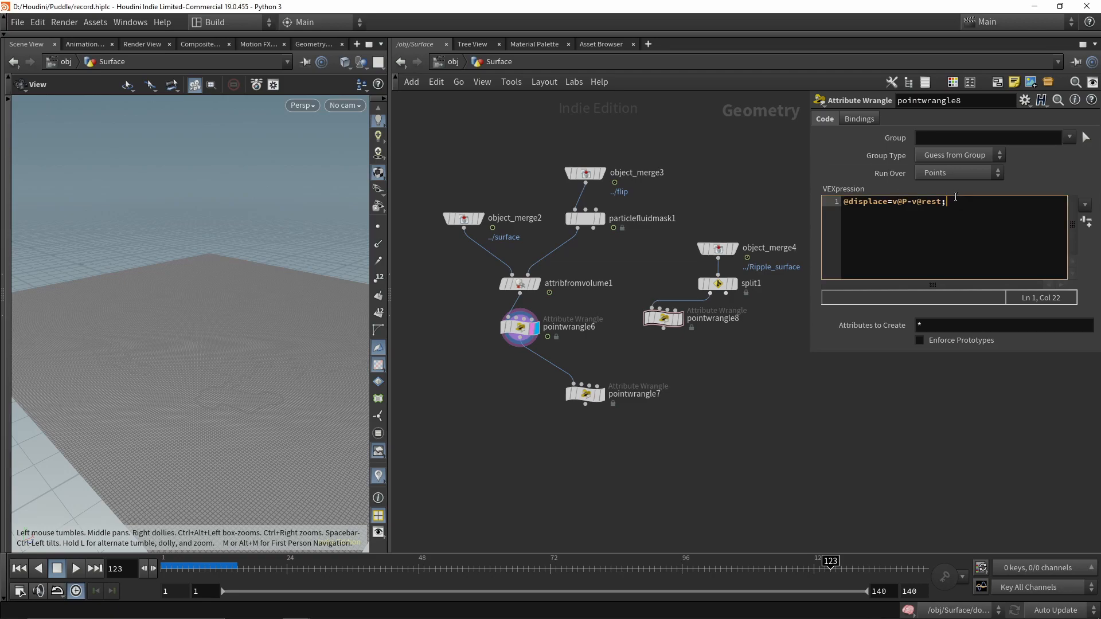
{"action": "type", "text": "v@P=v@re"}
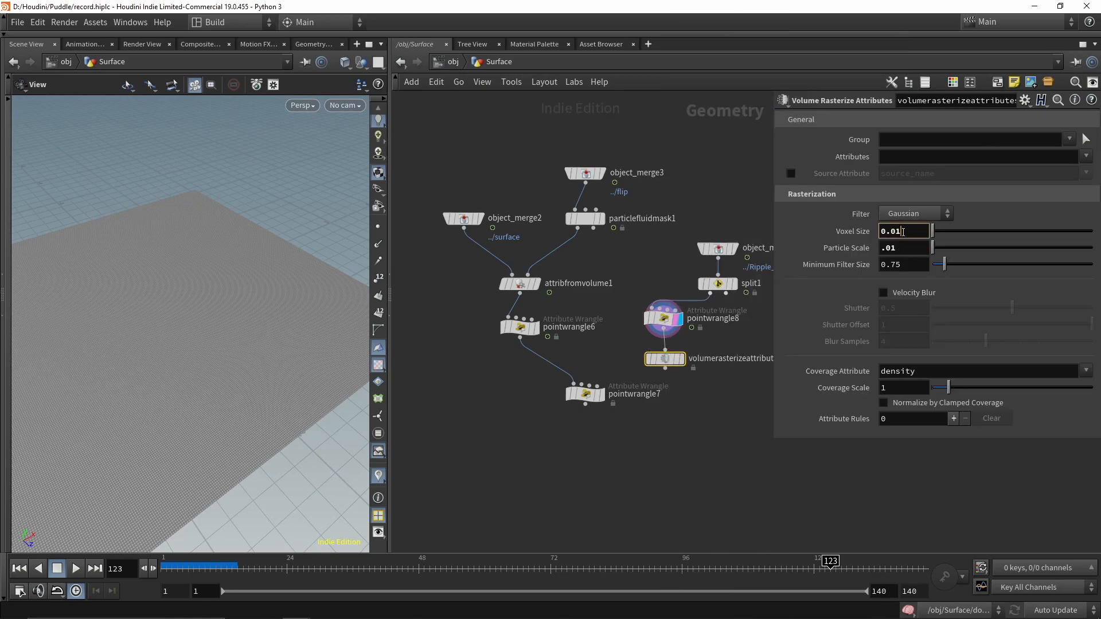
Step: Rasterize the displace attribute at 0.01 voxel size and append a Volume Slice
{"action": "type", "text": "displace"}
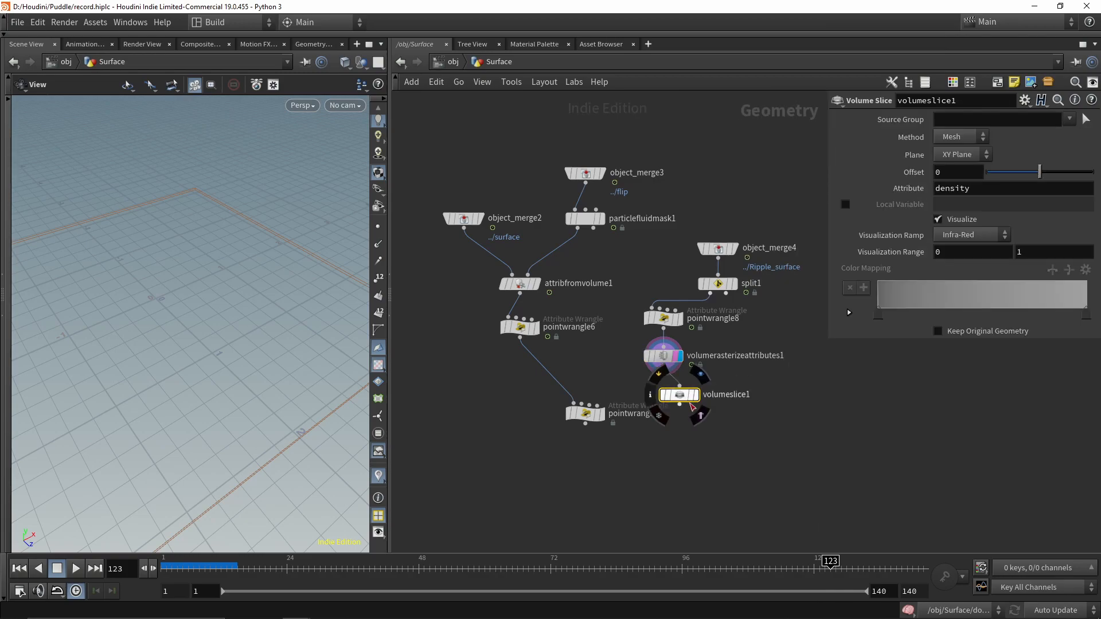
{"action": "left_click", "coordinate": [957, 153]}
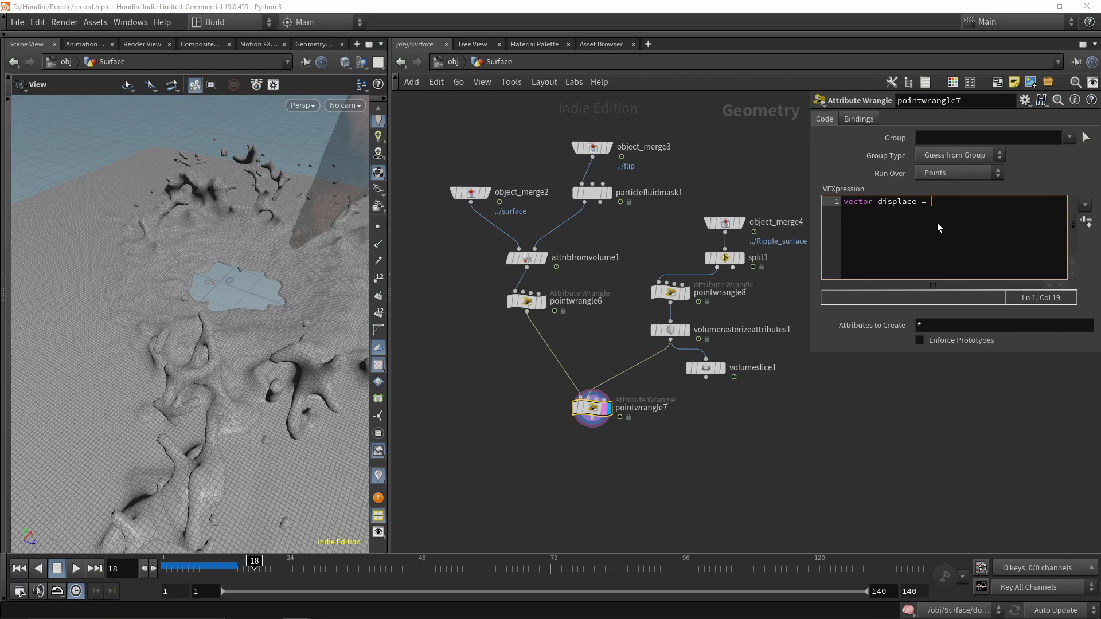
{"action": "type", "text": "volumesamplev()"}
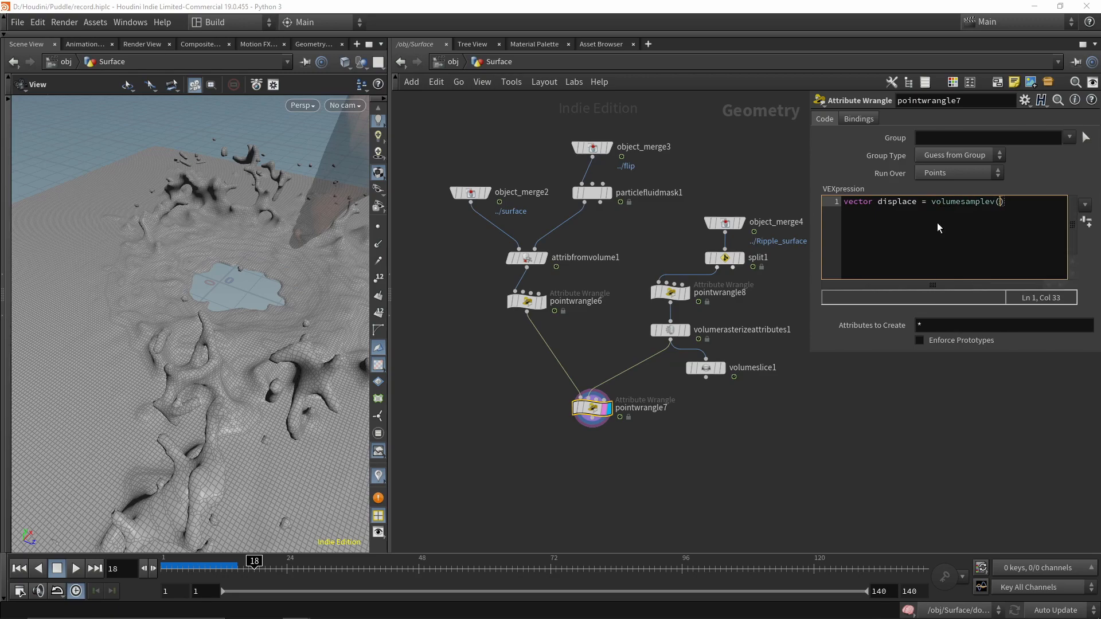
{"action": "type", "text": "1,"}
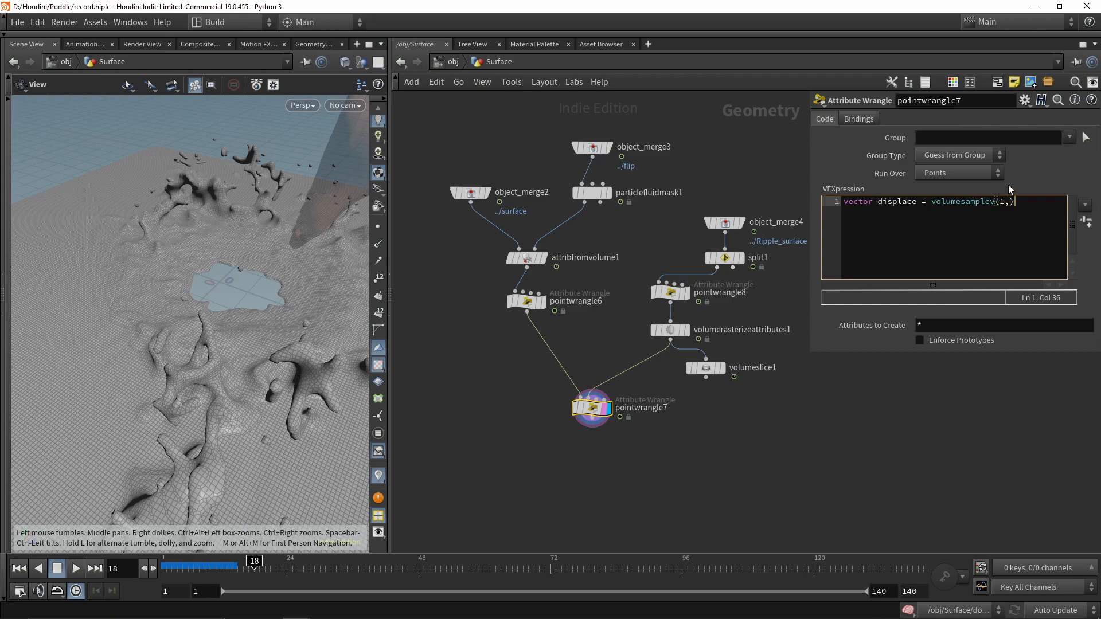
{"action": "type", "text": "'displace',v@P"}
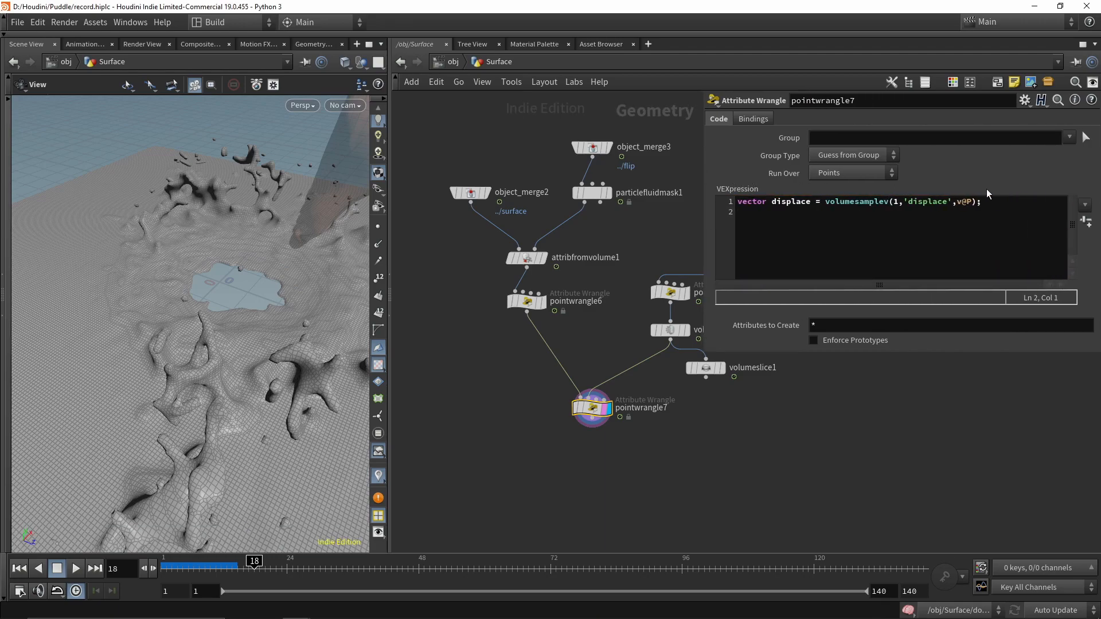
{"action": "type", "text": "*(1-@mask)"}
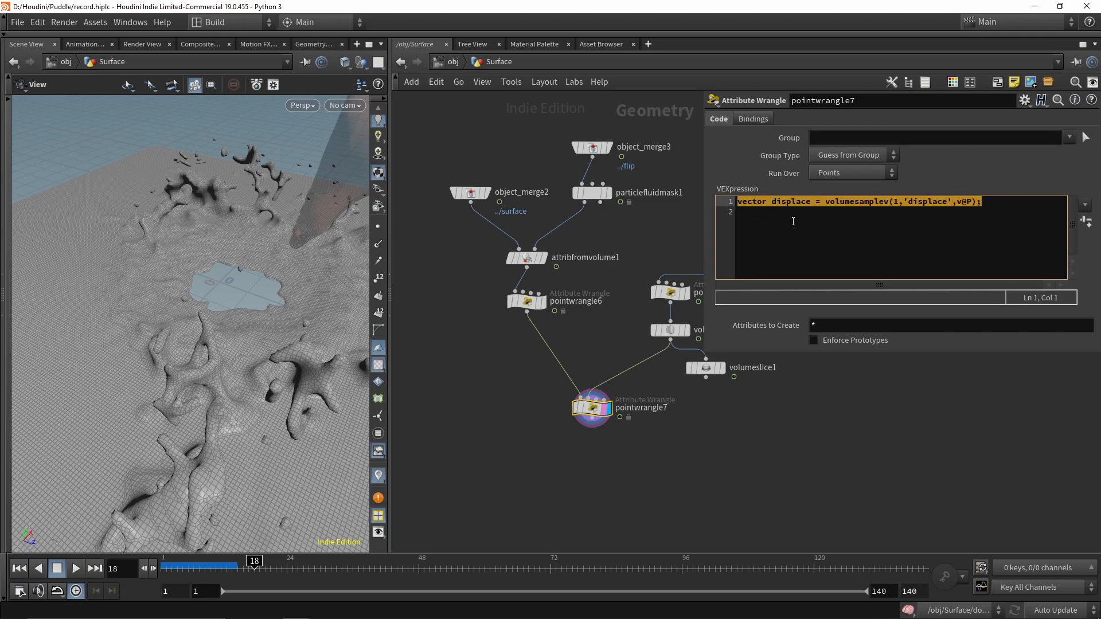
{"action": "type", "text": "vector v = volumesamplev(1,'v',v@P);"}
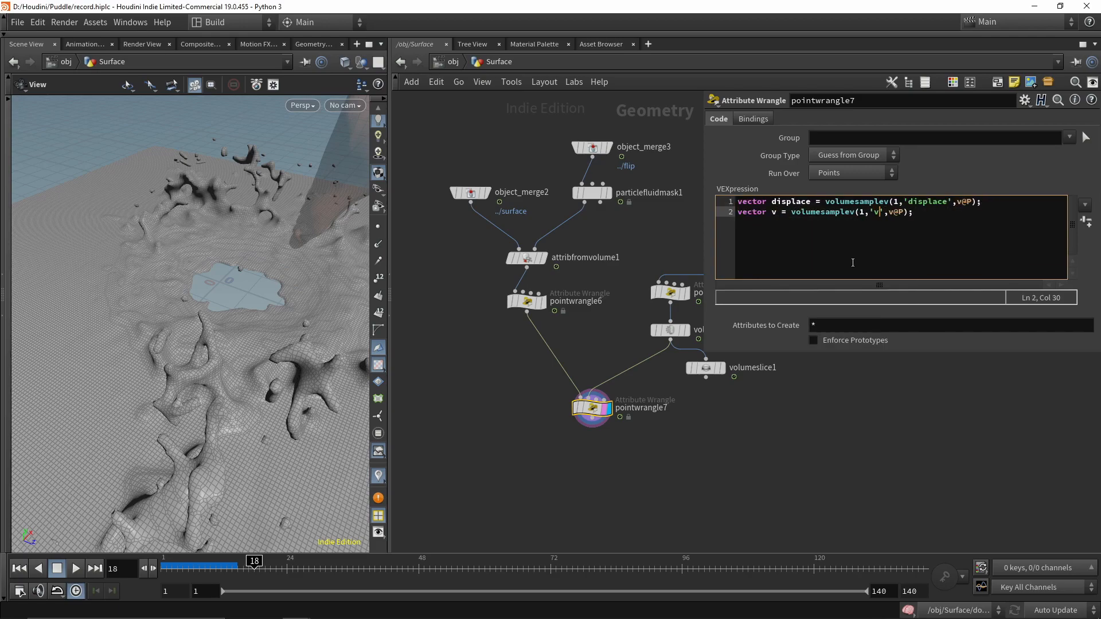
{"action": "type", "text": "v@v"}
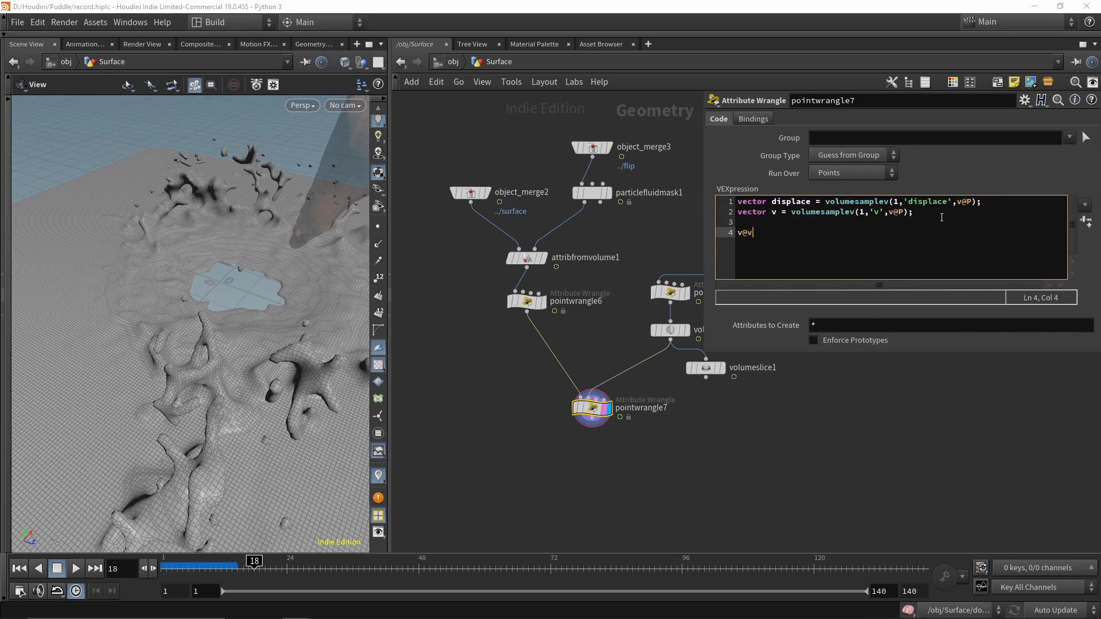
{"action": "type", "text": "+="}
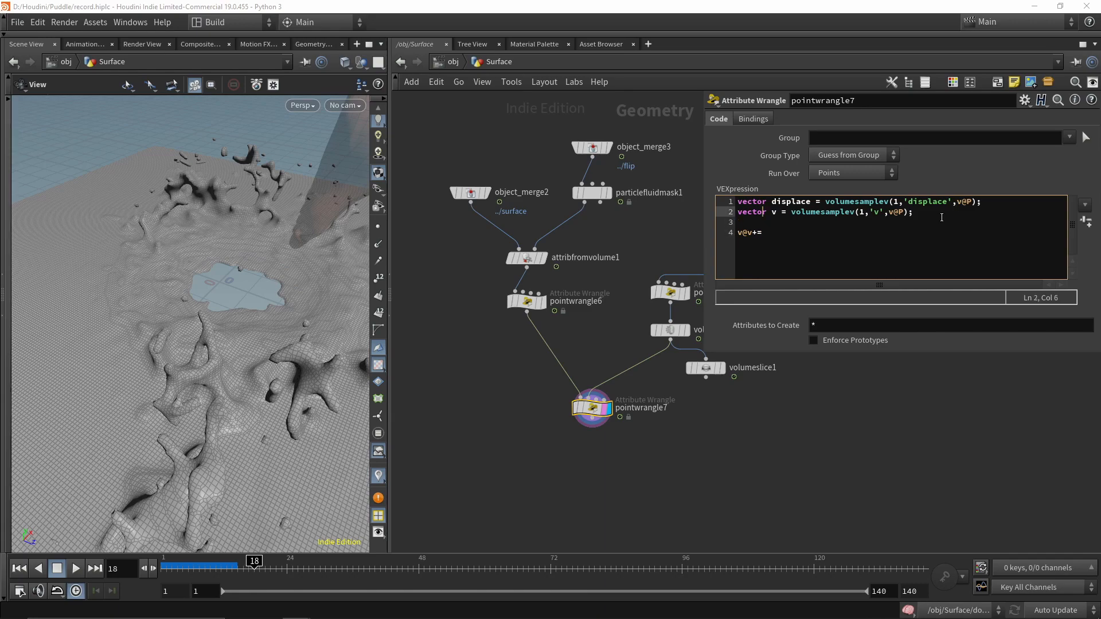
{"action": "type", "text": "ripple"}
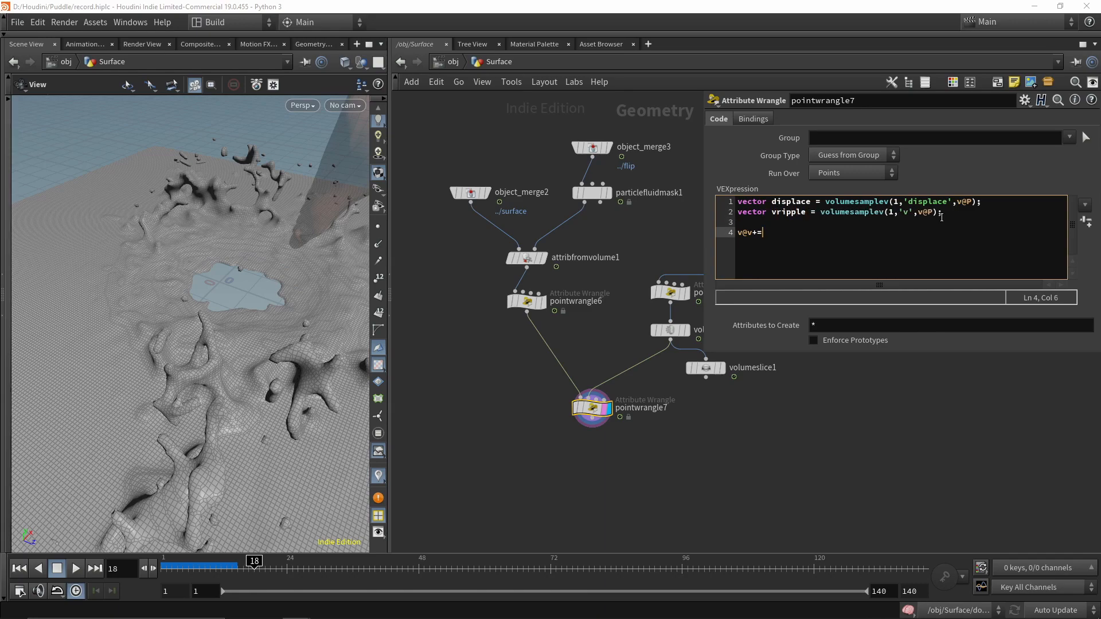
{"action": "type", "text": "vripple"}
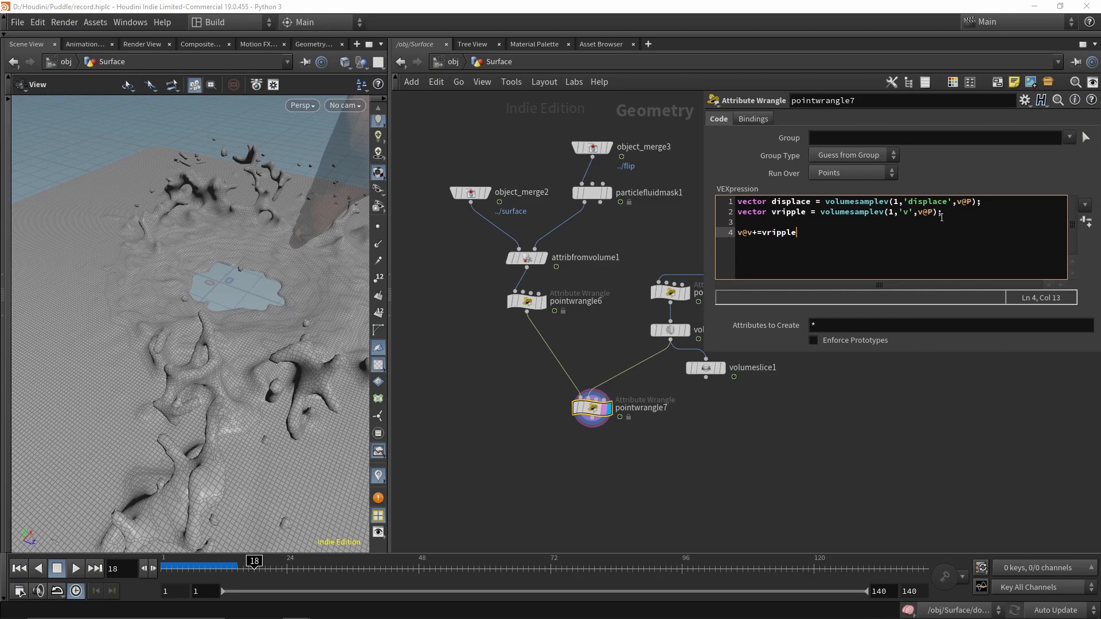
{"action": "type", "text": "*(1-@)"}
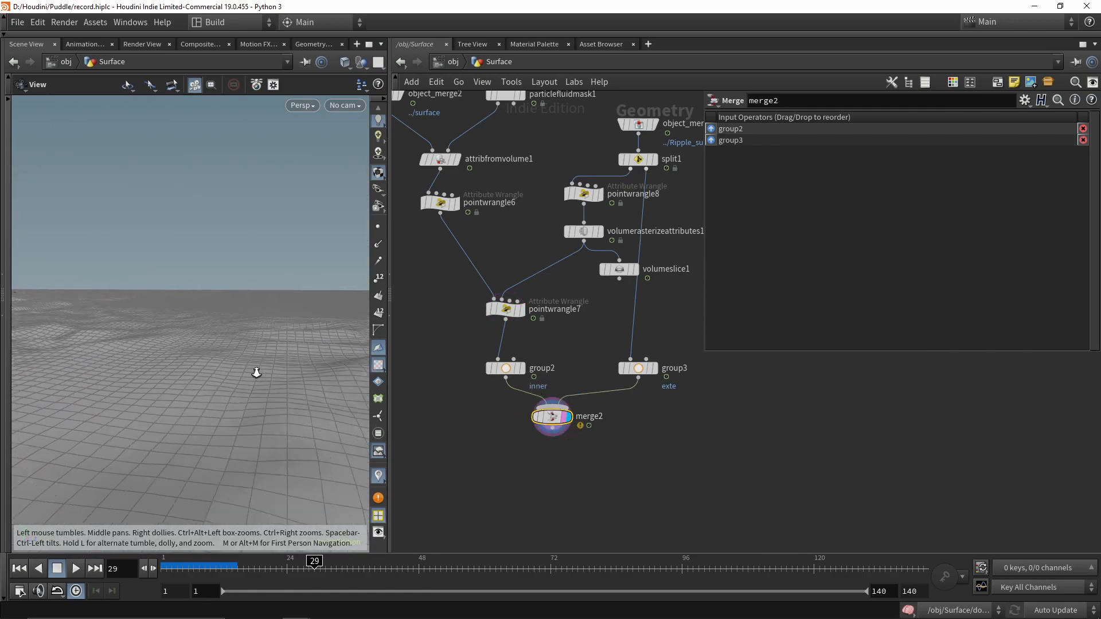
Step: Display the fused inner/exte surface and orbit around it to inspect the result
{"action": "left_click_drag", "start_coordinate": [313, 567], "coordinate": [248, 562]}
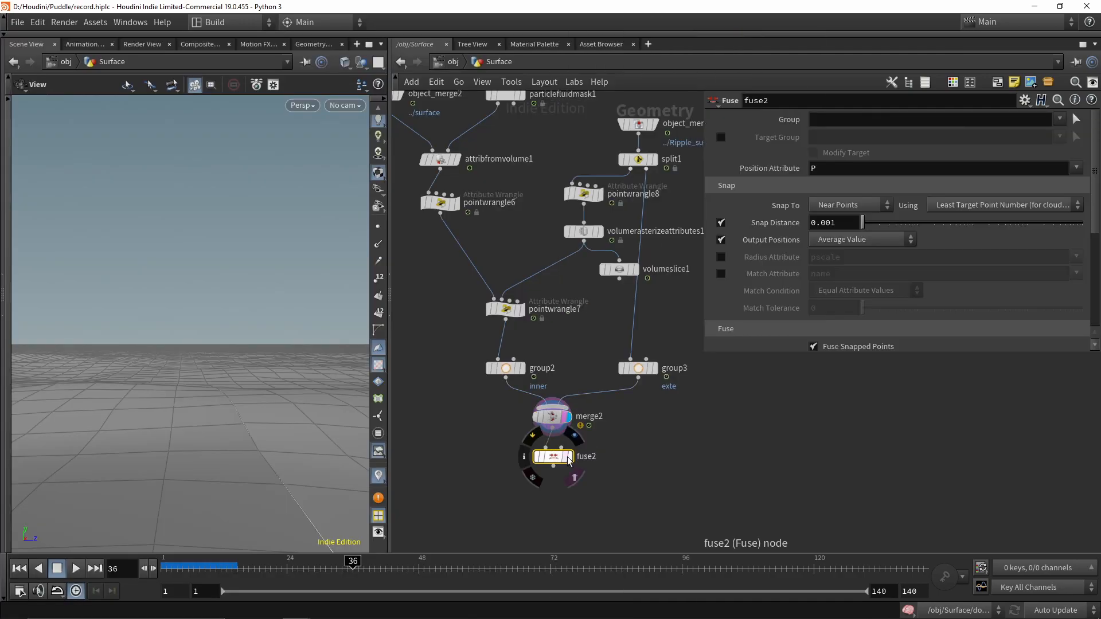
{"action": "left_click", "coordinate": [722, 137]}
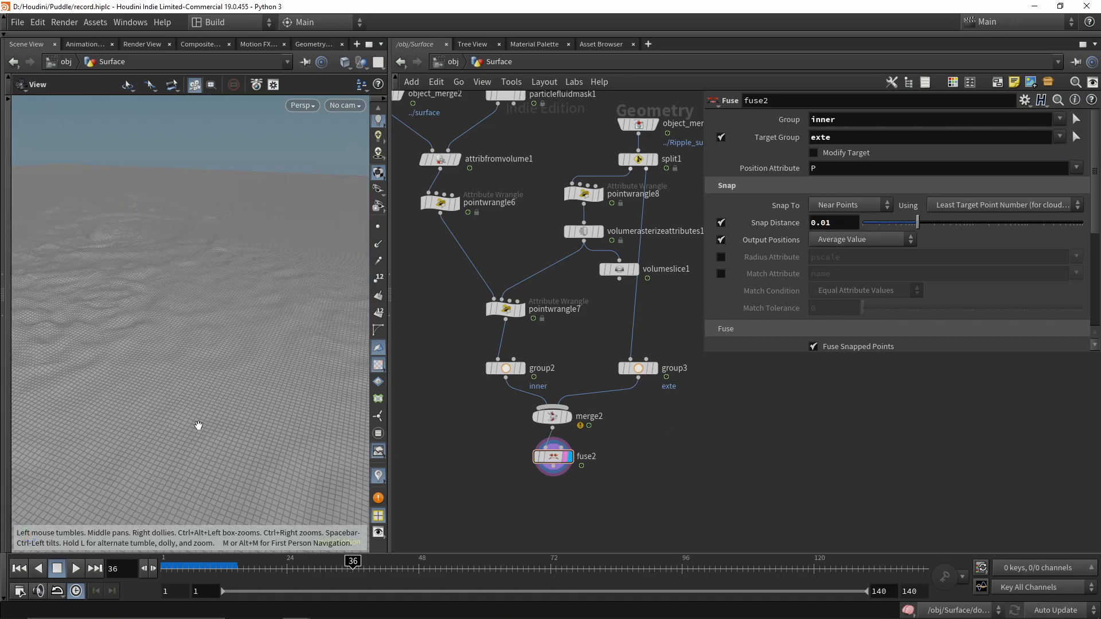
{"action": "left_click_drag", "start_coordinate": [199, 425], "coordinate": [276, 328]}
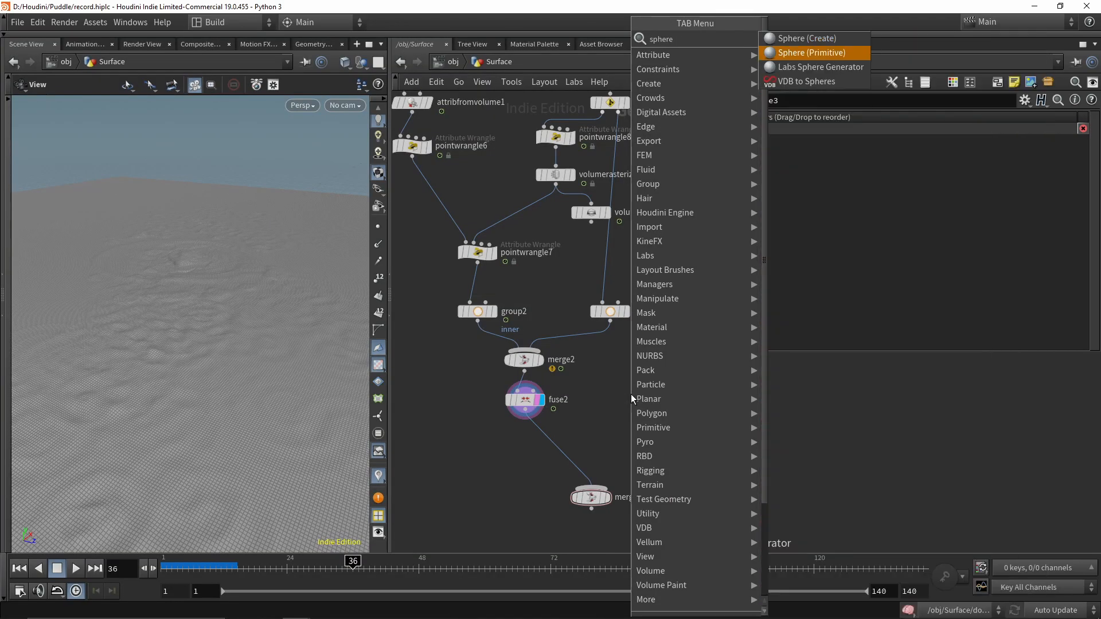
Step: Copy a sphere onto the Droplet points brought in by an Object Merge of ../Droplet
{"action": "left_click", "coordinate": [807, 53]}
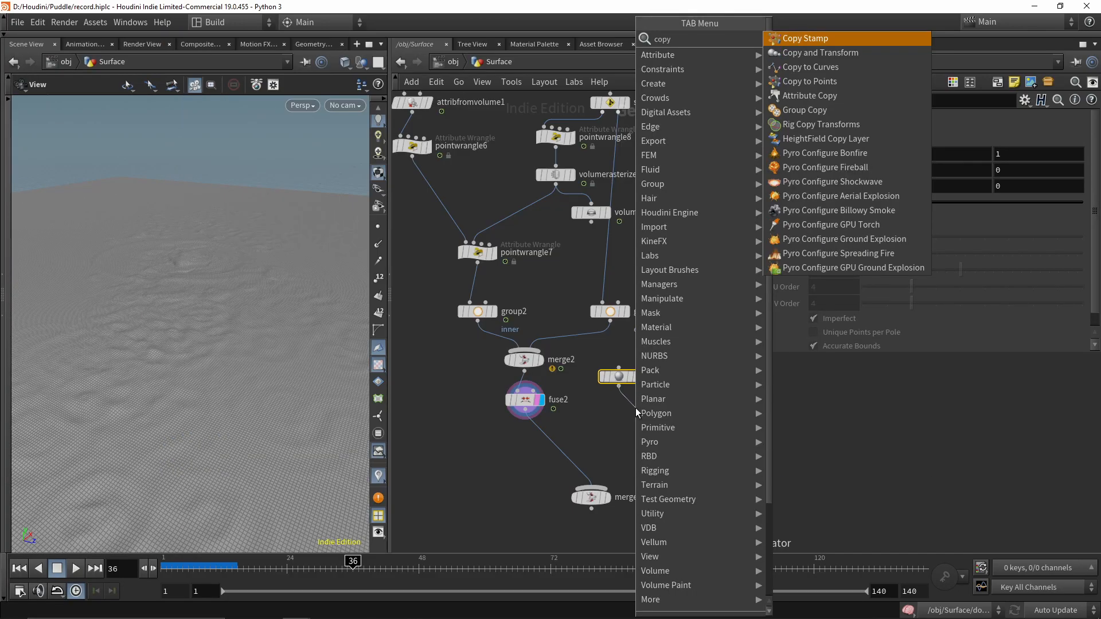
{"action": "left_click", "coordinate": [810, 81]}
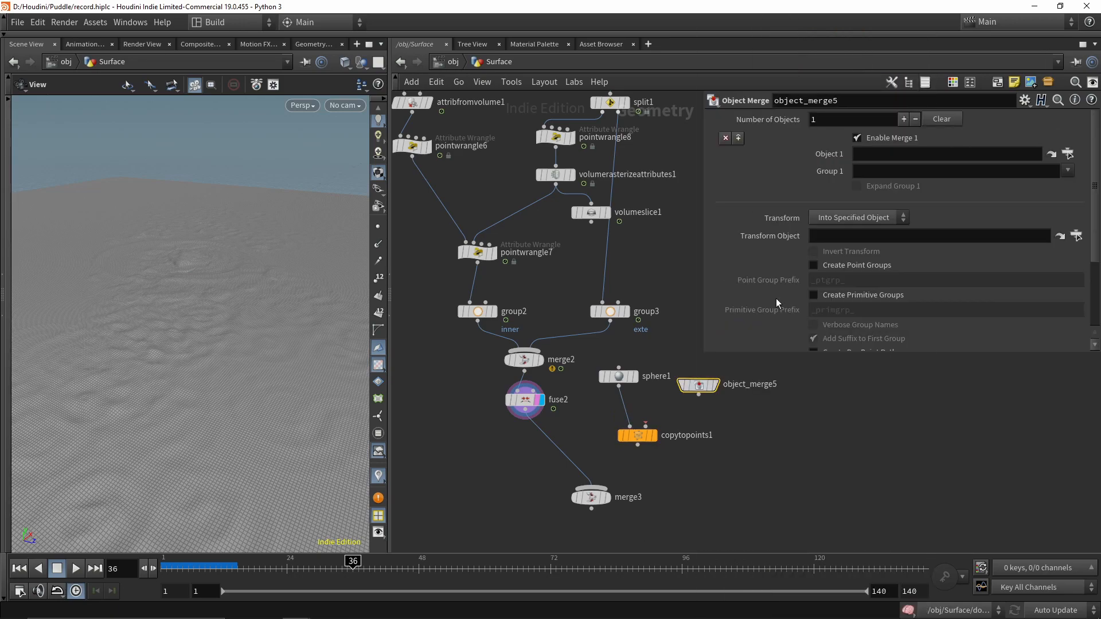
{"action": "type", "text": "../Droplet"}
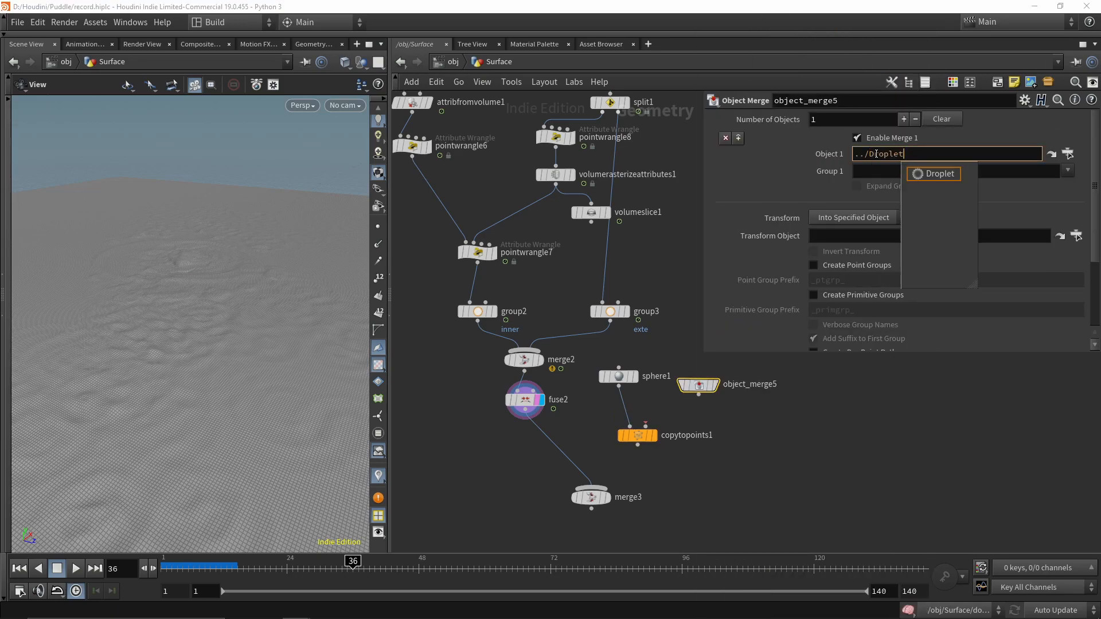
{"action": "left_click", "coordinate": [938, 173]}
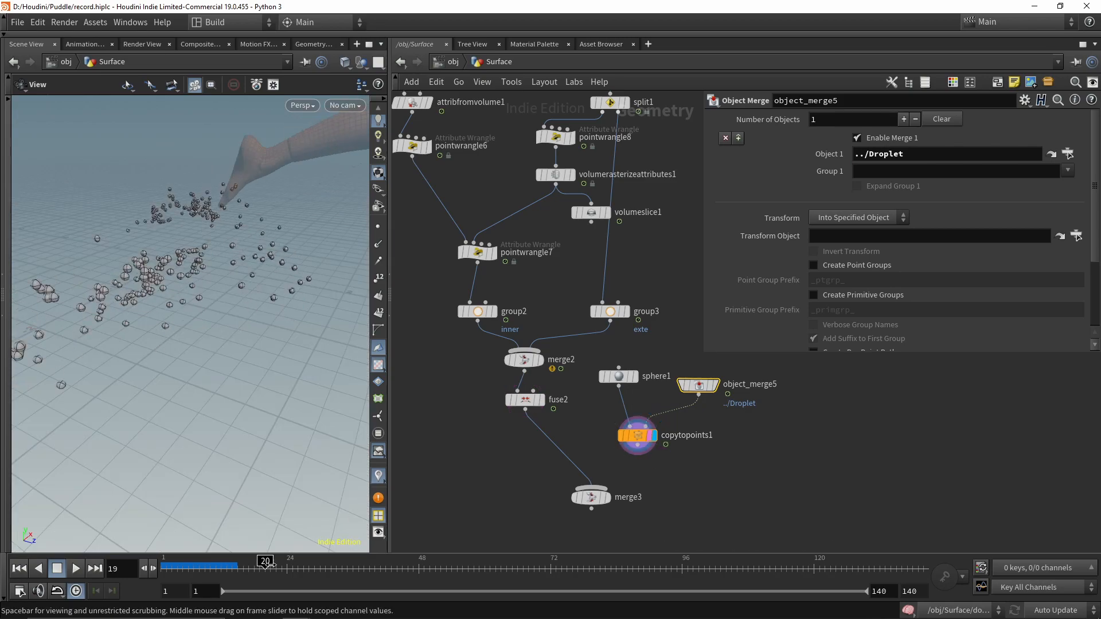
Step: Display merge3 joining the spheres with fuse2, and make the sphere a Polygon Mesh
{"action": "left_click", "coordinate": [618, 376]}
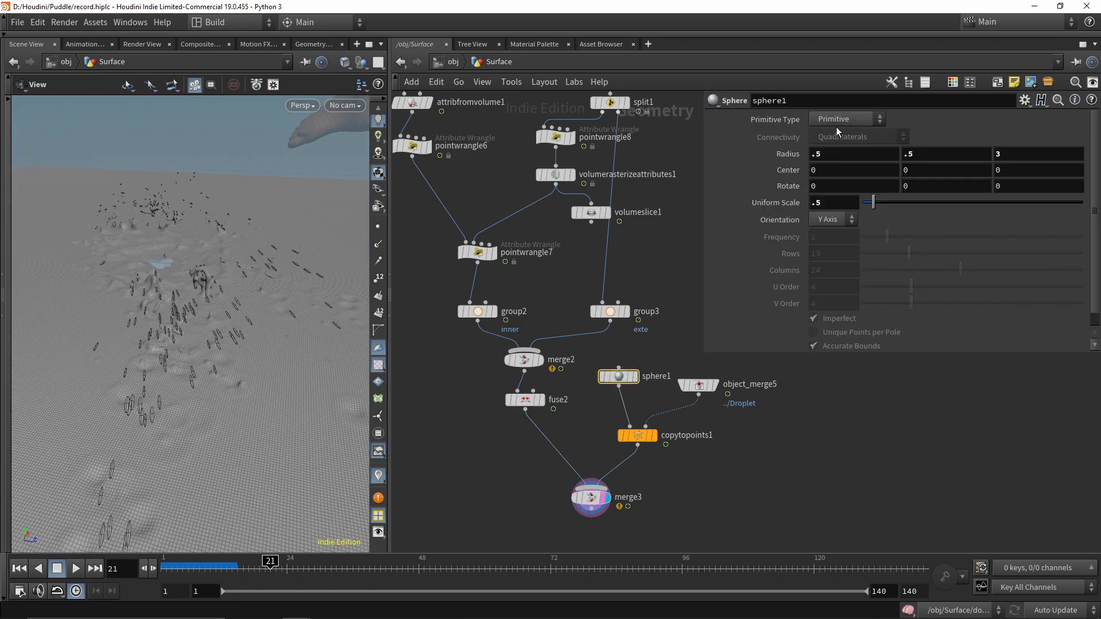
{"action": "left_click", "coordinate": [847, 118]}
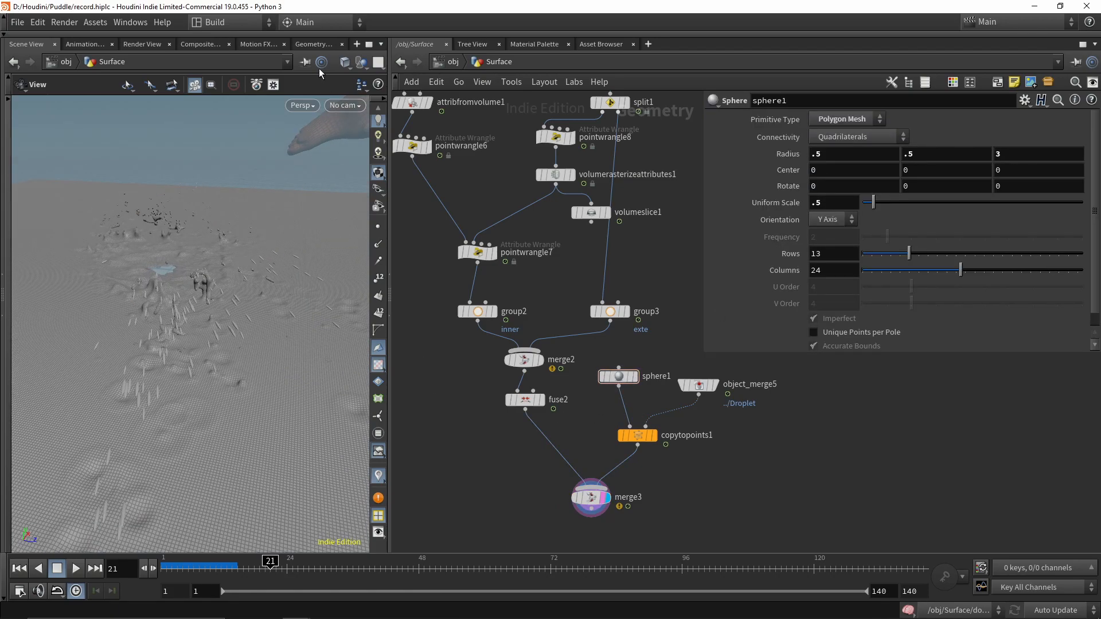